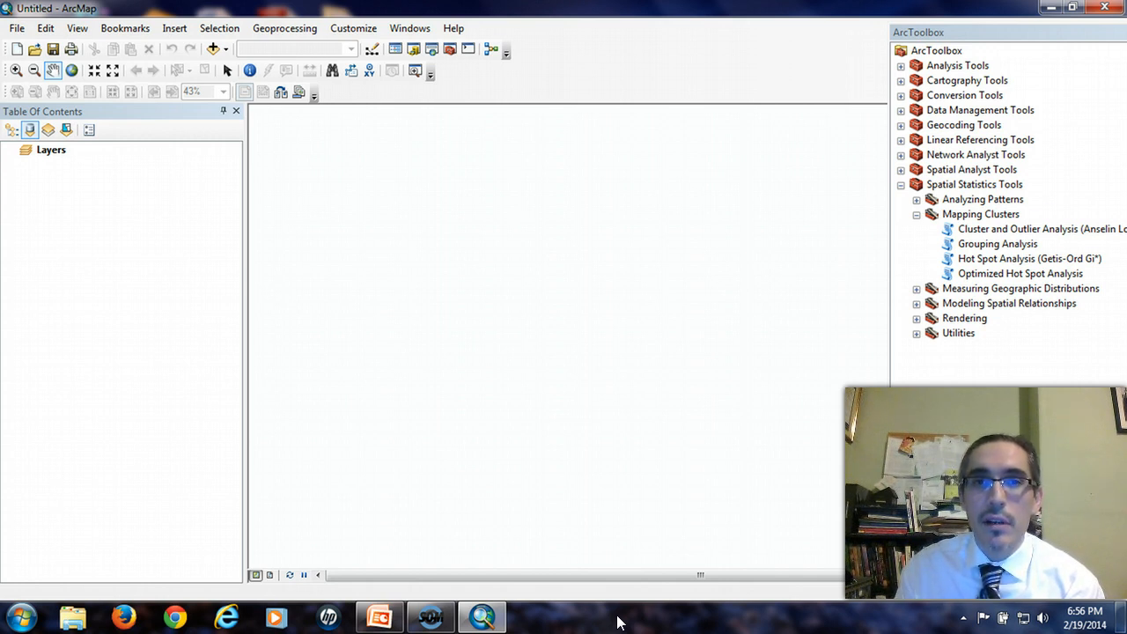
- Open the Tutorial 9-1.mxd map document from the Maps folder
left_click(33, 71)
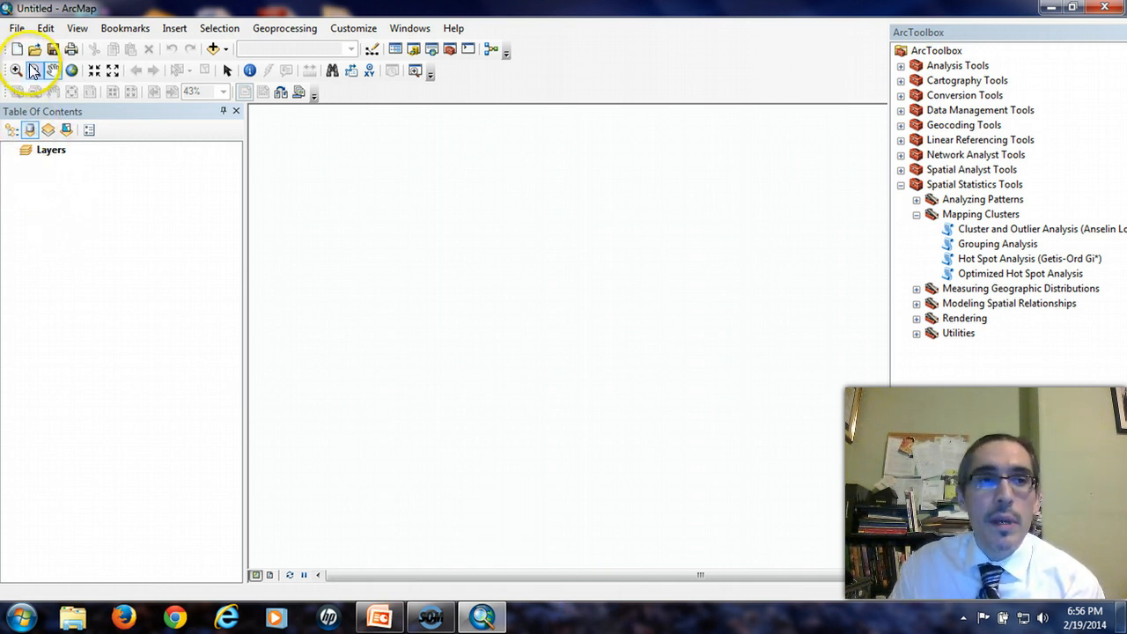
left_click(35, 50)
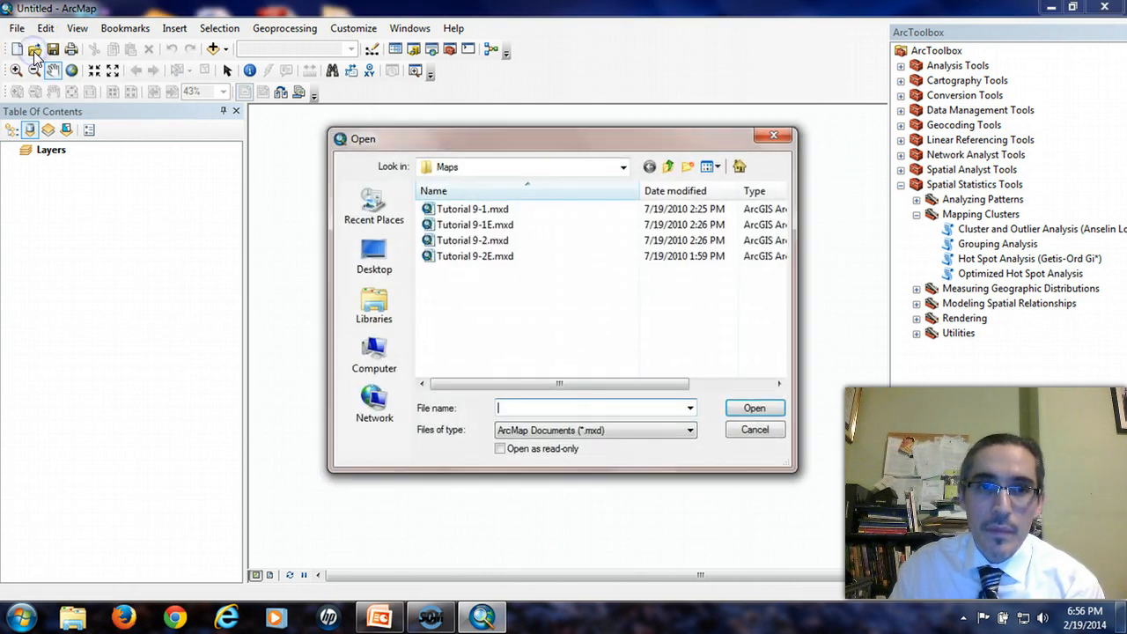
left_click(472, 208)
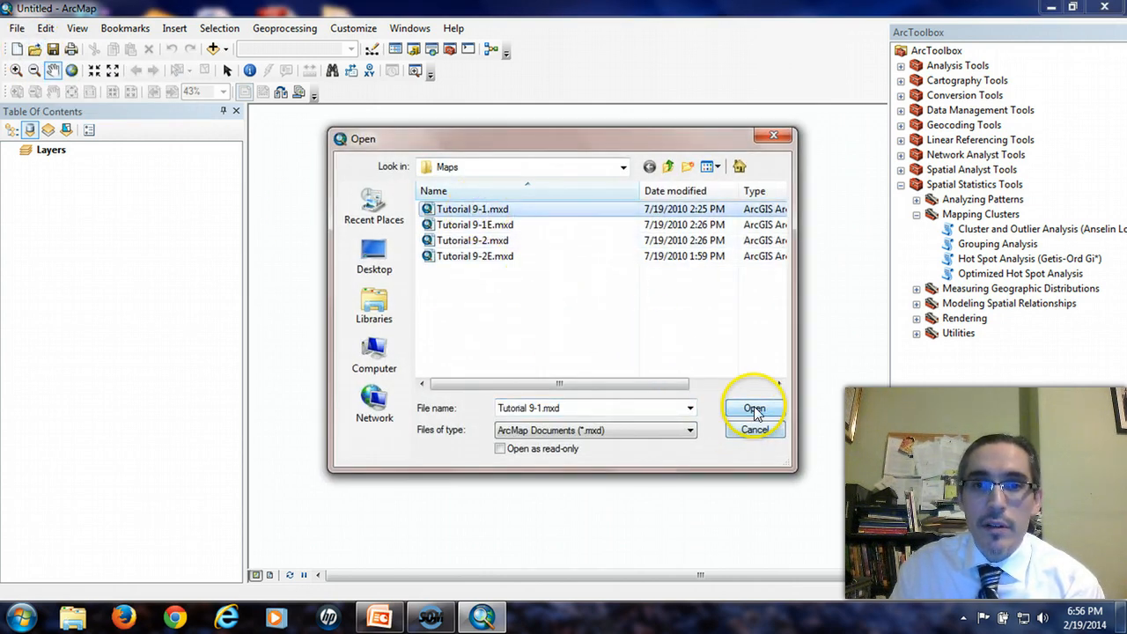
left_click(754, 409)
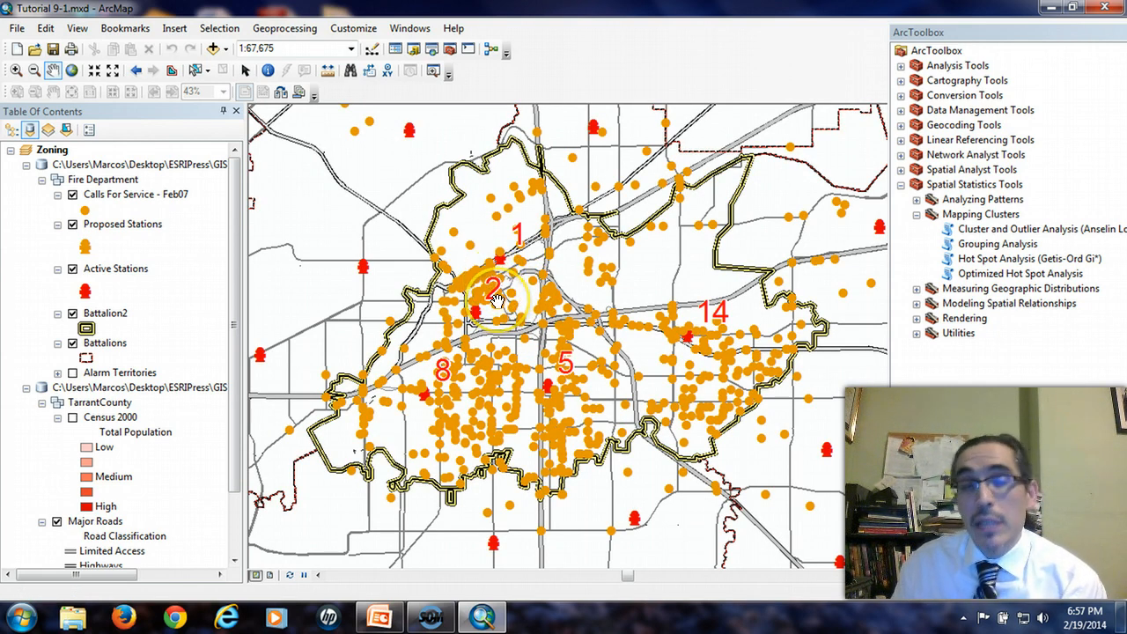
mouse_move(673, 260)
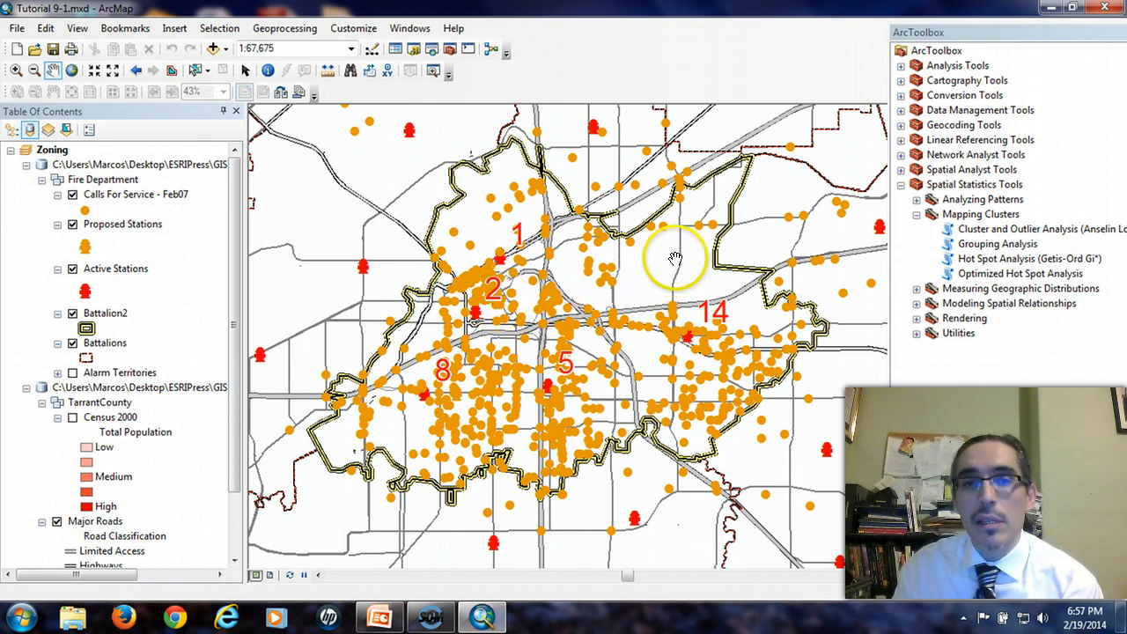
mouse_move(515, 396)
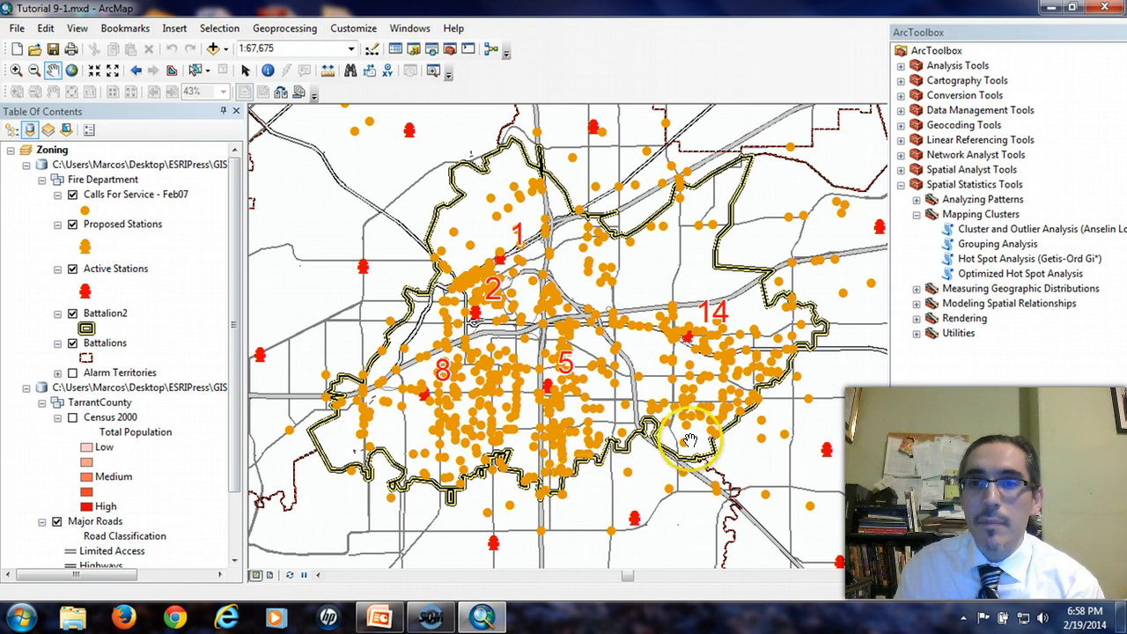
left_click(1020, 273)
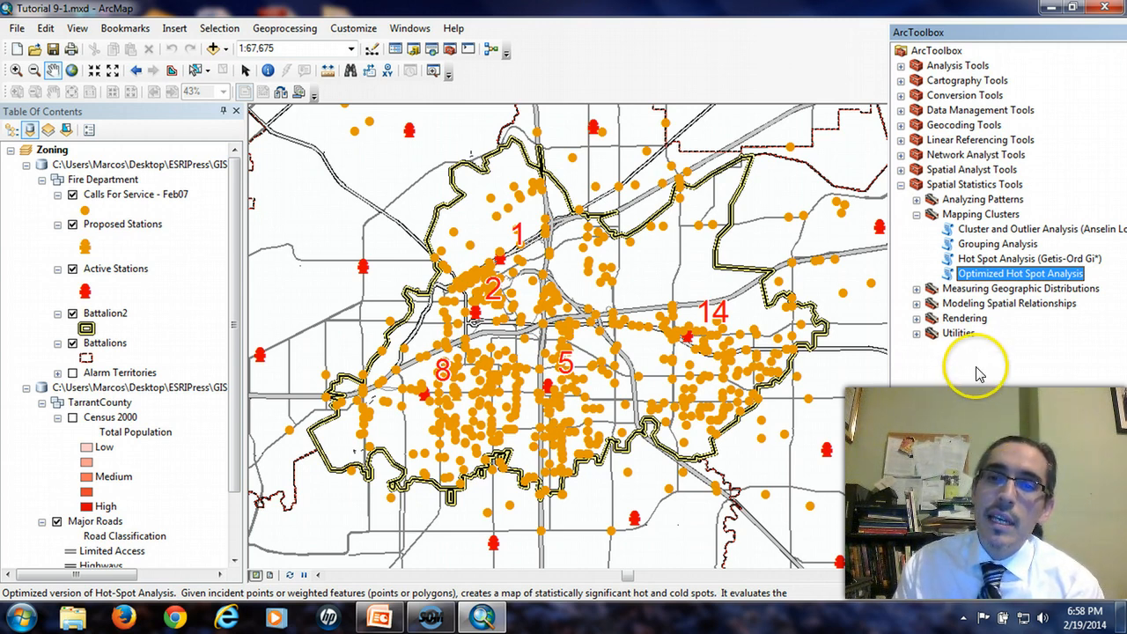
mouse_move(396, 578)
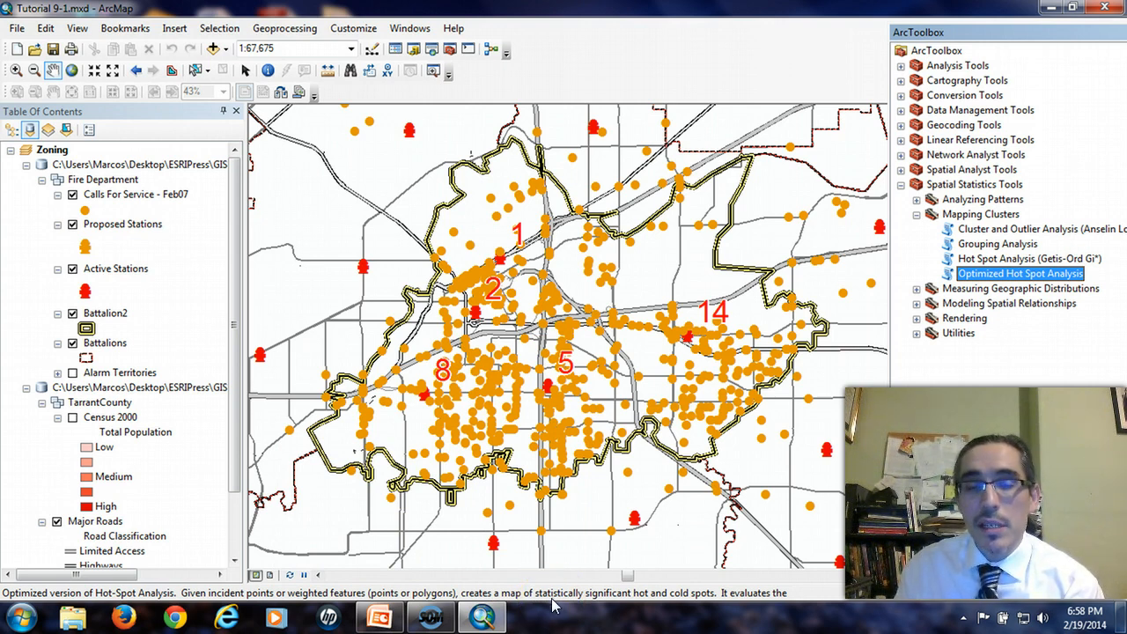
mouse_move(495, 541)
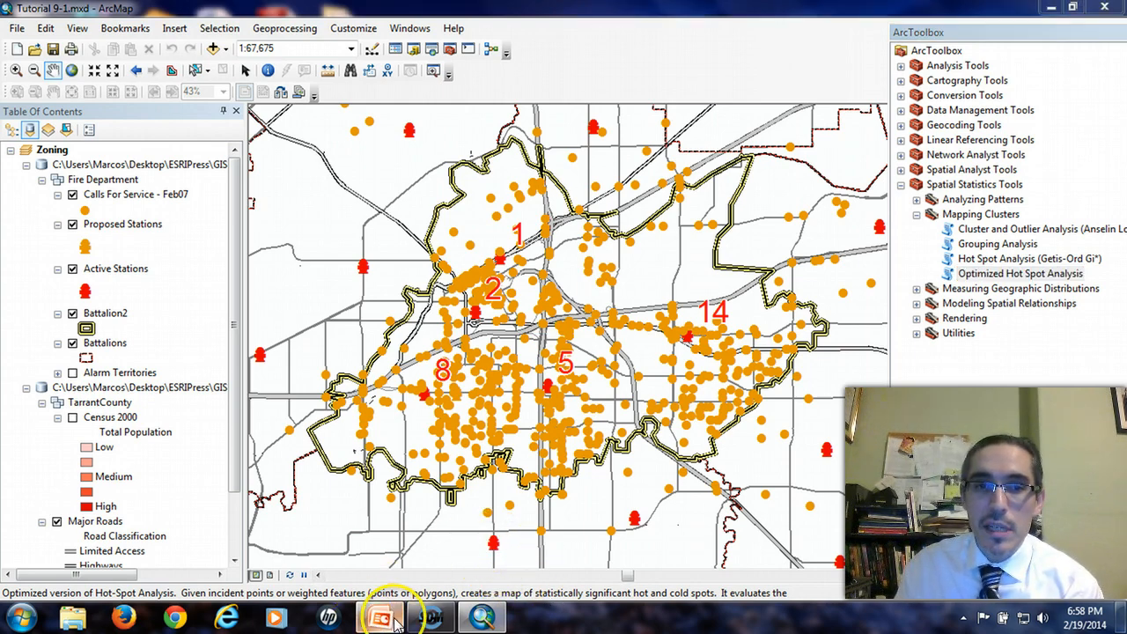
- Switch to the PowerPoint presentation showing the Optimized Hot Spot Analysis workflow slide
left_click(379, 617)
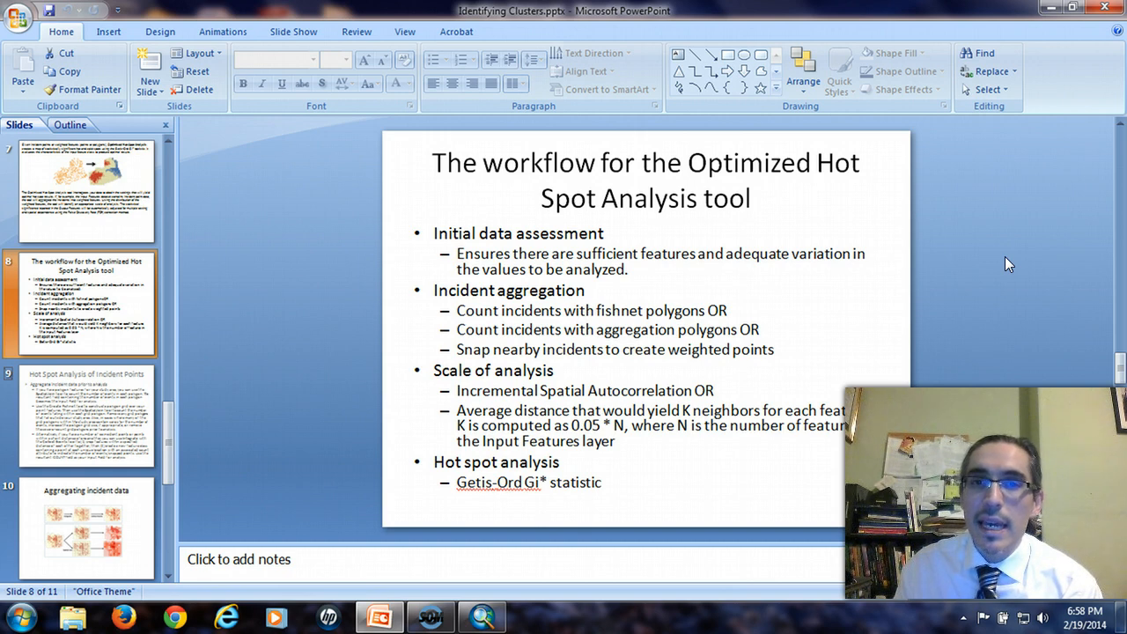
mouse_move(835, 289)
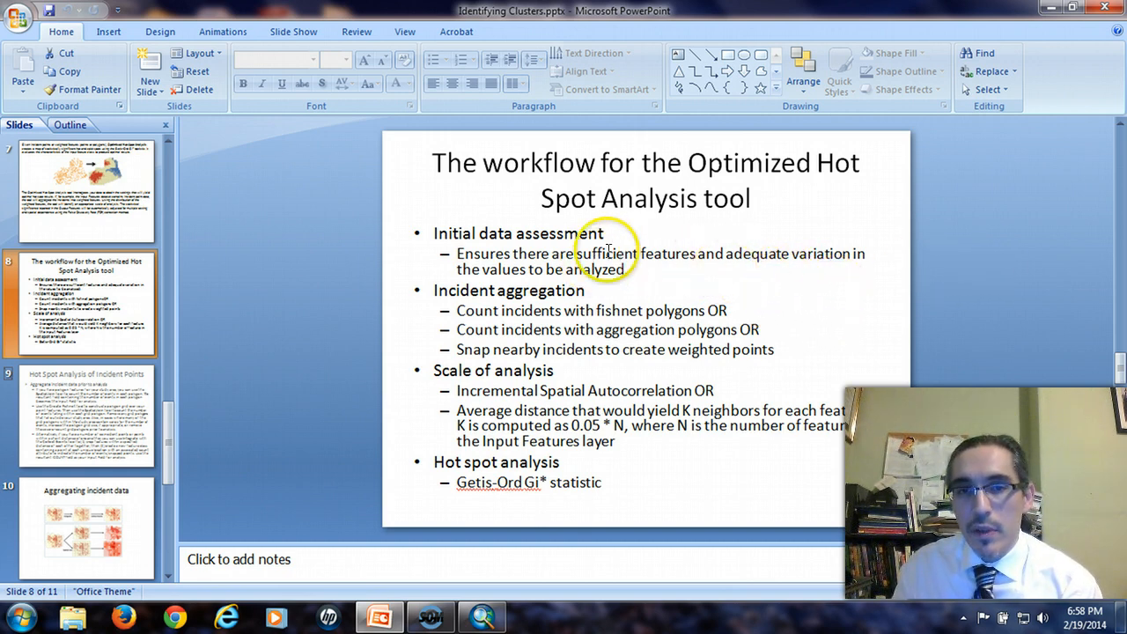
mouse_move(993, 268)
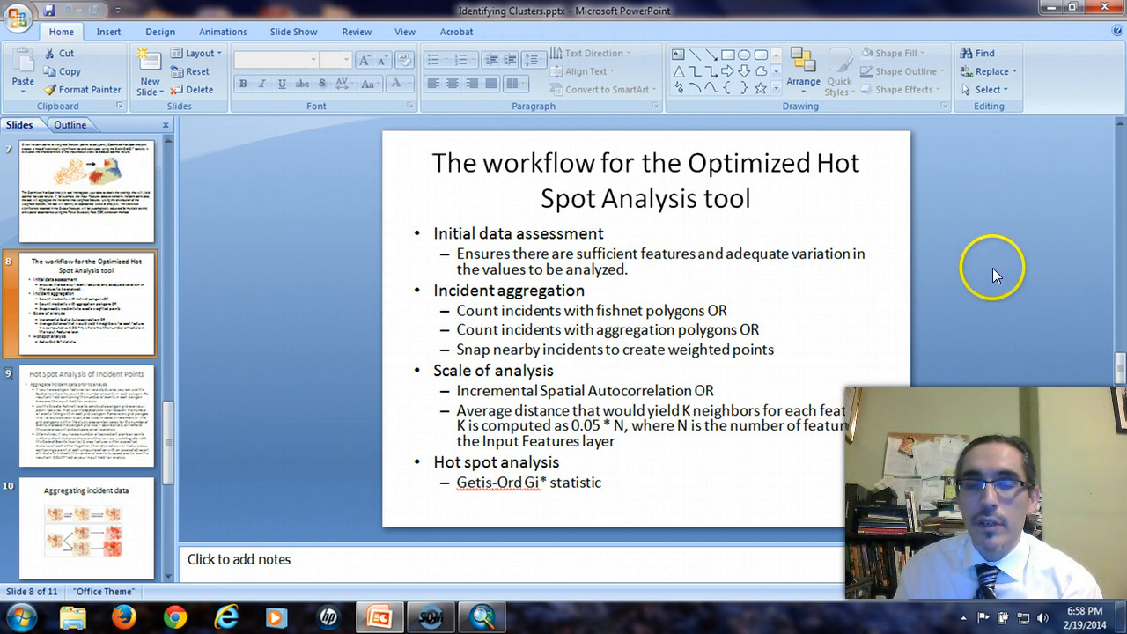
mouse_move(636, 279)
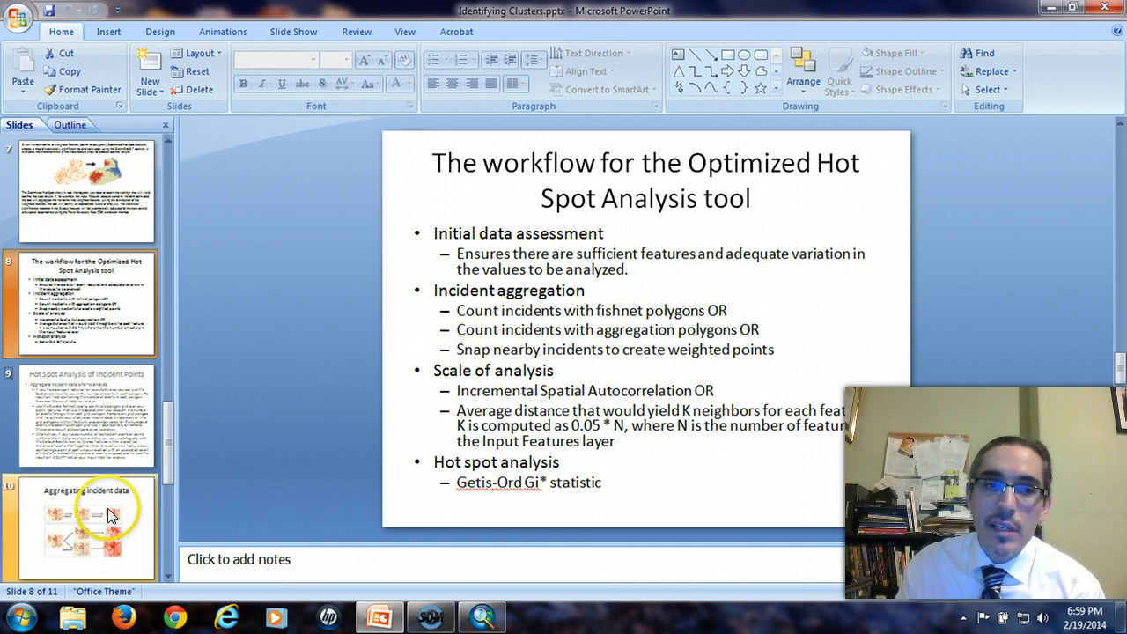
- Start the slide show from the Aggregating incident data slide
left_click(85, 529)
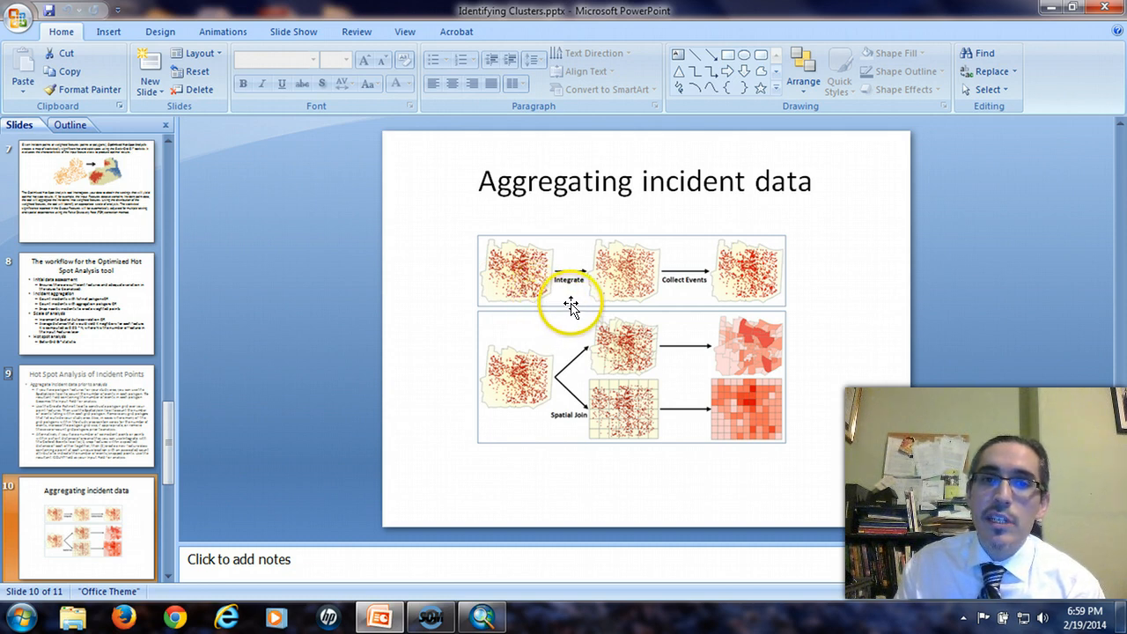
mouse_move(650, 313)
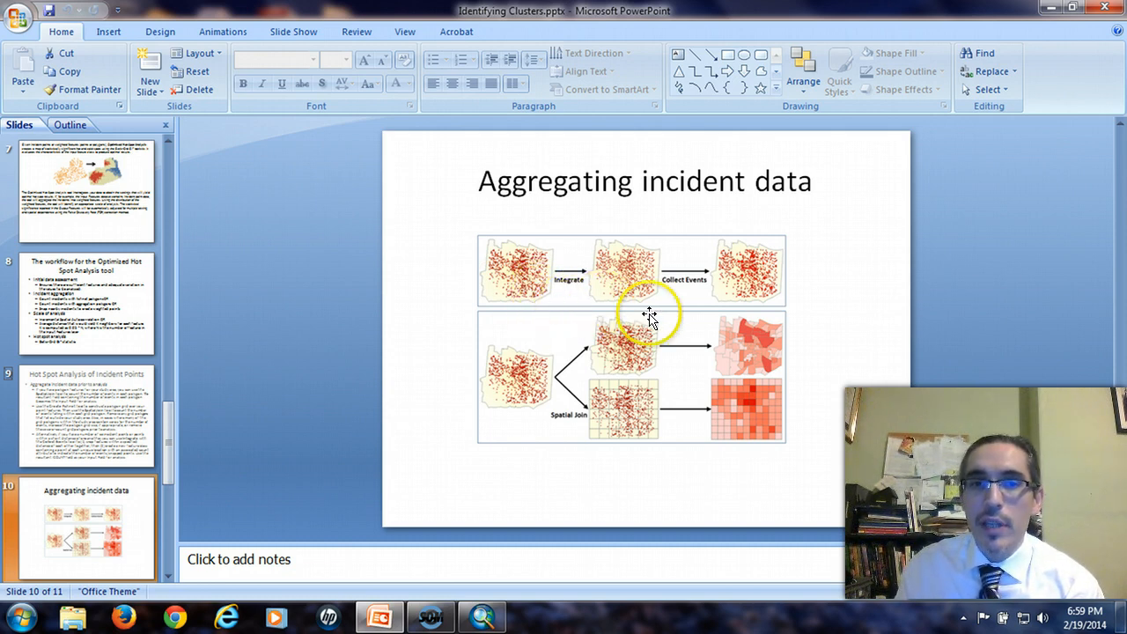
mouse_move(811, 466)
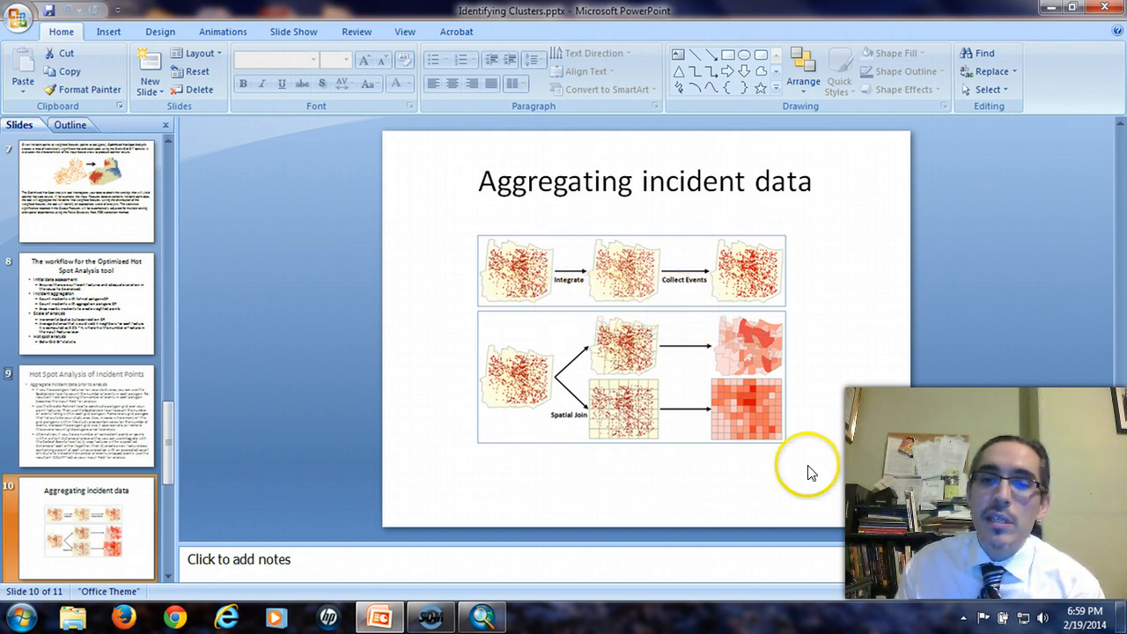
key("F5")
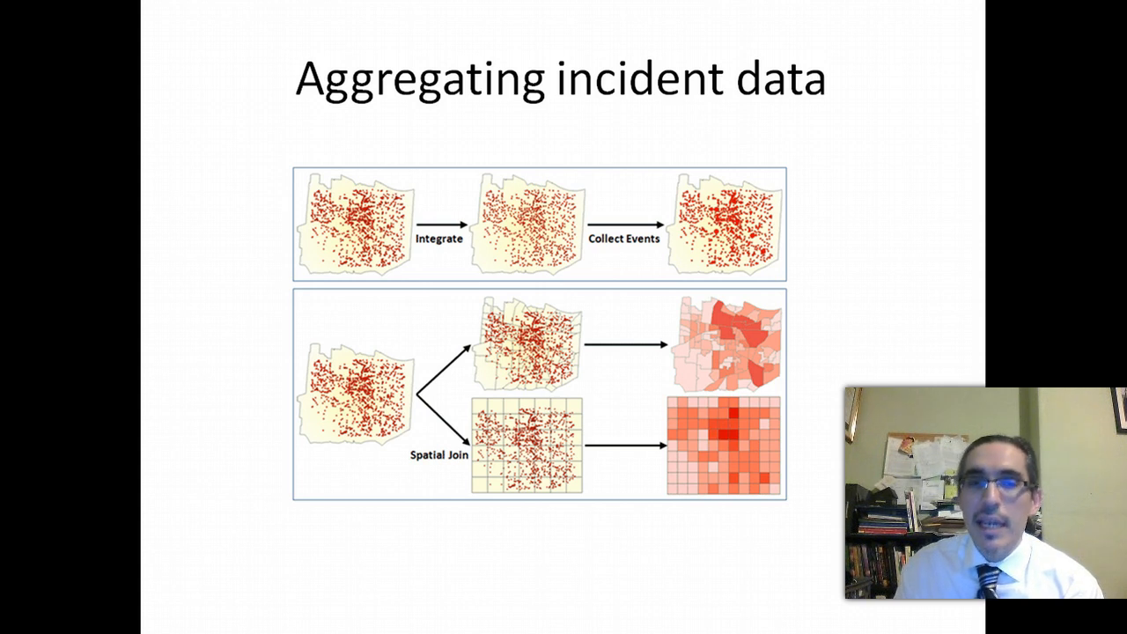
left_click(542, 239)
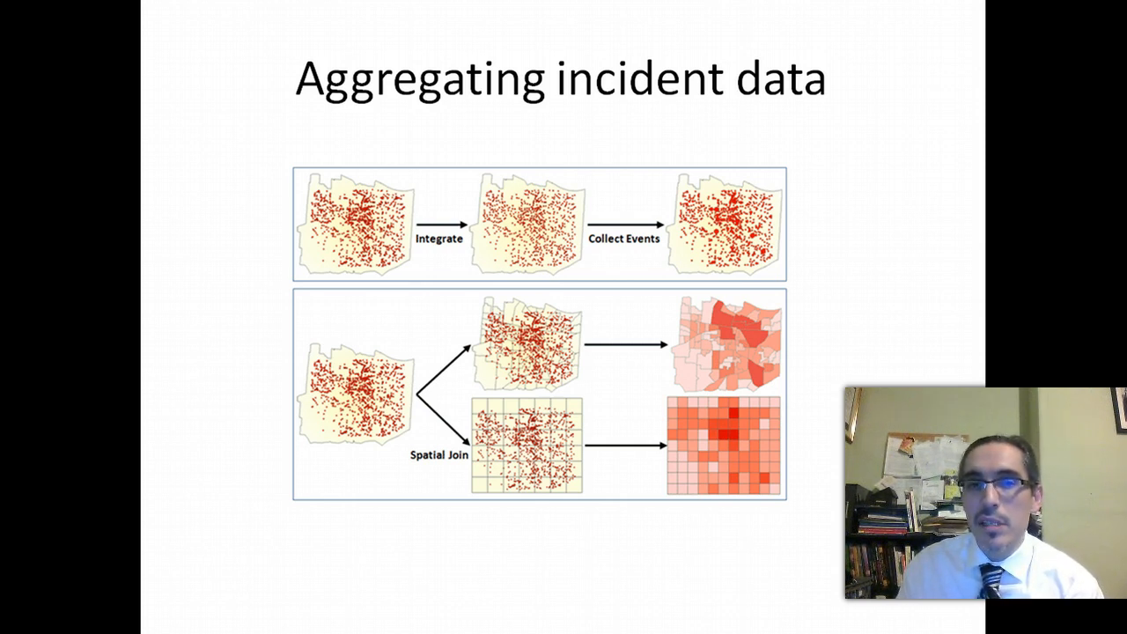
mouse_move(197, 69)
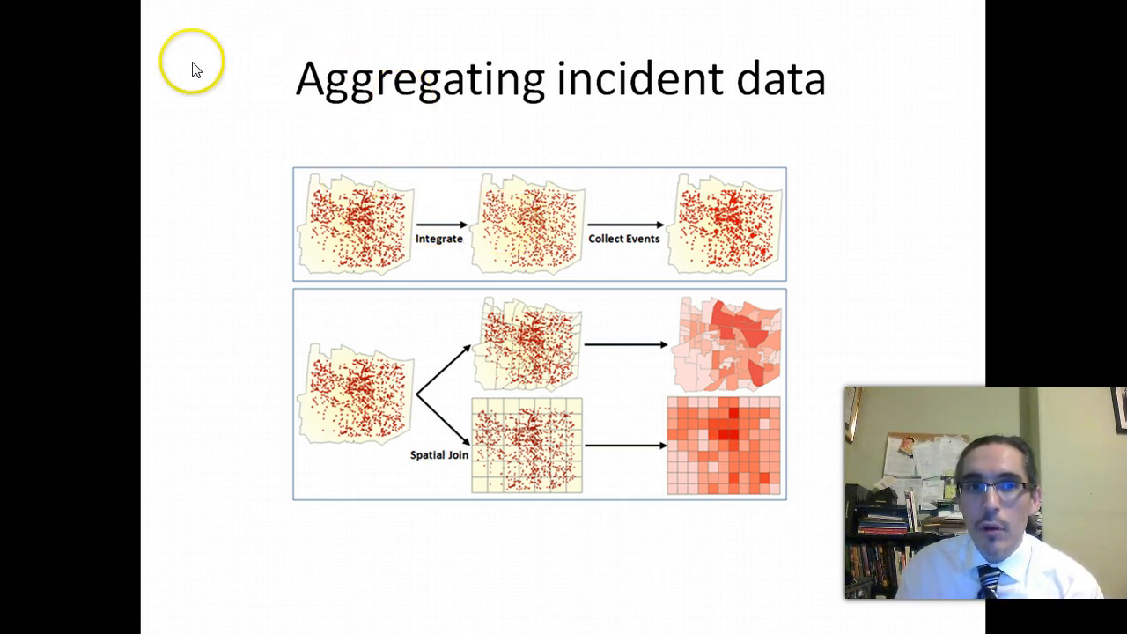
mouse_move(275, 423)
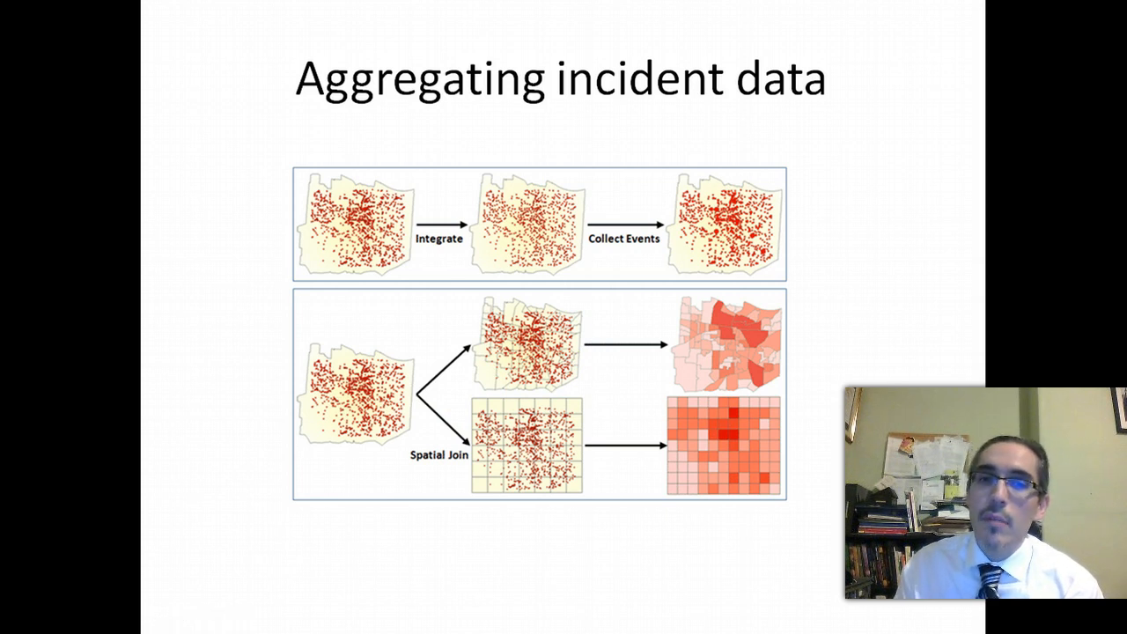
left_click(529, 303)
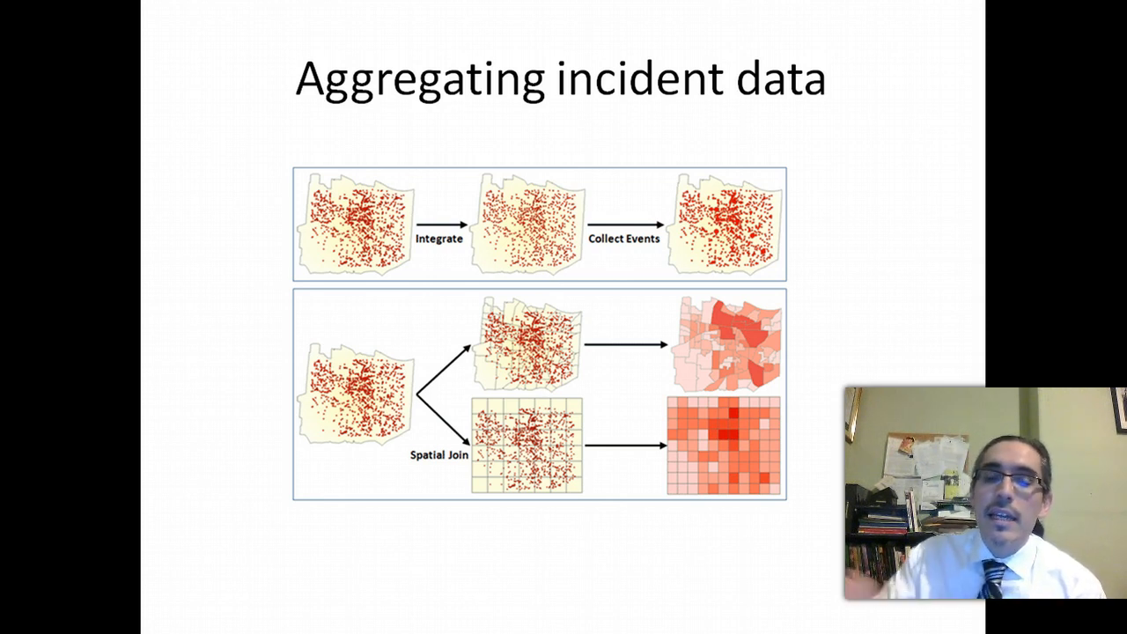
key("Right")
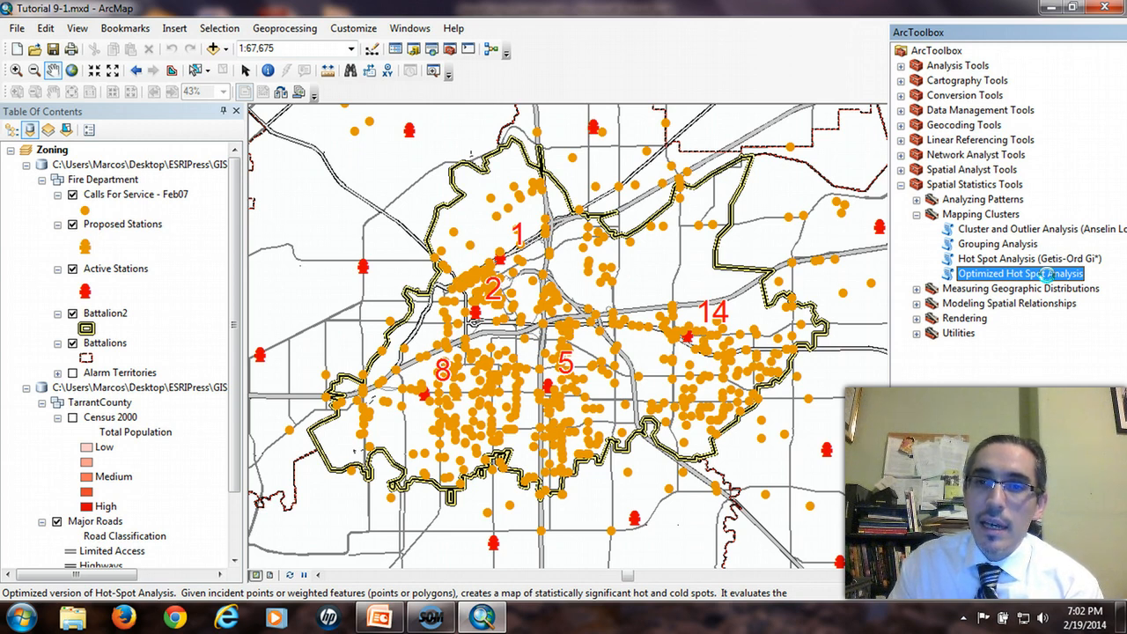
- Start Optimized Hot Spot Analysis with Calls For Service - Feb07 as input features
double_click(1020, 273)
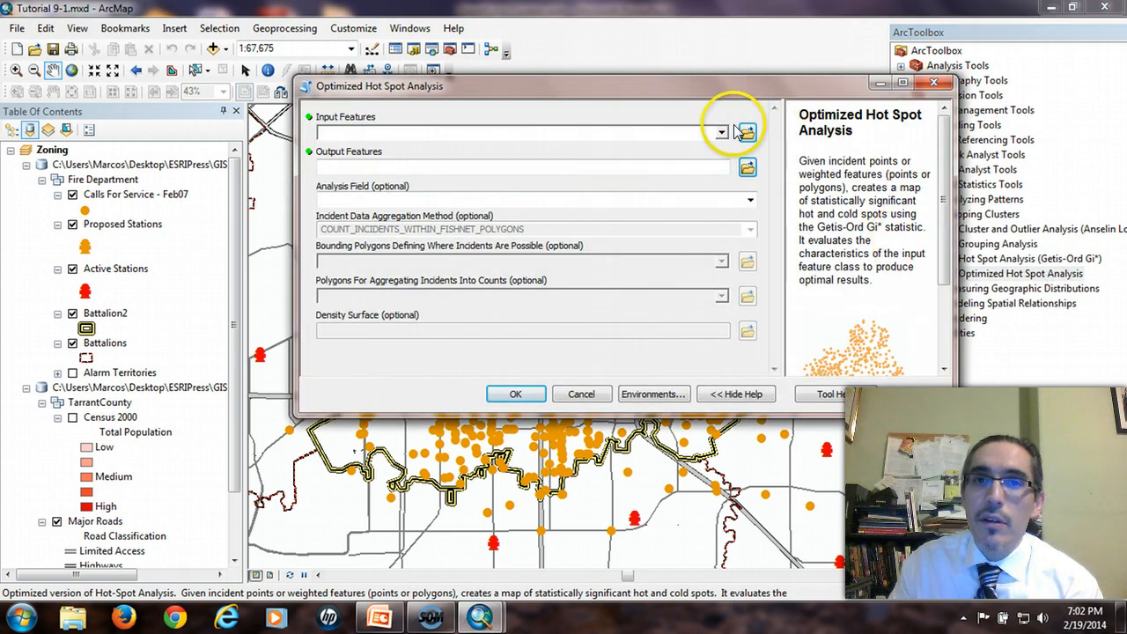
left_click(722, 132)
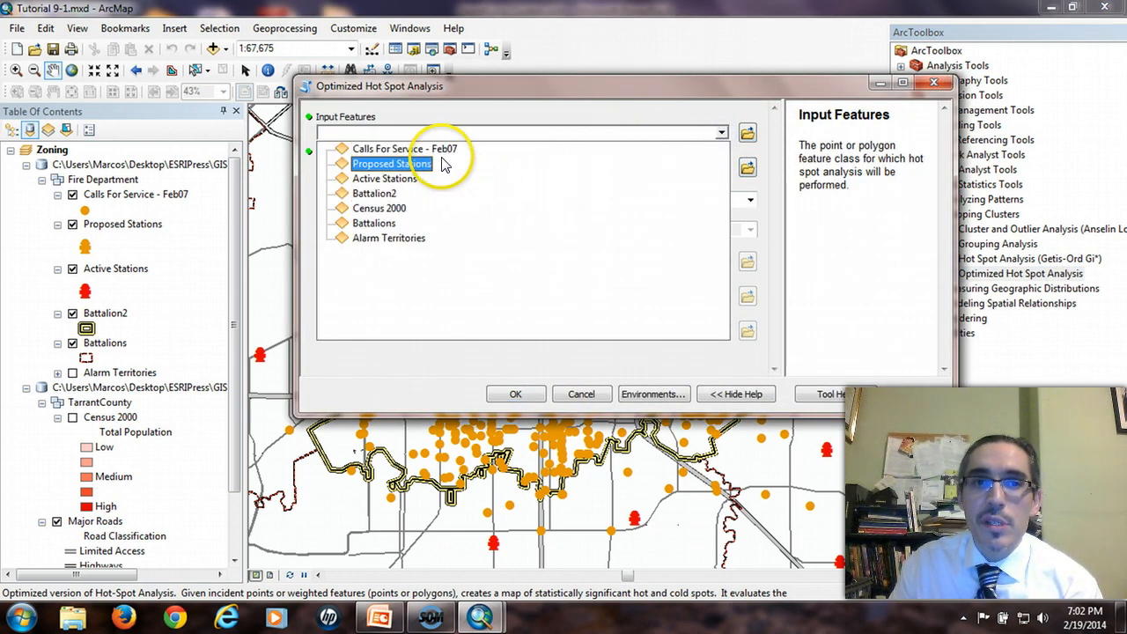
left_click(398, 148)
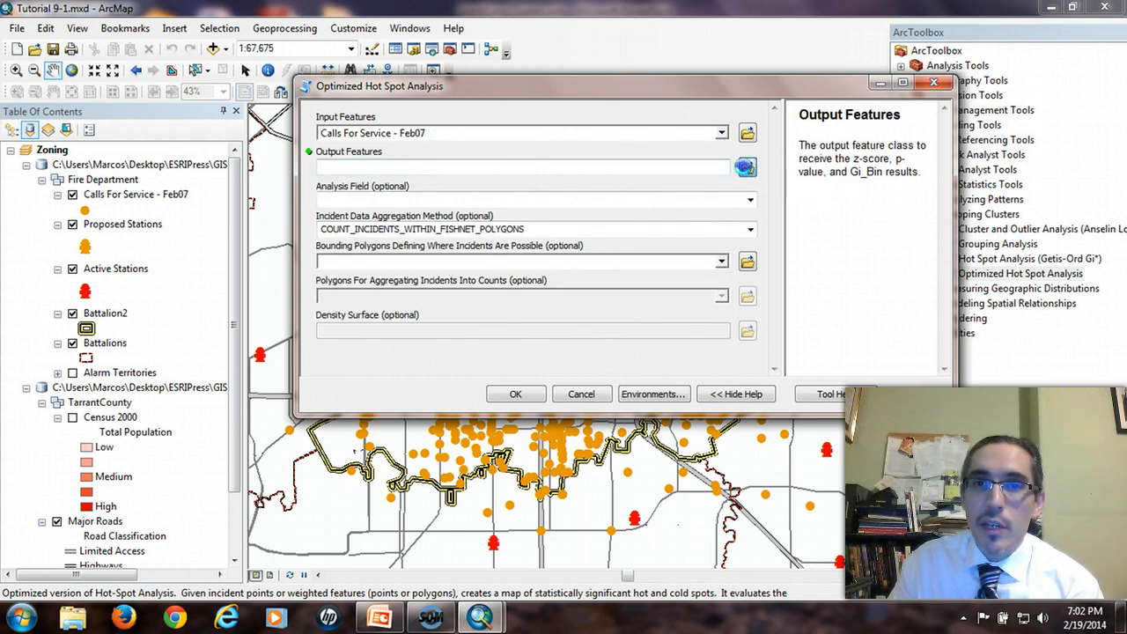
- Save the output feature class as CallsOptHotspots in the ESRIPress folder
left_click(745, 167)
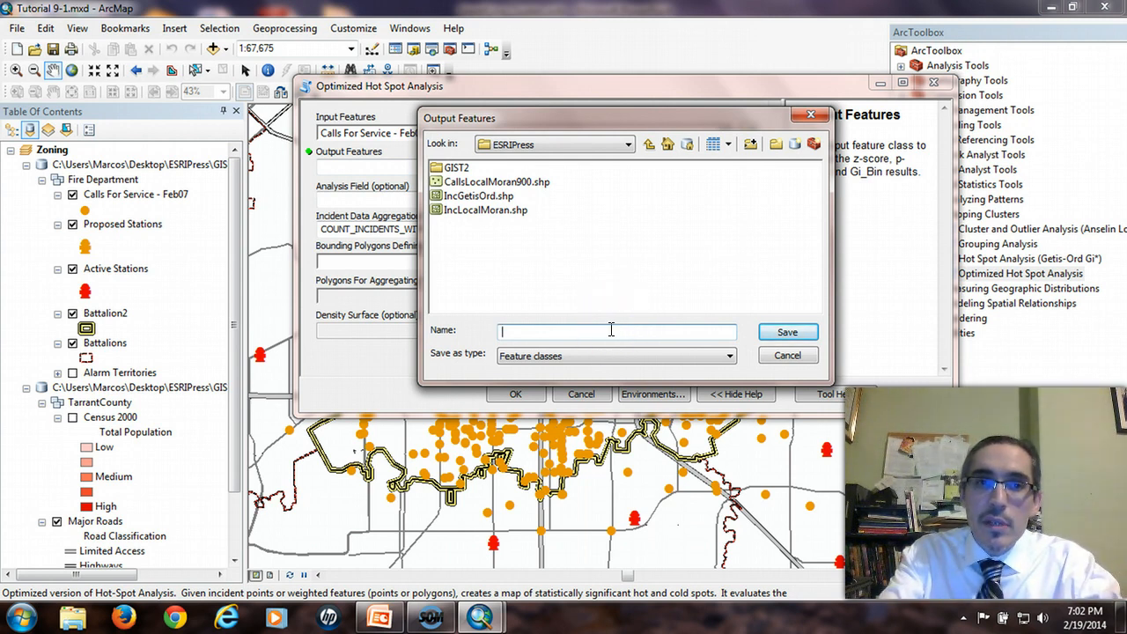
type("CallsOptiHo")
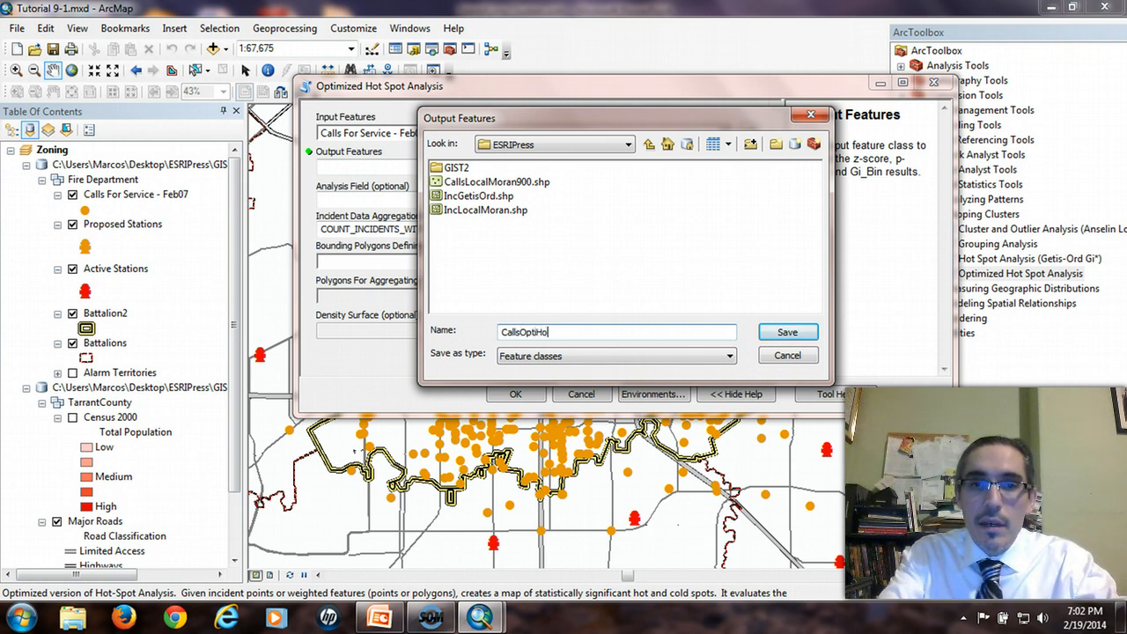
type("tspots")
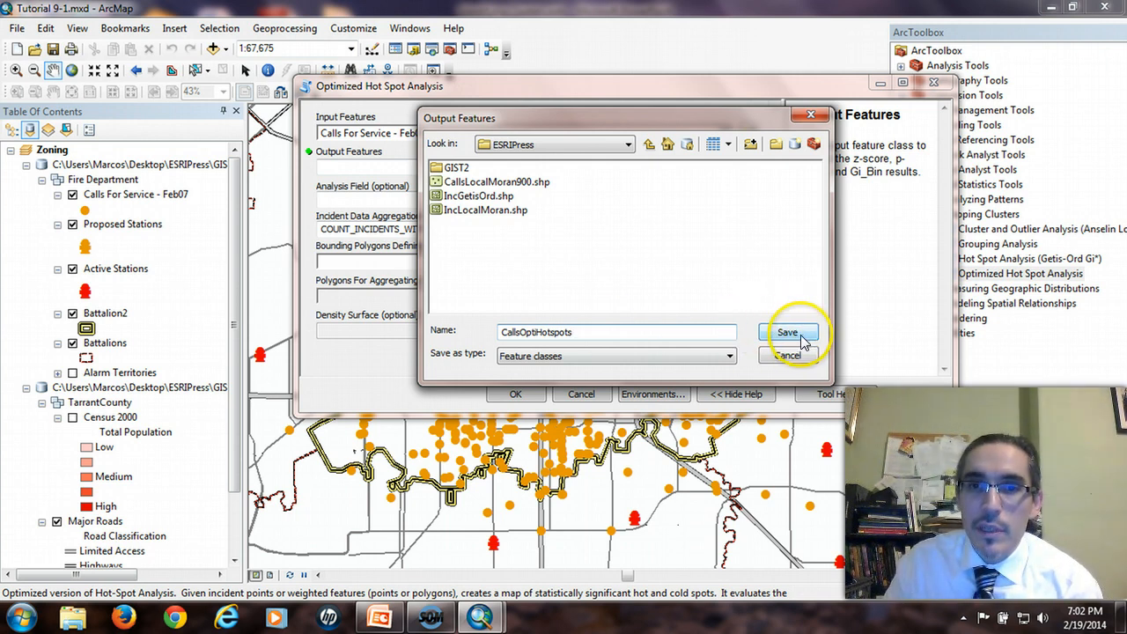
left_click(787, 331)
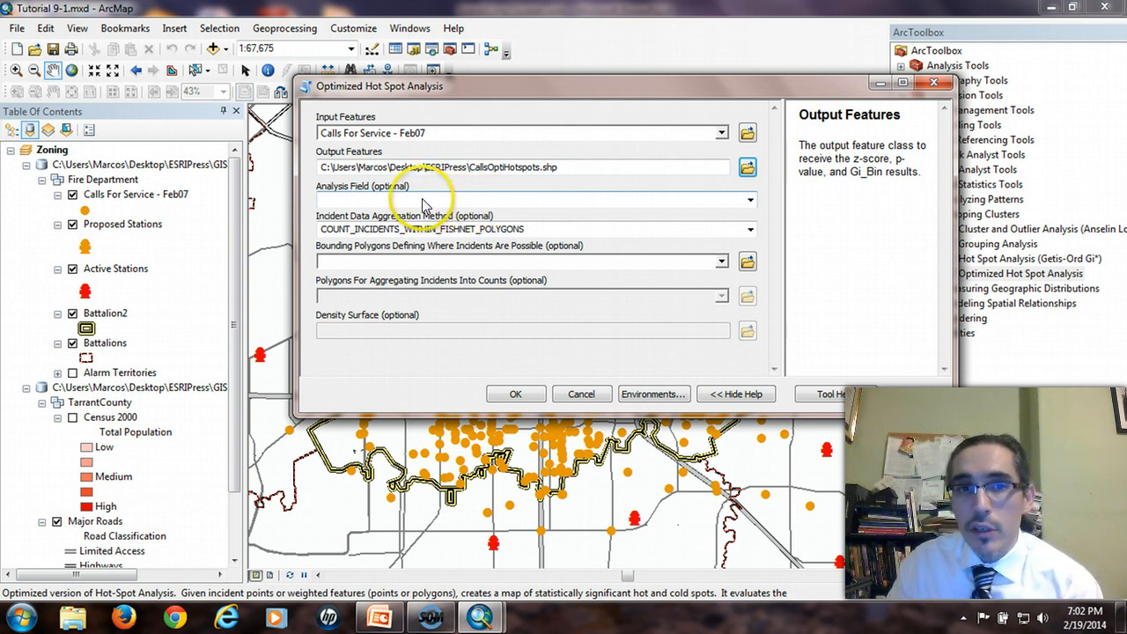
mouse_move(584, 212)
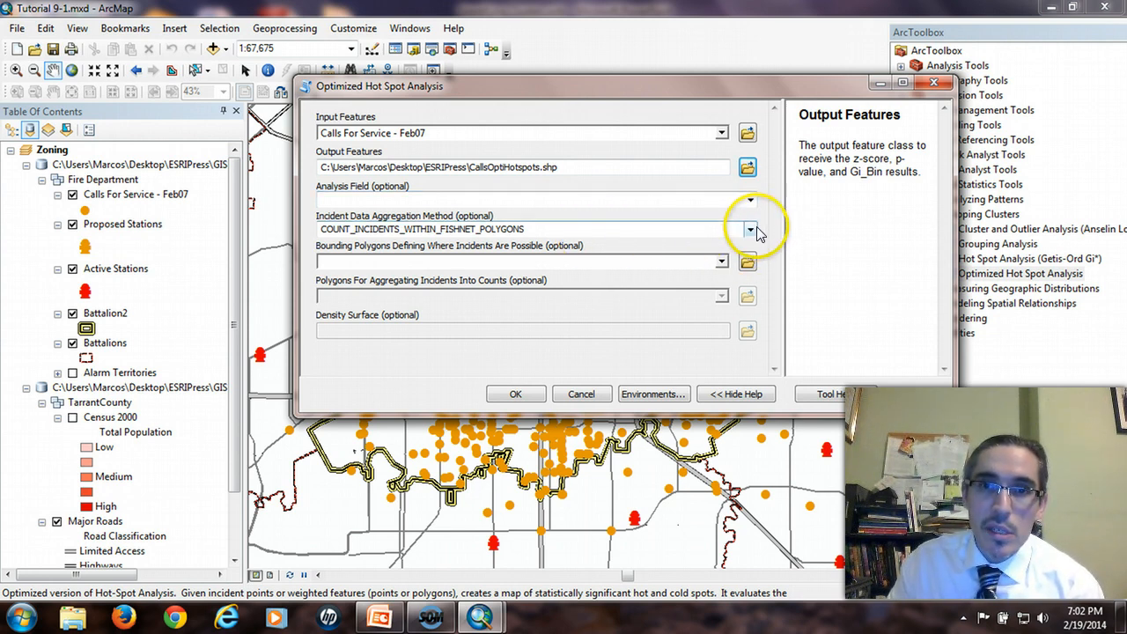
- Choose COUNT_INCIDENTS_WITHIN_FISHNET_POLYGONS as the incident aggregation method
left_click(750, 229)
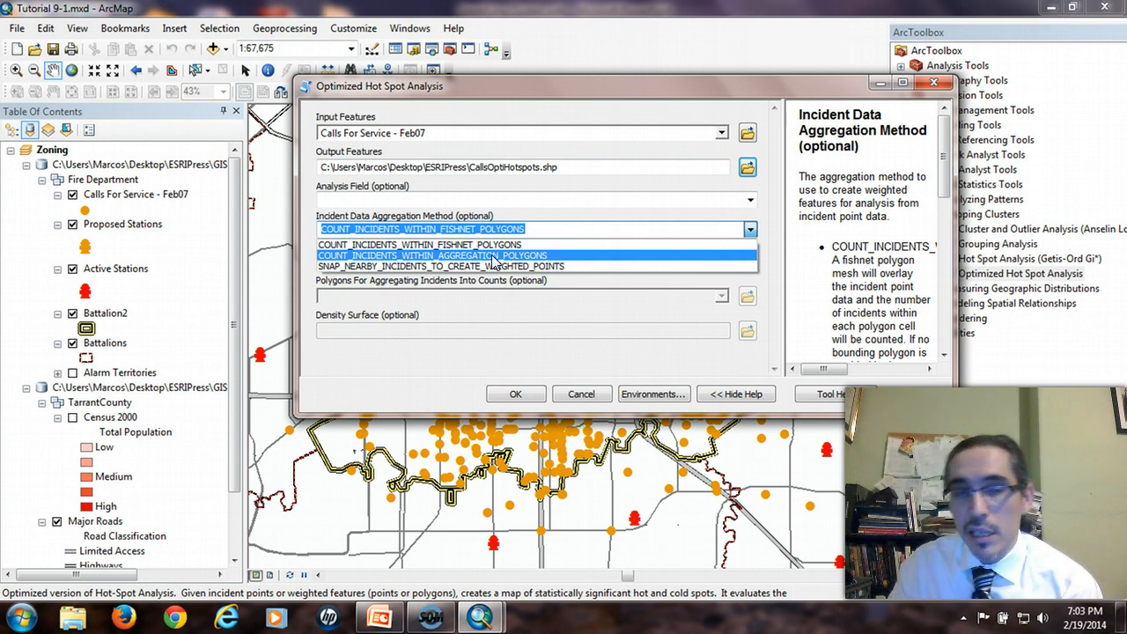
mouse_move(396, 266)
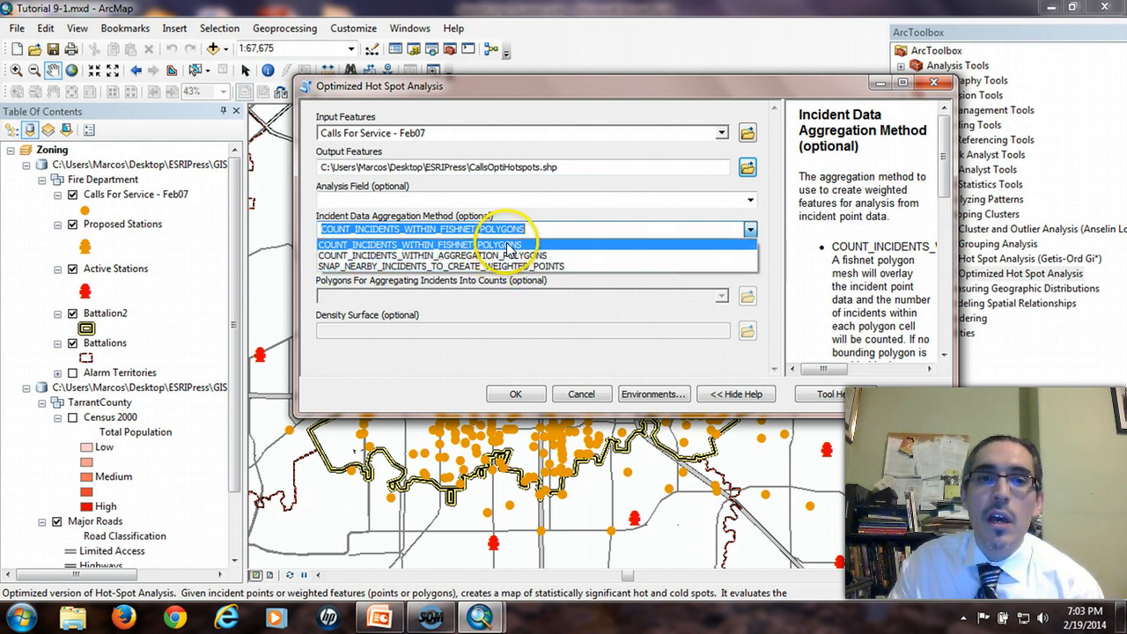
left_click(421, 229)
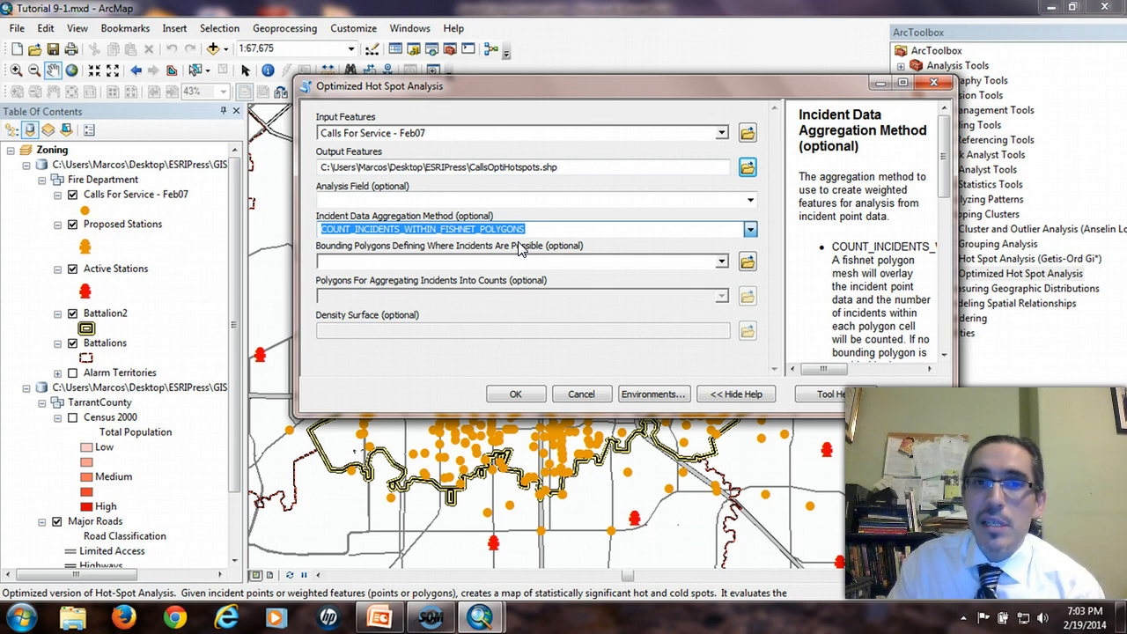
mouse_move(475, 268)
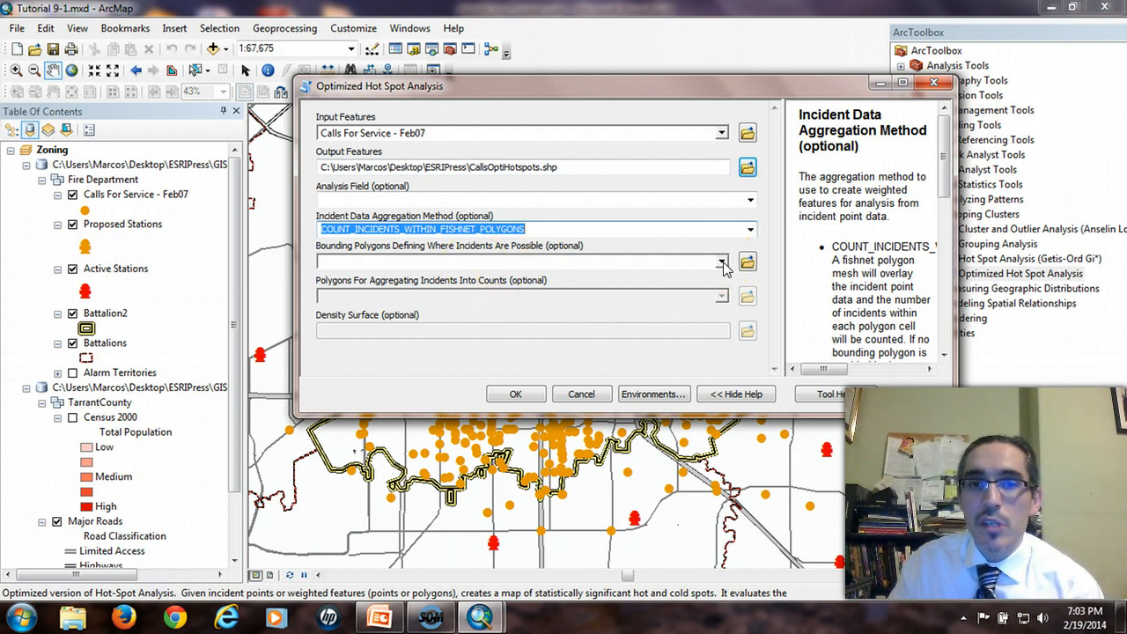
- Select Battalion2 as the bounding polygons where incidents are possible
left_click(722, 260)
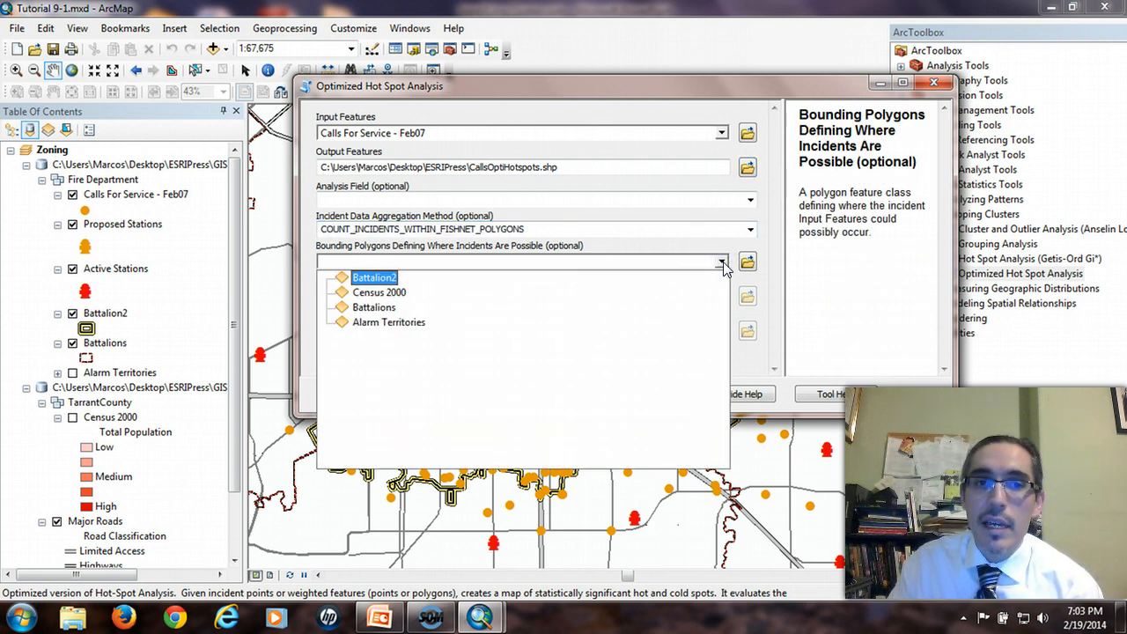
left_click(374, 278)
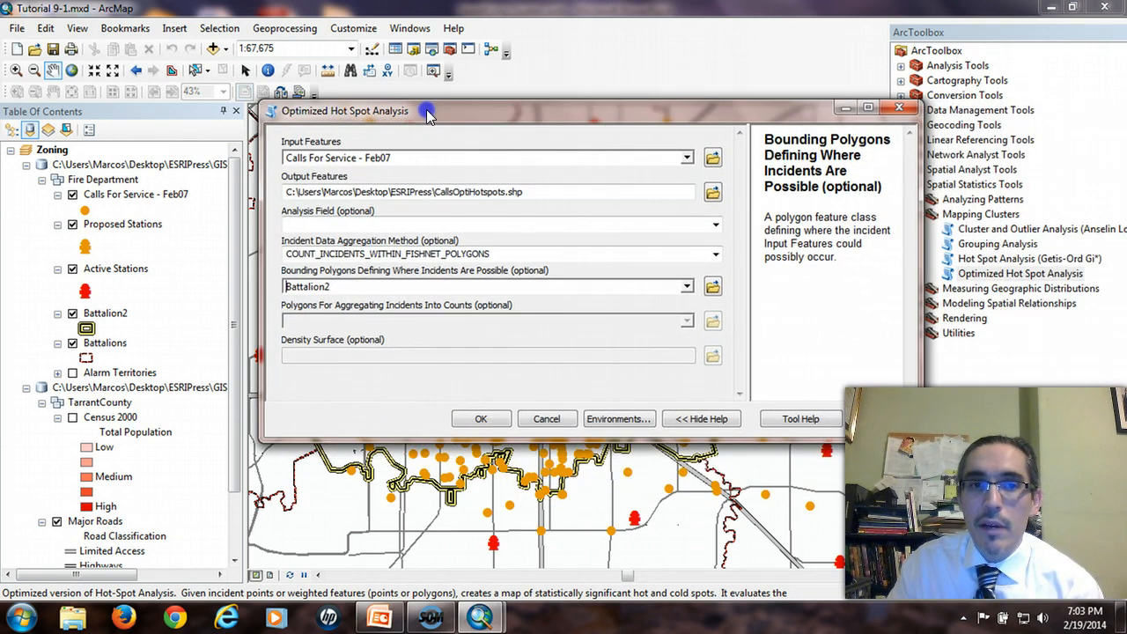
mouse_move(444, 247)
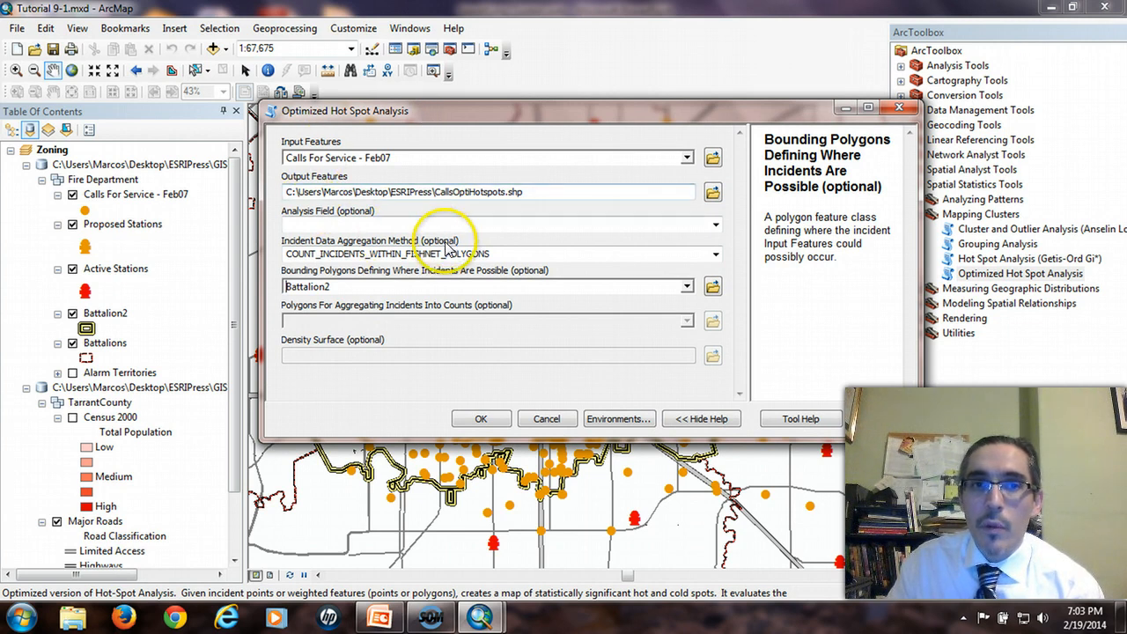
mouse_move(637, 391)
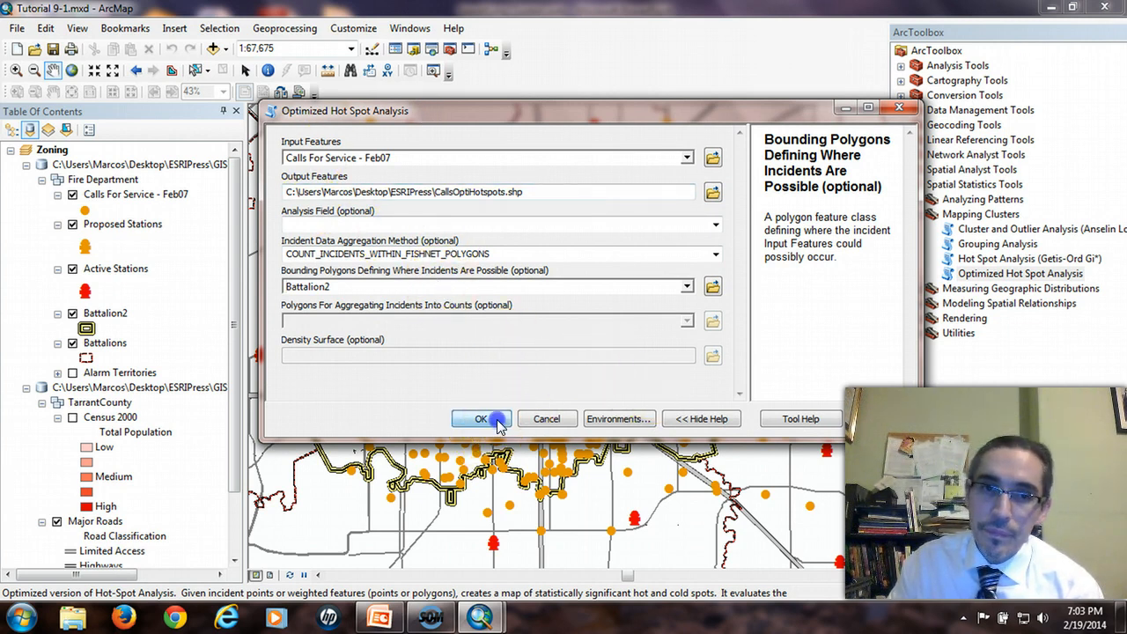
left_click(481, 419)
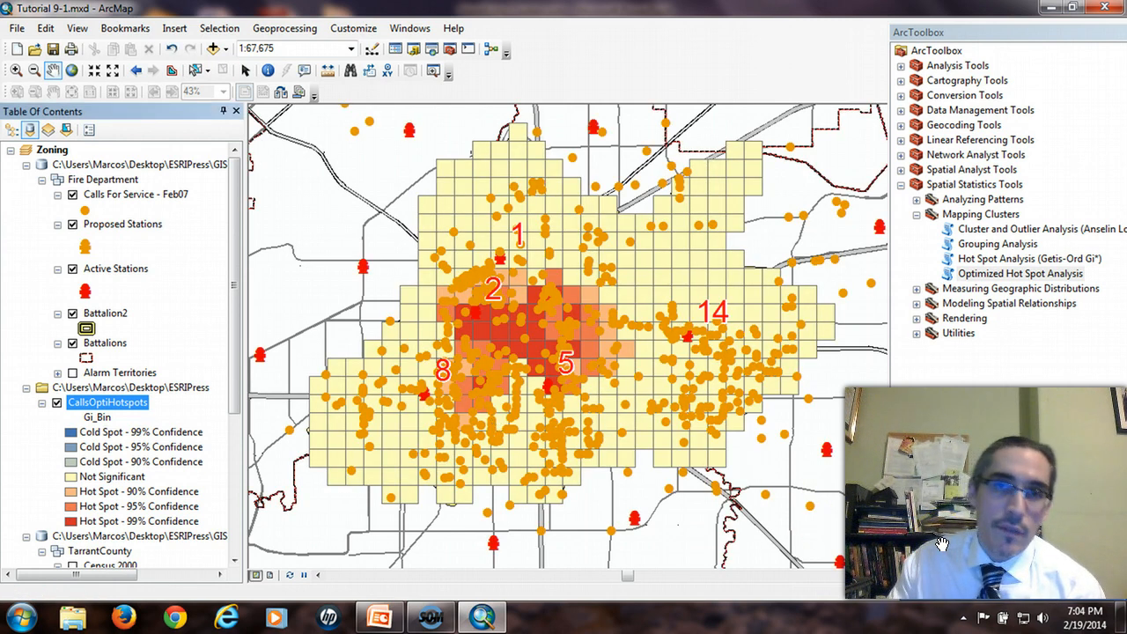
mouse_move(115, 203)
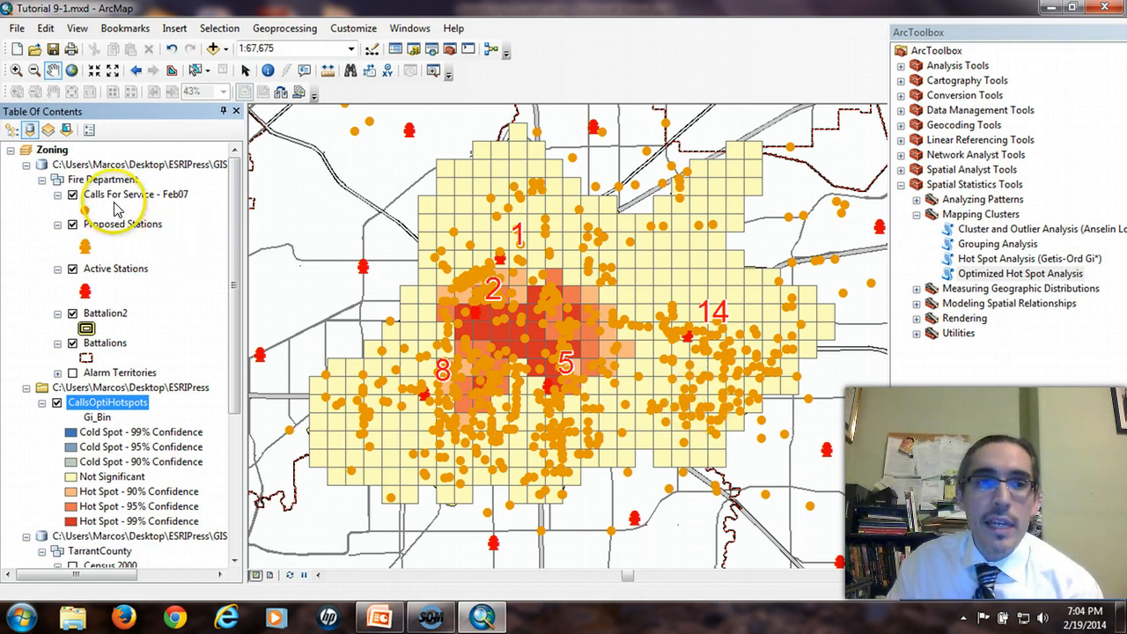
- Turn off the Calls For Service - Feb07 points and review the hot spot grid
left_click(74, 194)
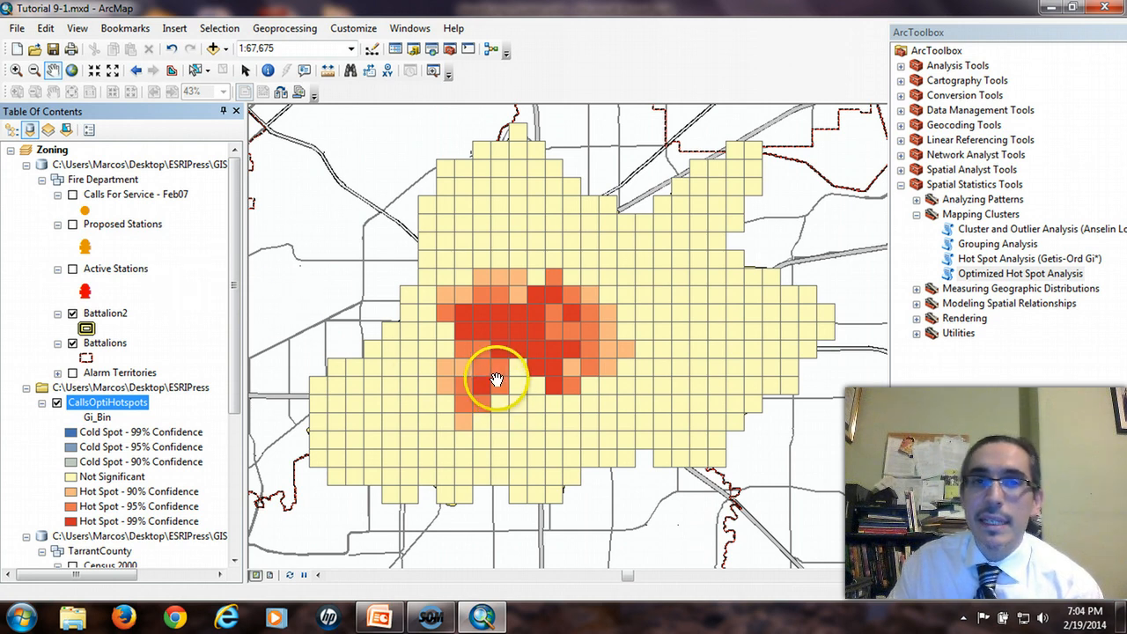
mouse_move(303, 509)
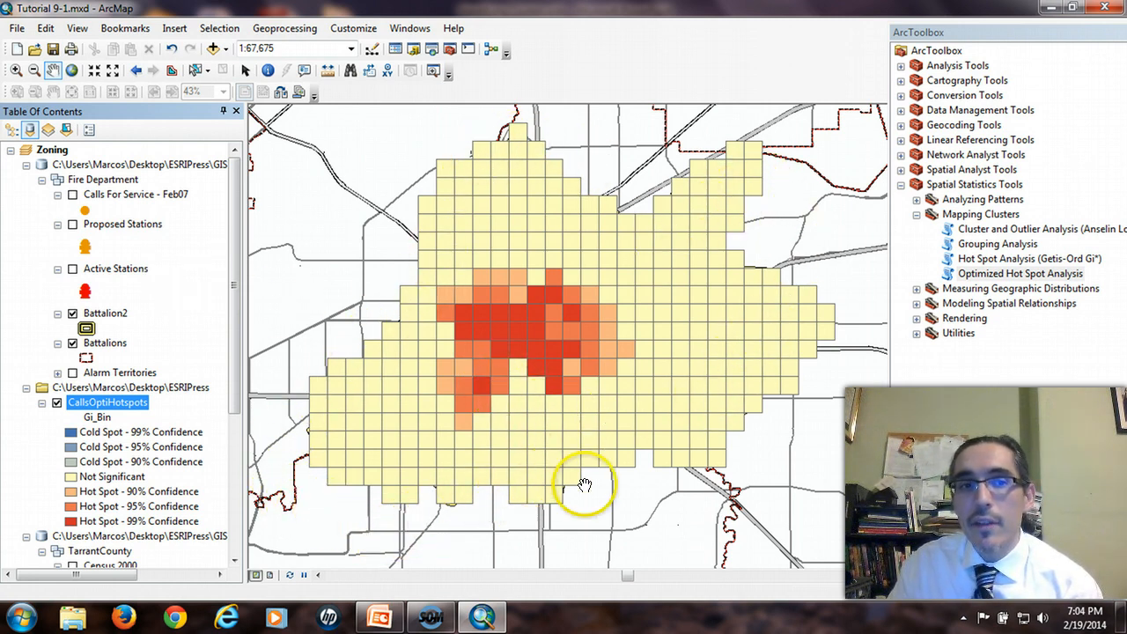
mouse_move(532, 350)
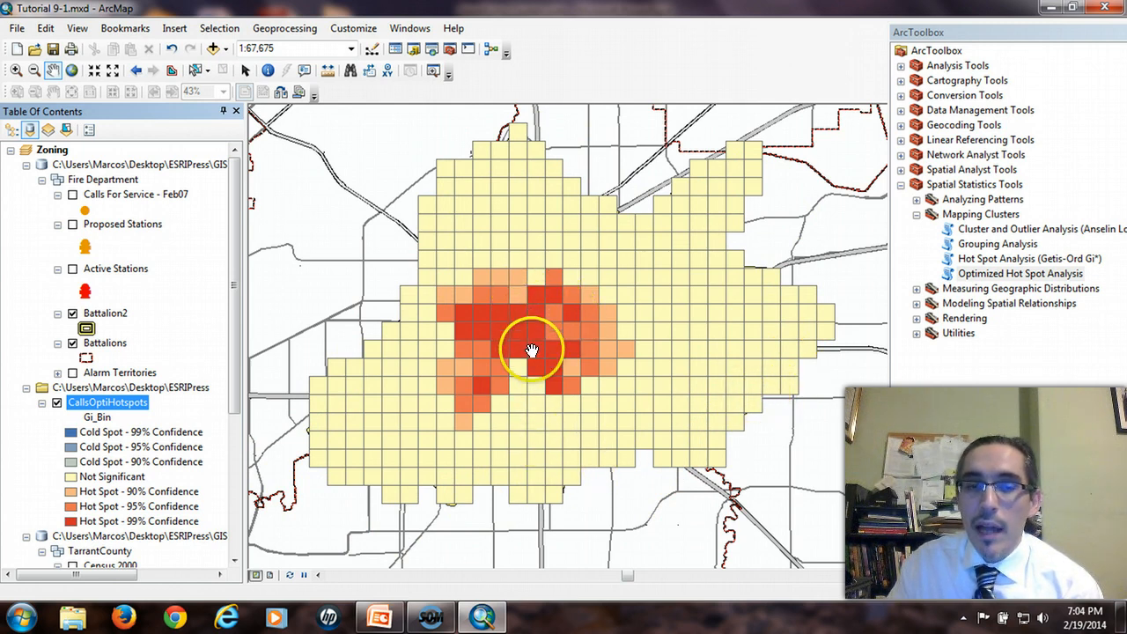
scroll("down", 3)
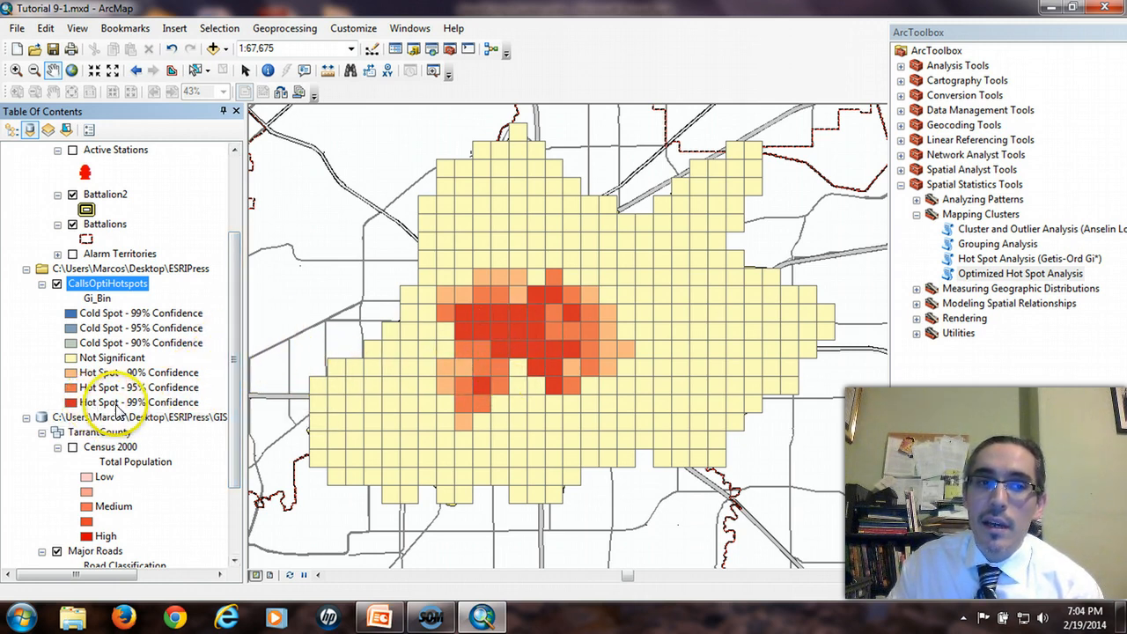
mouse_move(527, 332)
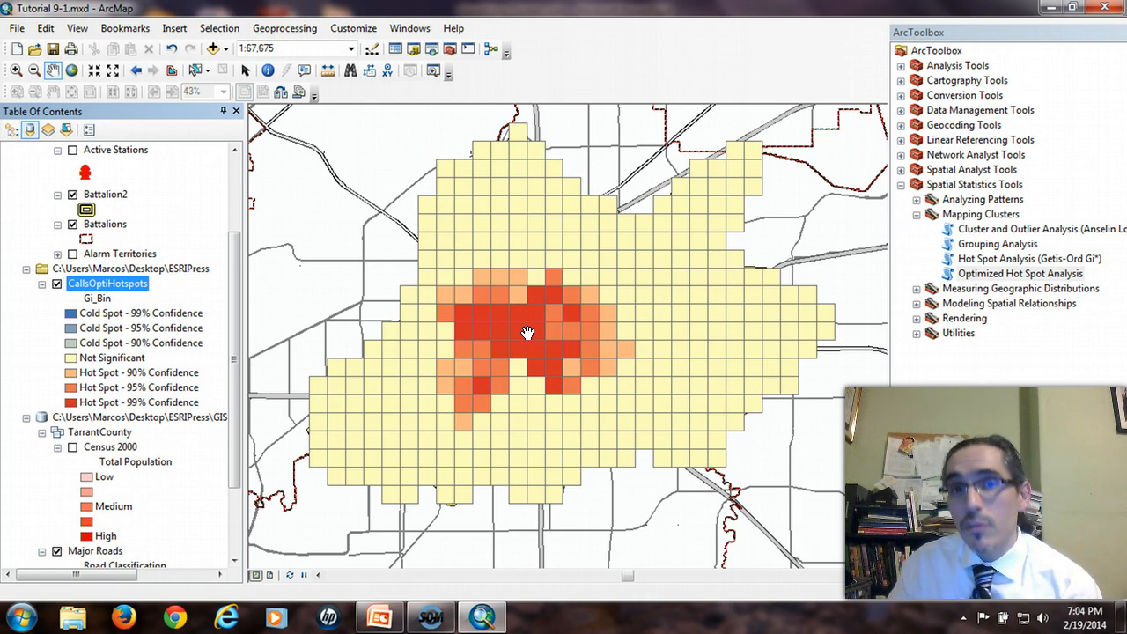
mouse_move(545, 342)
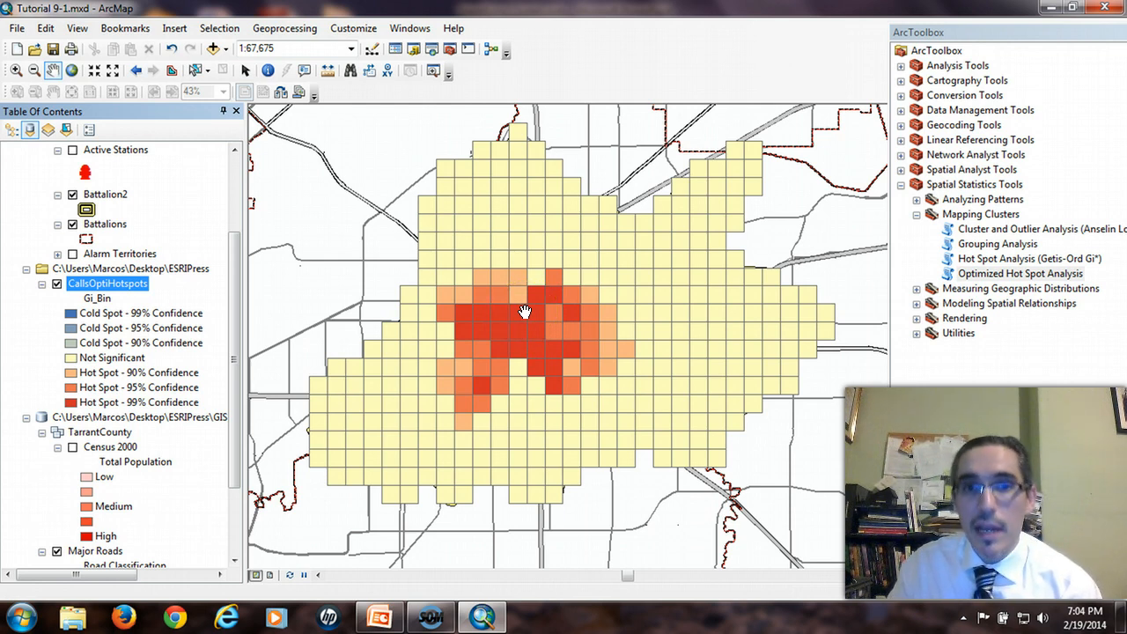
mouse_move(509, 185)
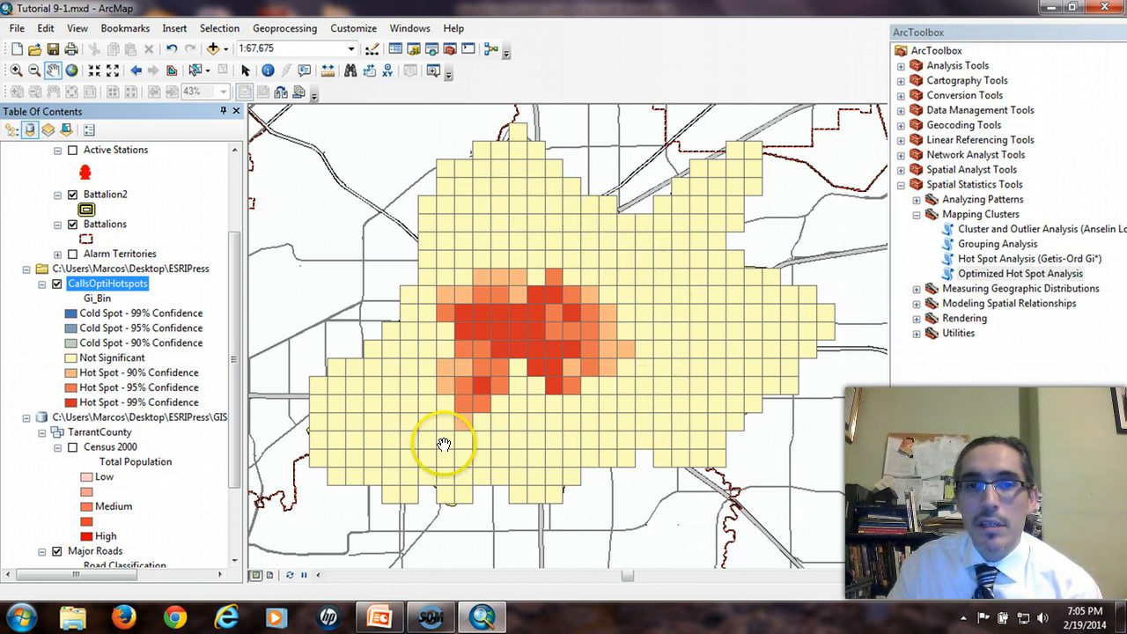
mouse_move(500, 448)
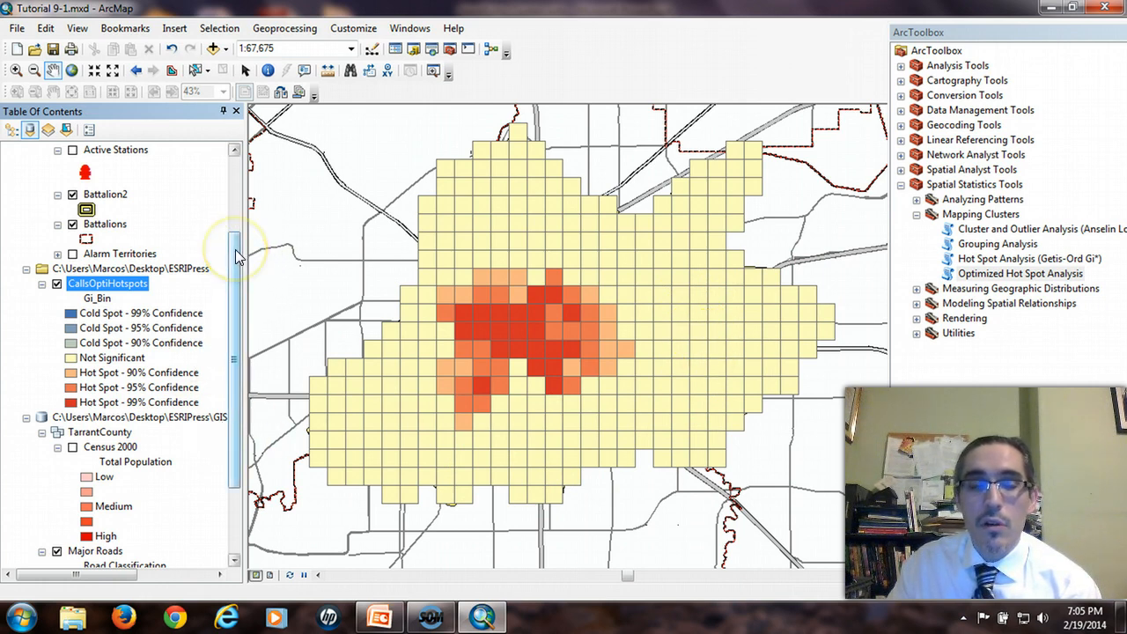
mouse_move(666, 266)
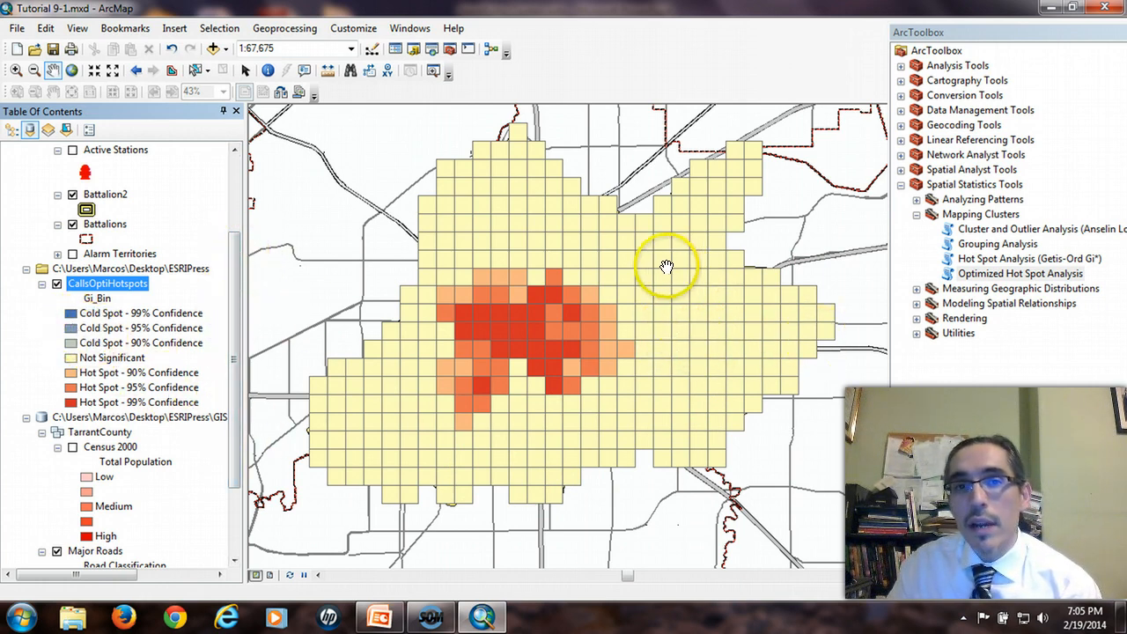
mouse_move(715, 296)
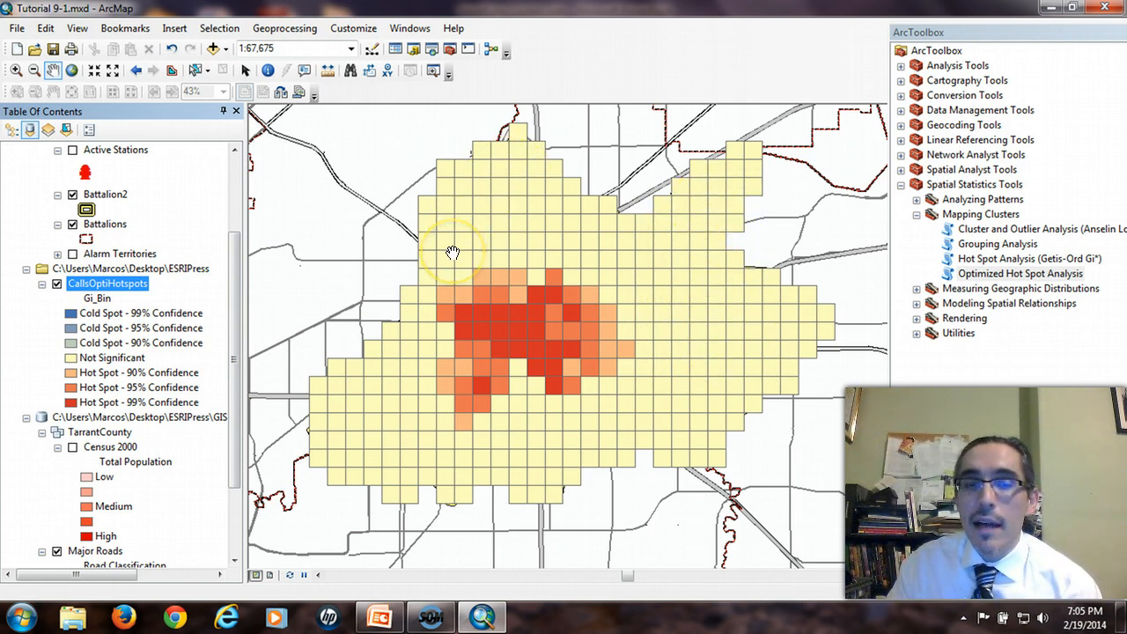
mouse_move(714, 218)
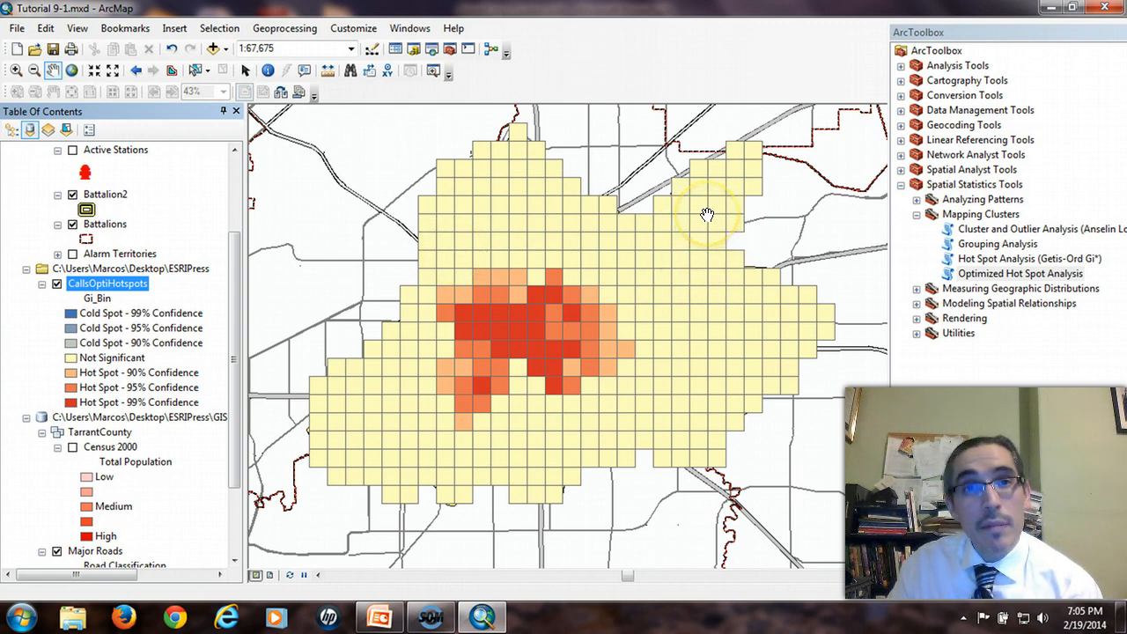
mouse_move(714, 257)
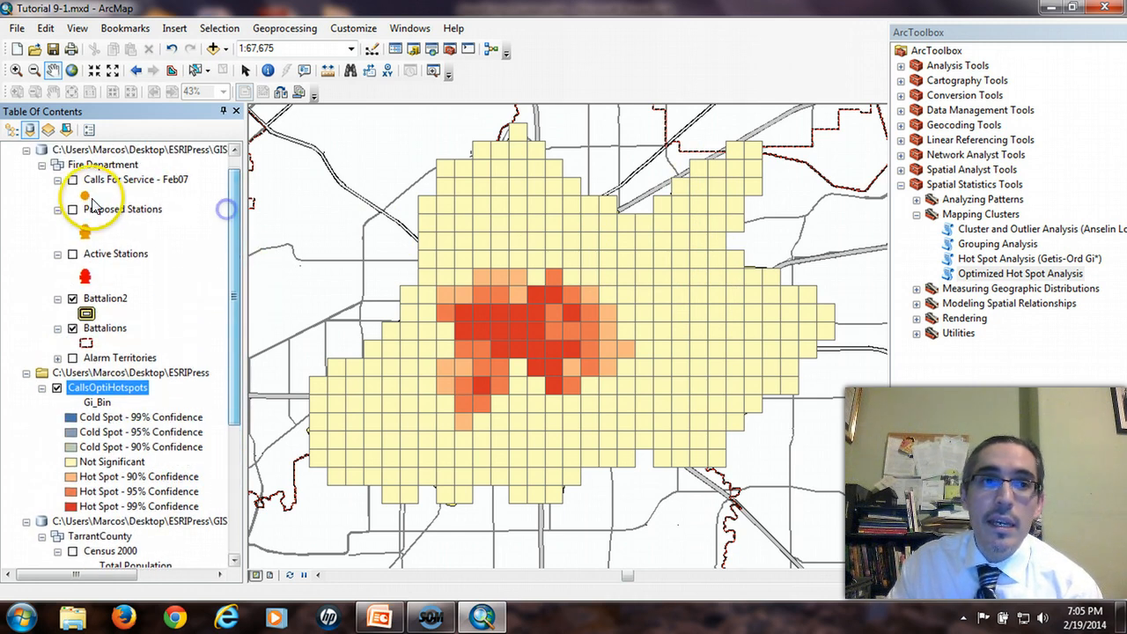
left_click(72, 180)
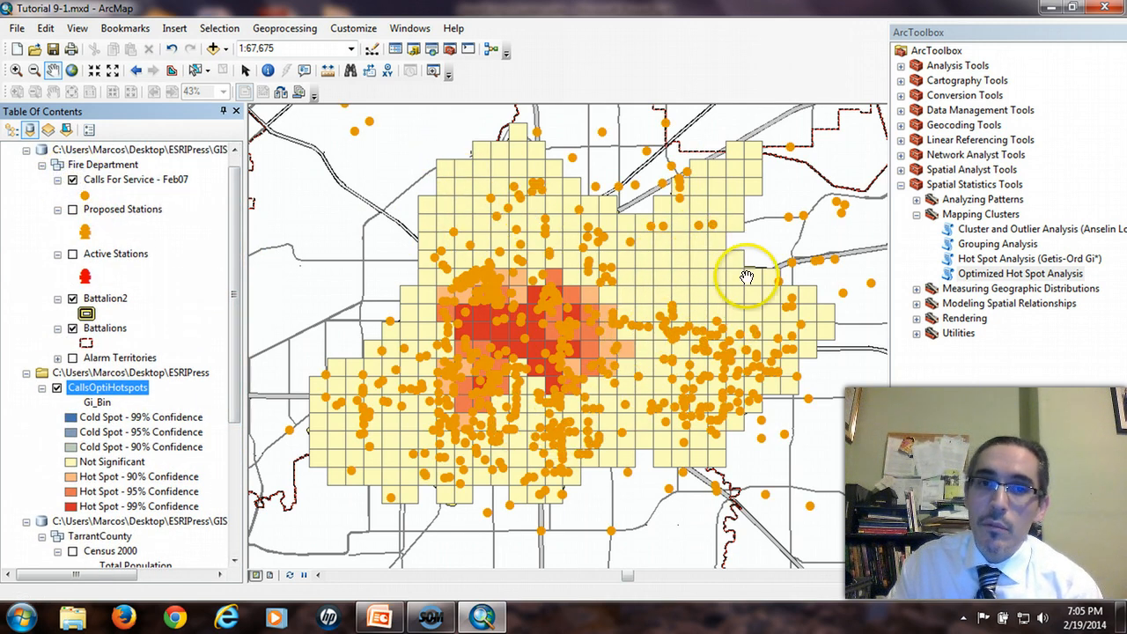
mouse_move(518, 222)
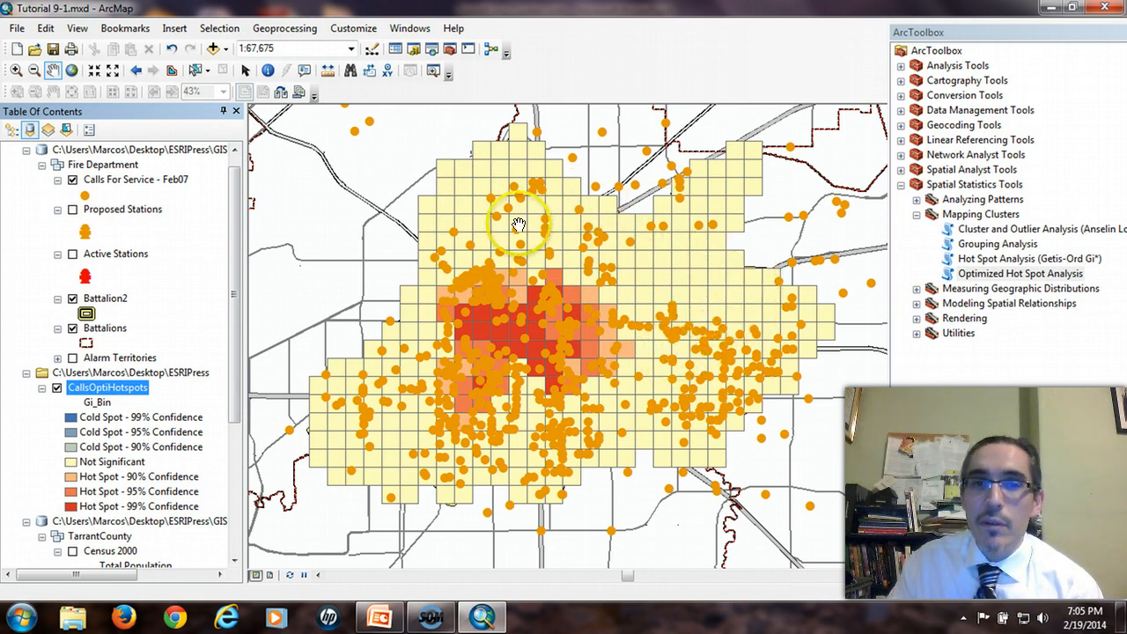
mouse_move(698, 303)
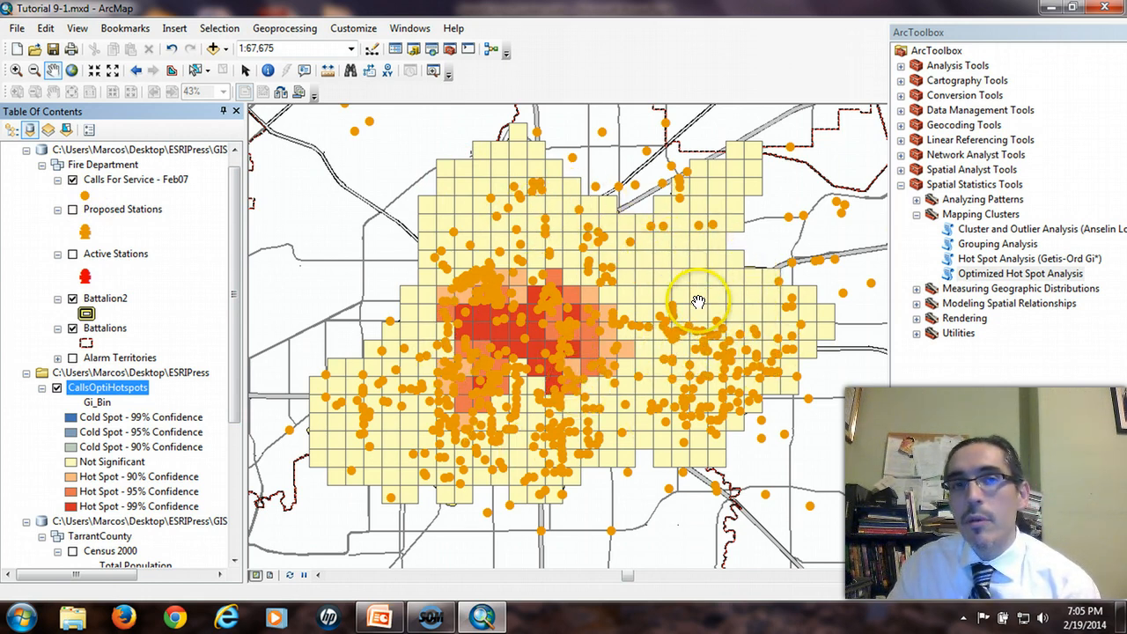
mouse_move(422, 419)
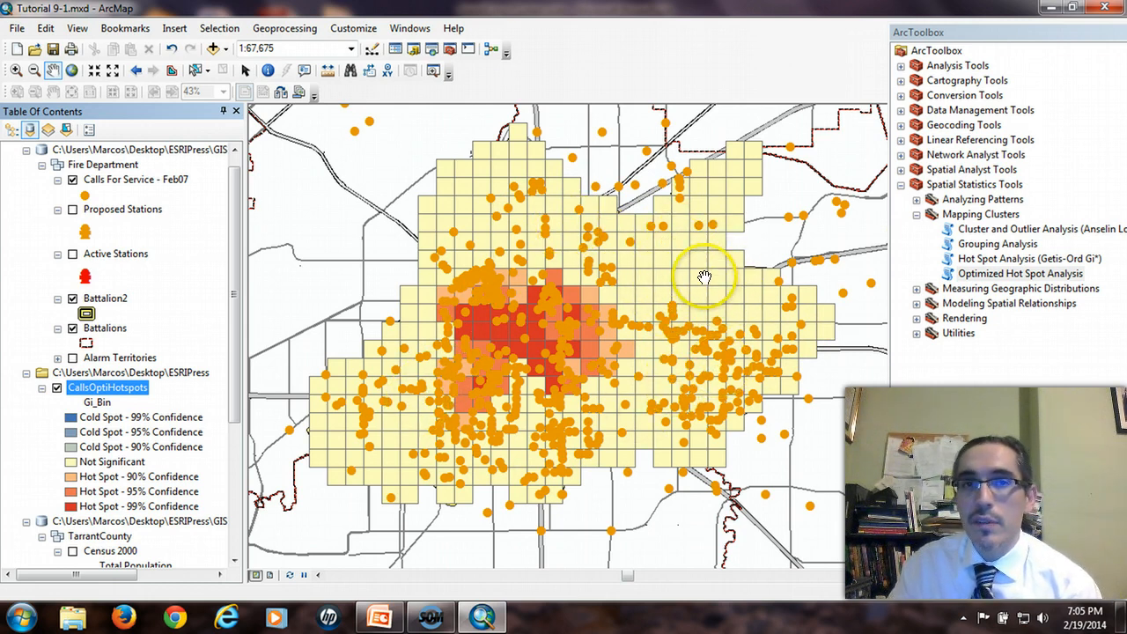
mouse_move(690, 289)
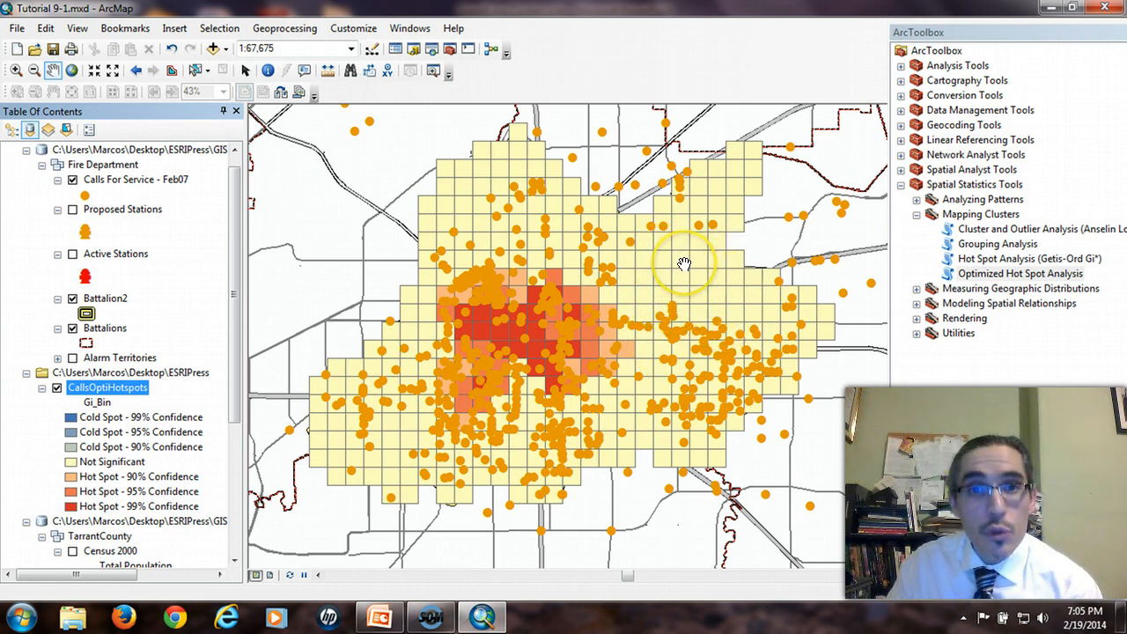
mouse_move(641, 278)
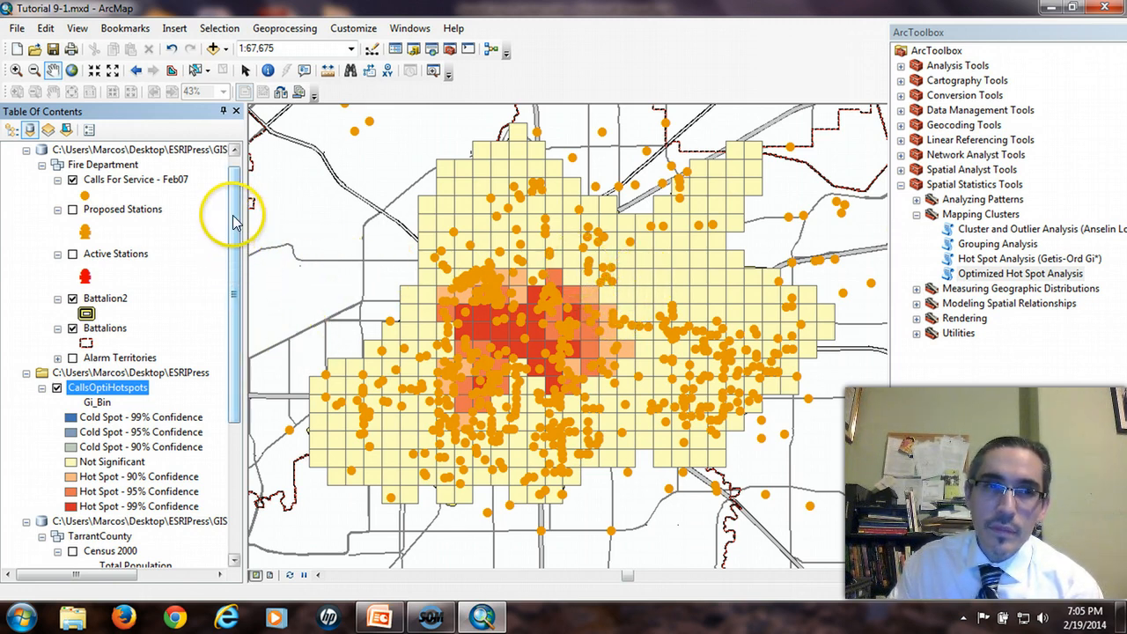
mouse_move(245, 374)
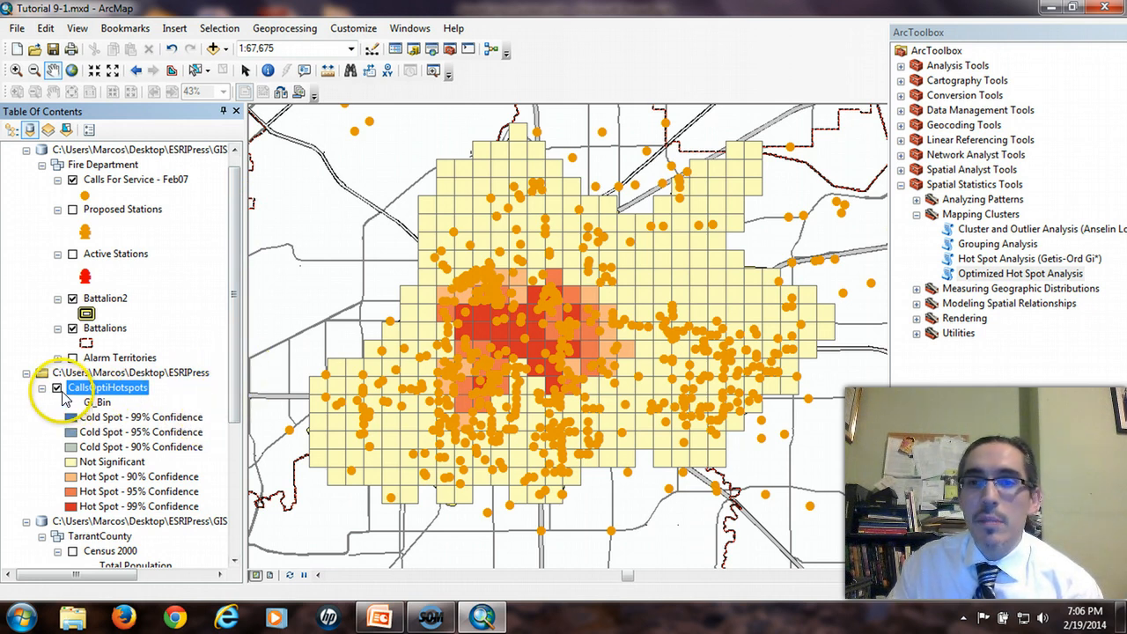
- Turn off the CallsOptHotspots grid layer in the Table of Contents
left_click(58, 387)
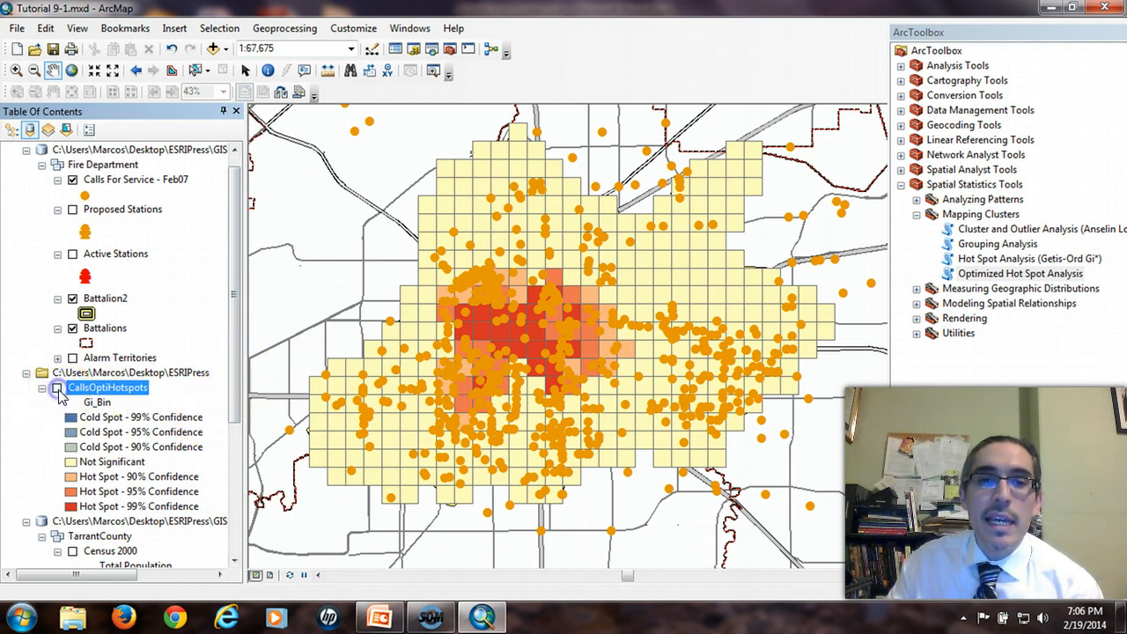
left_click(56, 388)
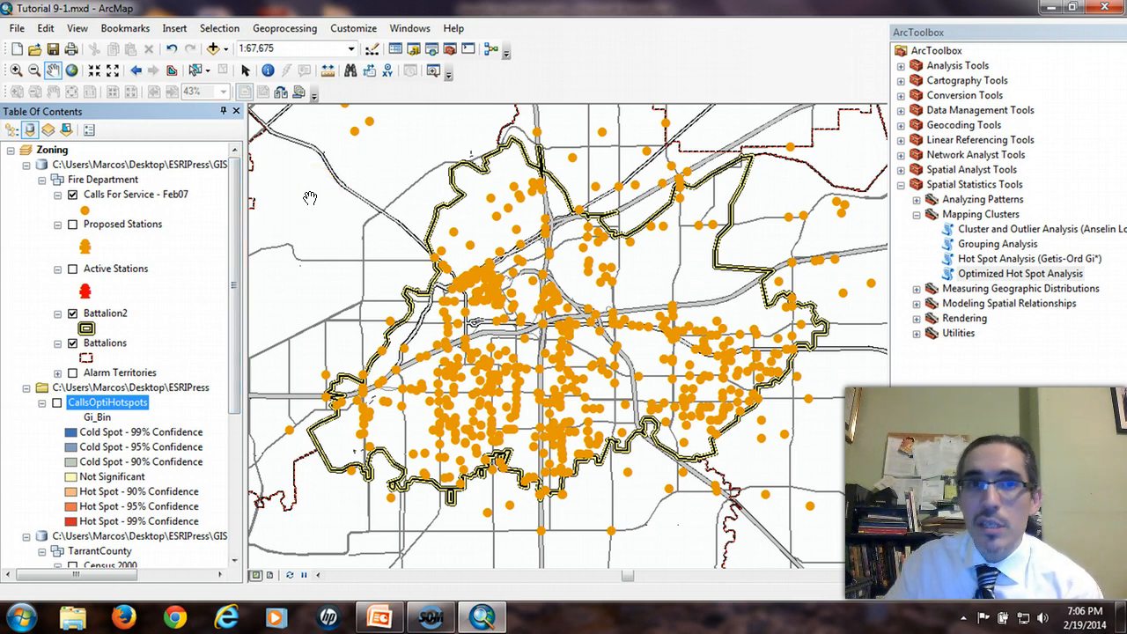
mouse_move(687, 215)
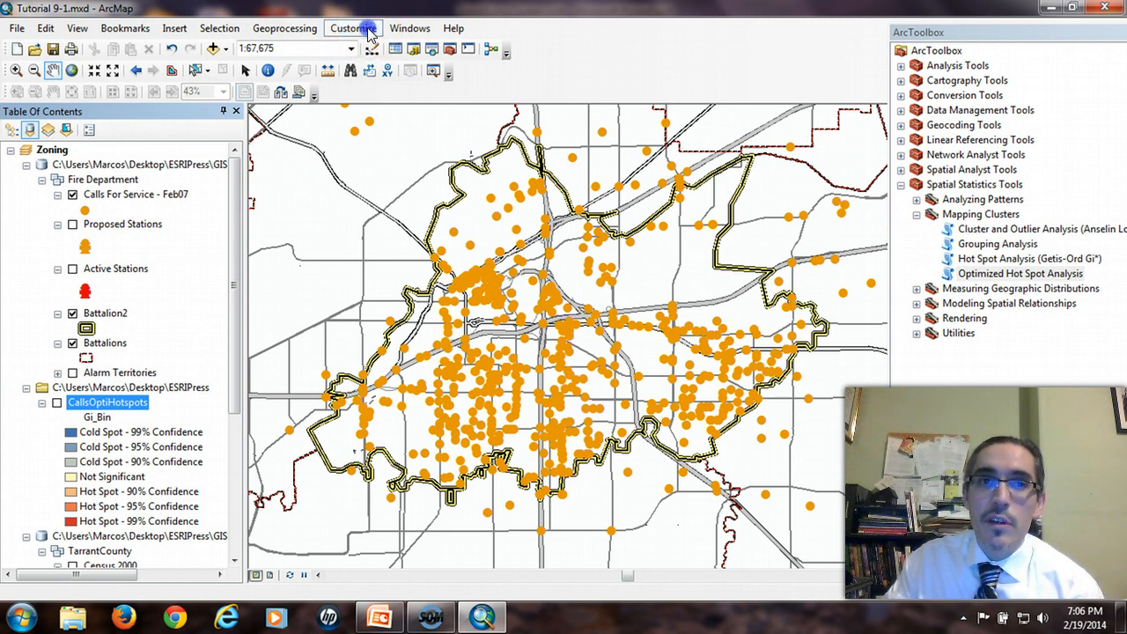
- Confirm Spatial Analyst is checked in Customize > Extensions and close the list
left_click(352, 28)
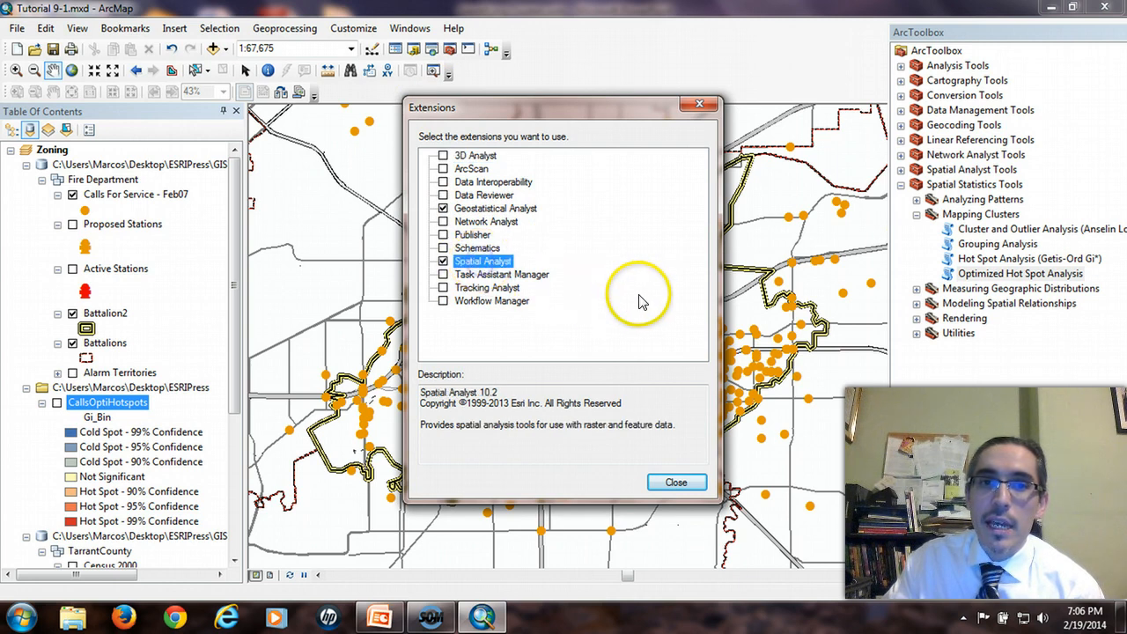
mouse_move(590, 268)
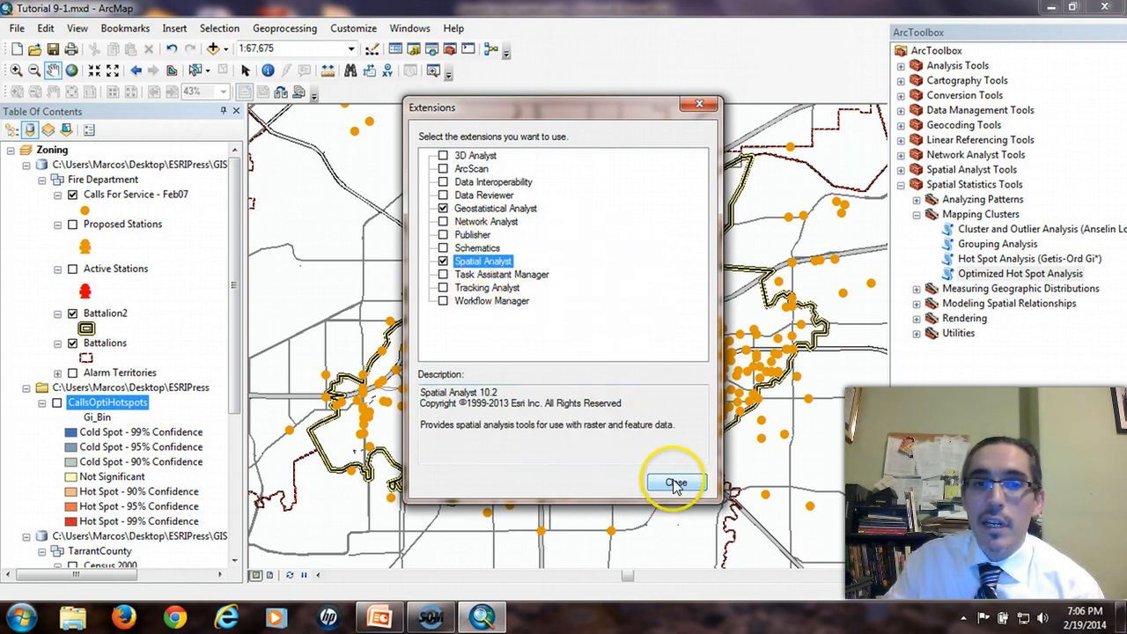
left_click(677, 483)
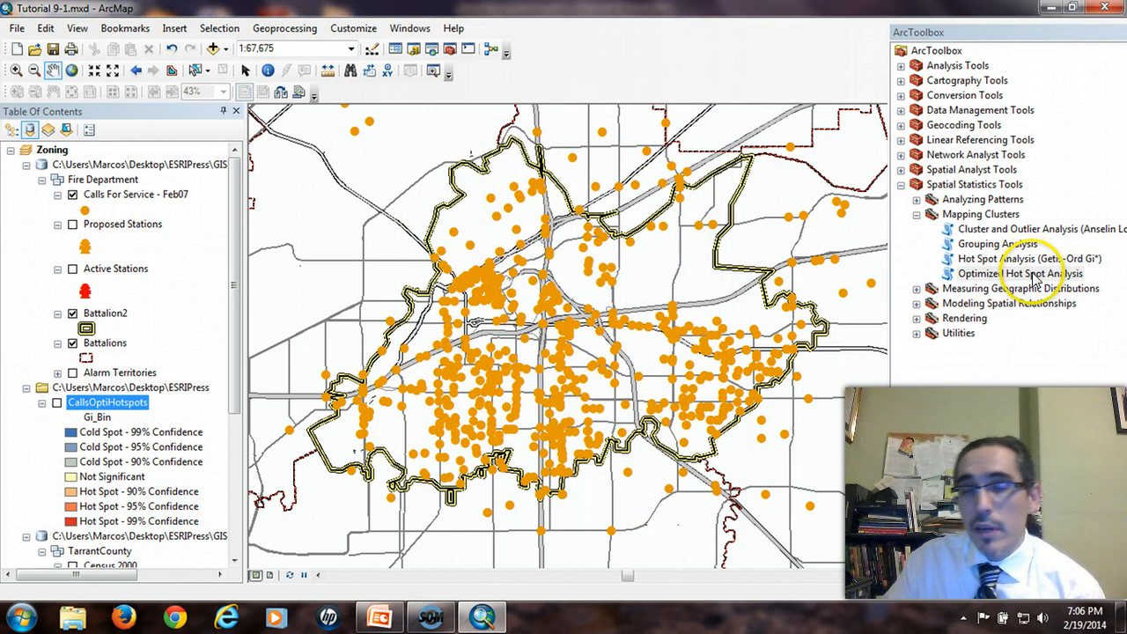
- Reopen Optimized Hot Spot Analysis with Feb07 calls as input and output CallsOptiHotspotsSurface.shp
left_click(1022, 273)
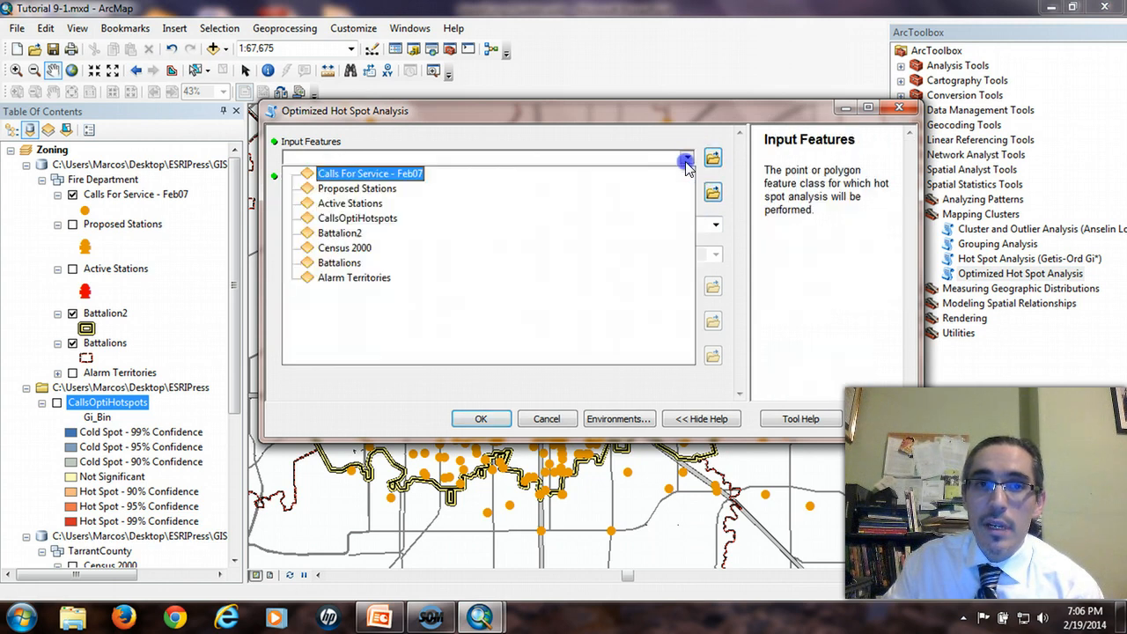
left_click(370, 174)
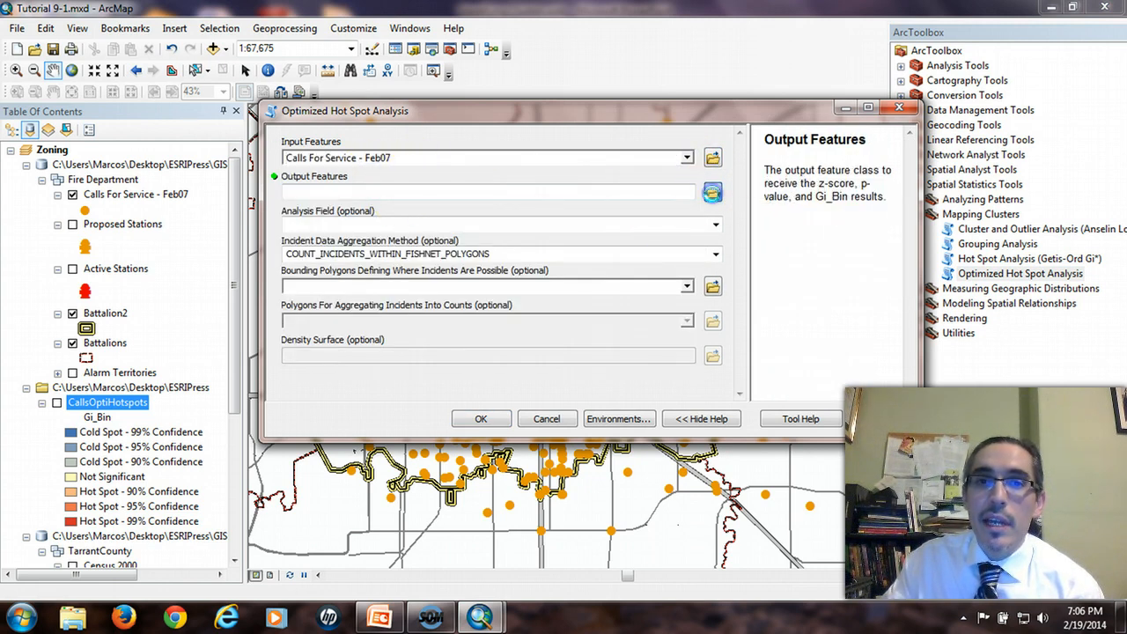
left_click(712, 192)
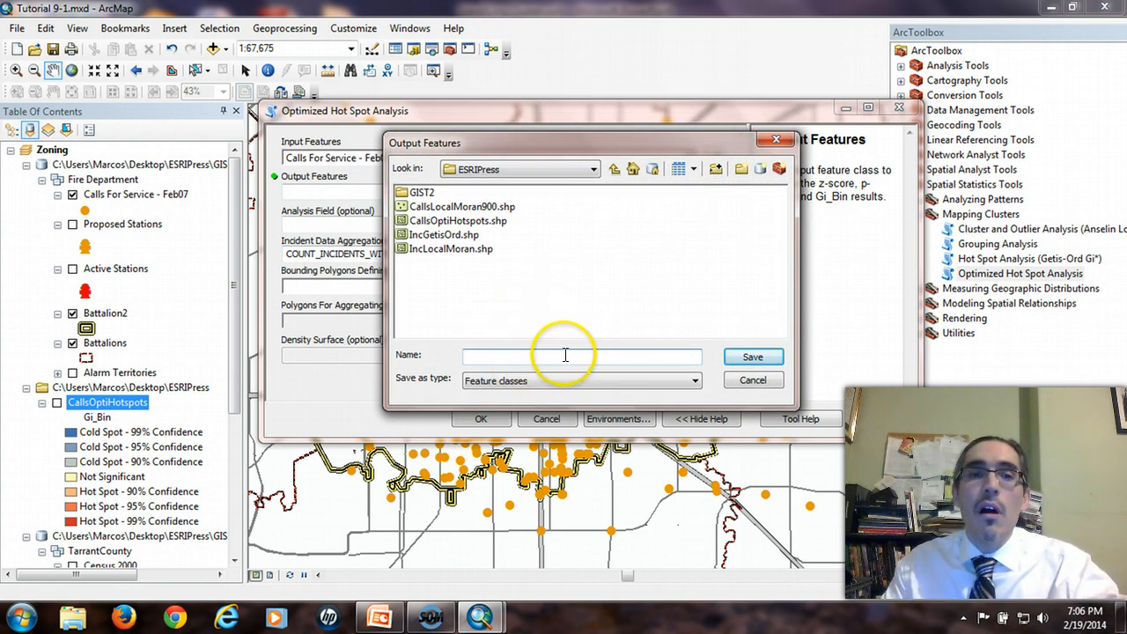
left_click(458, 221)
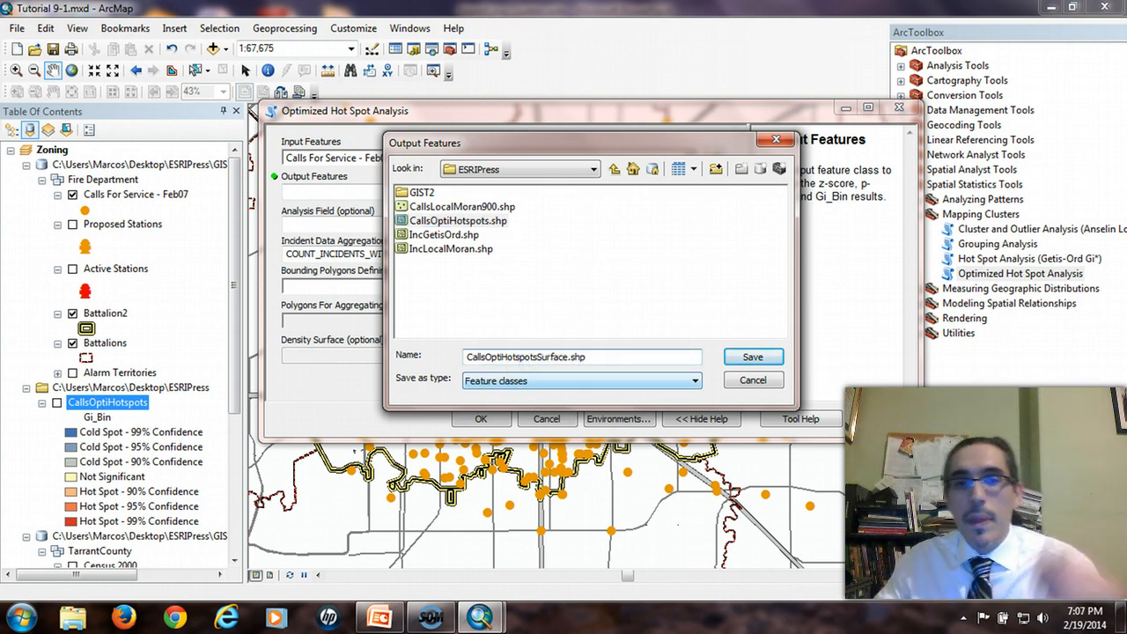
left_click(753, 356)
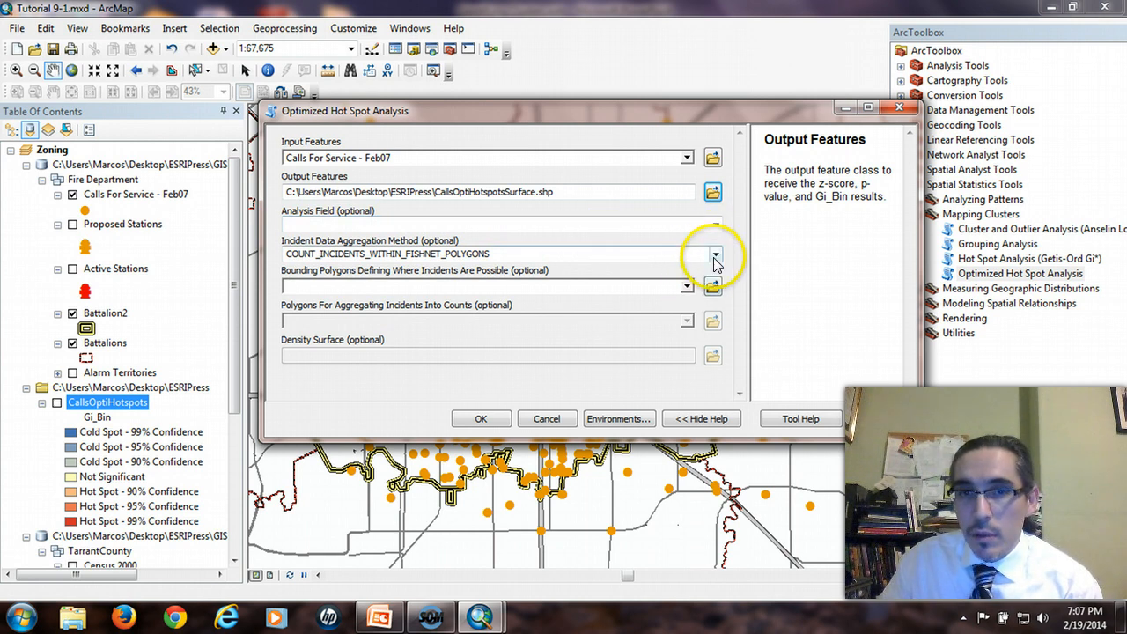
- Choose SNAP_NEARBY_INCIDENTS_TO_CREATE_WEIGHTED_POINTS as the incident aggregation method
left_click(715, 255)
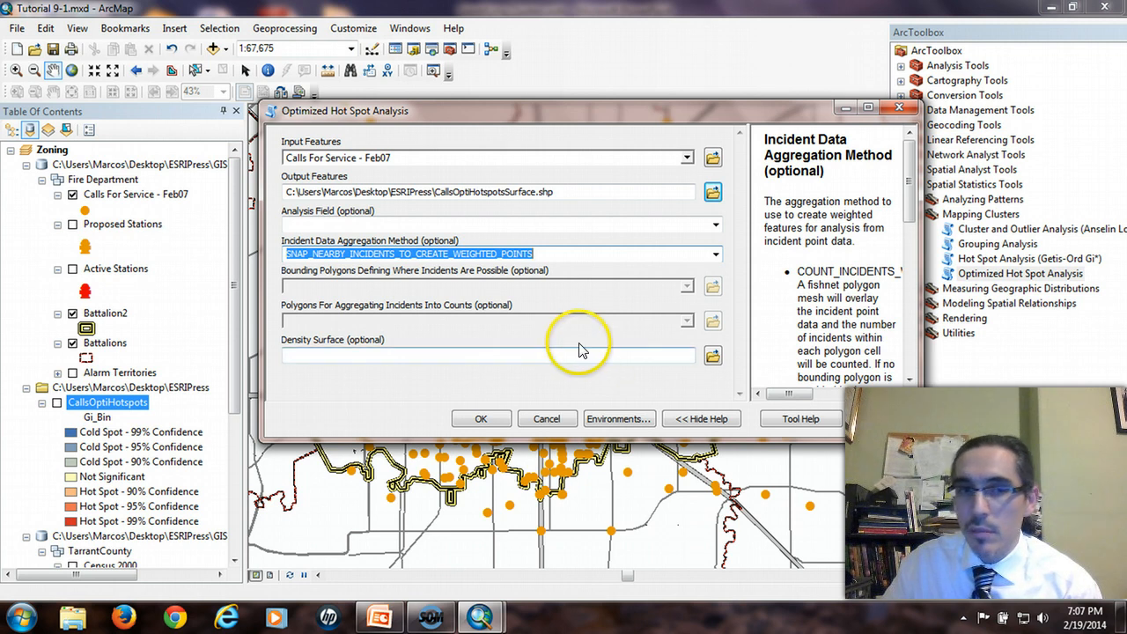
mouse_move(338, 356)
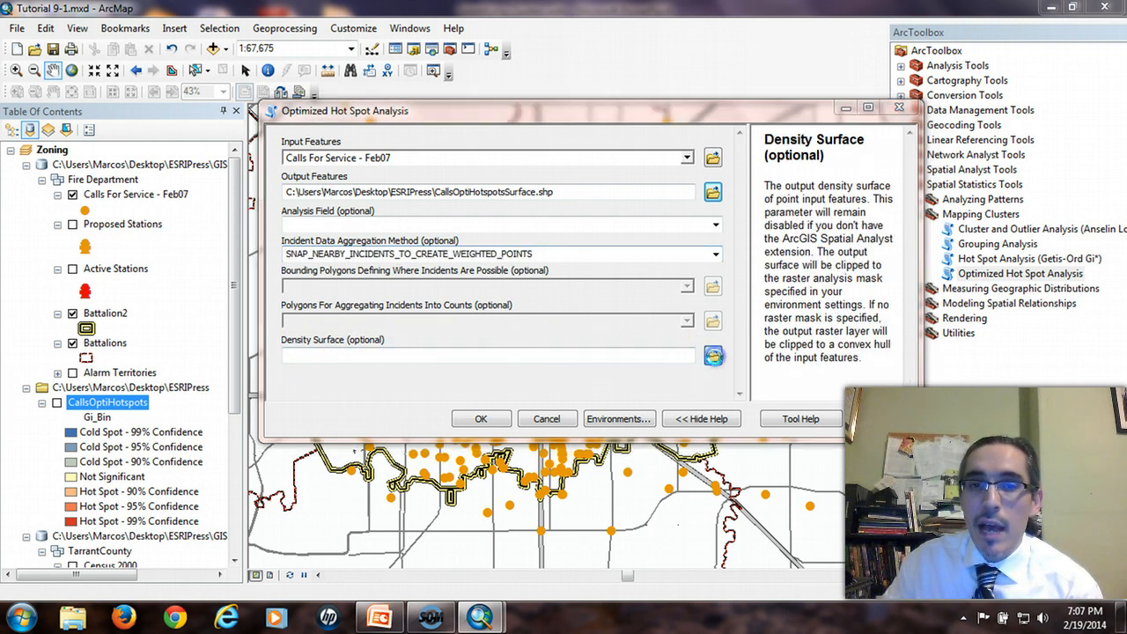
- Set the density surface output to CallsFeb07Density.tif in the ESRIPress folder
left_click(713, 356)
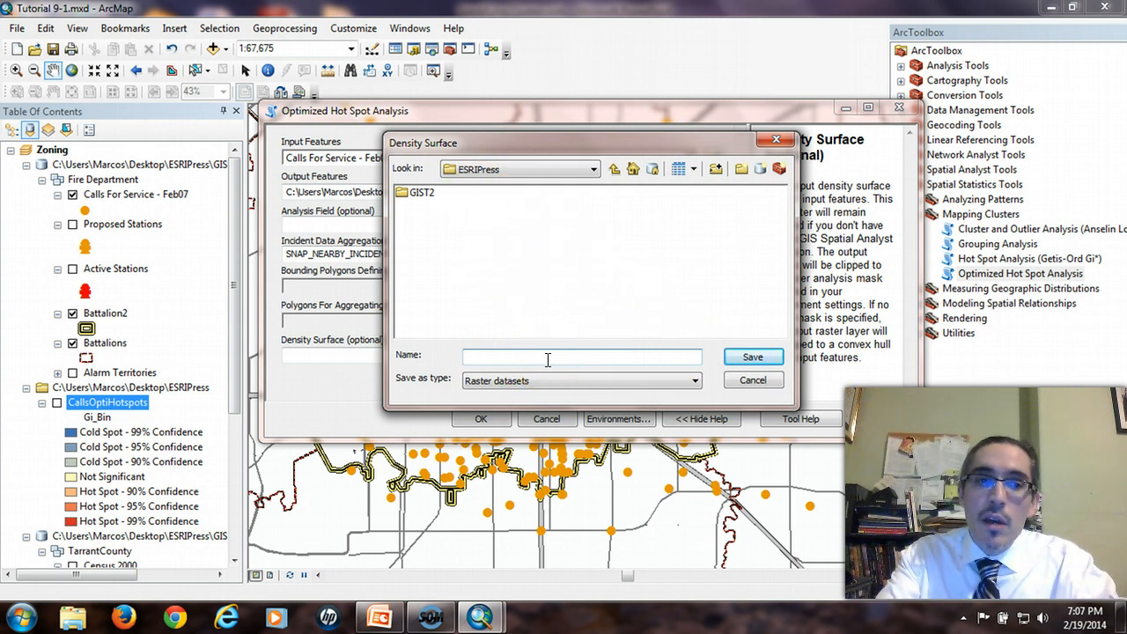
type("CallsFeb07")
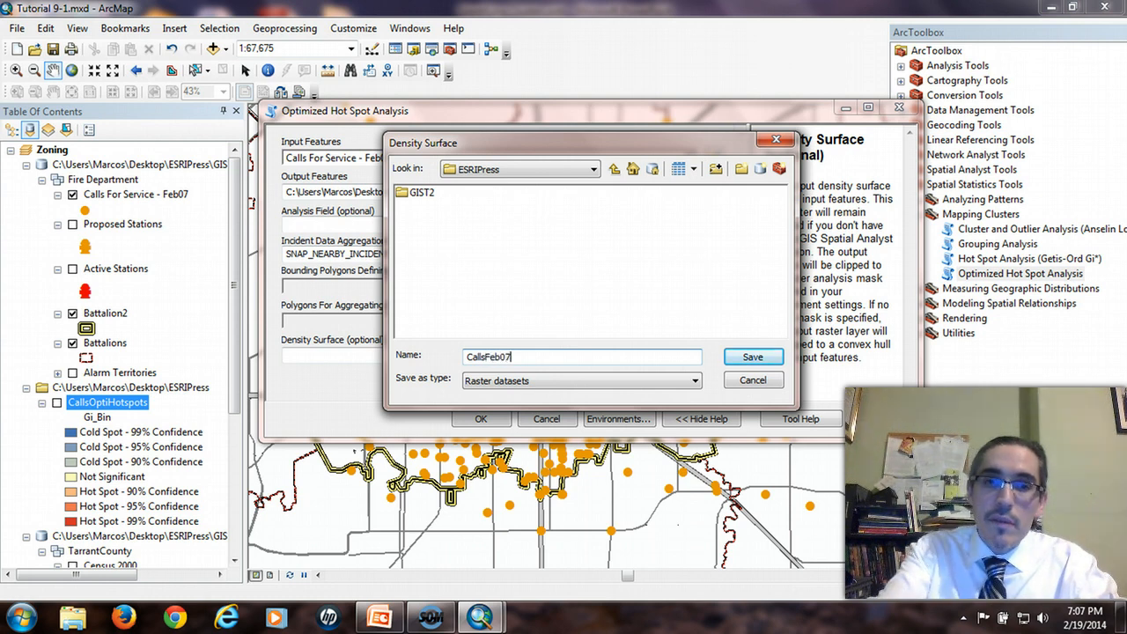
type("Den")
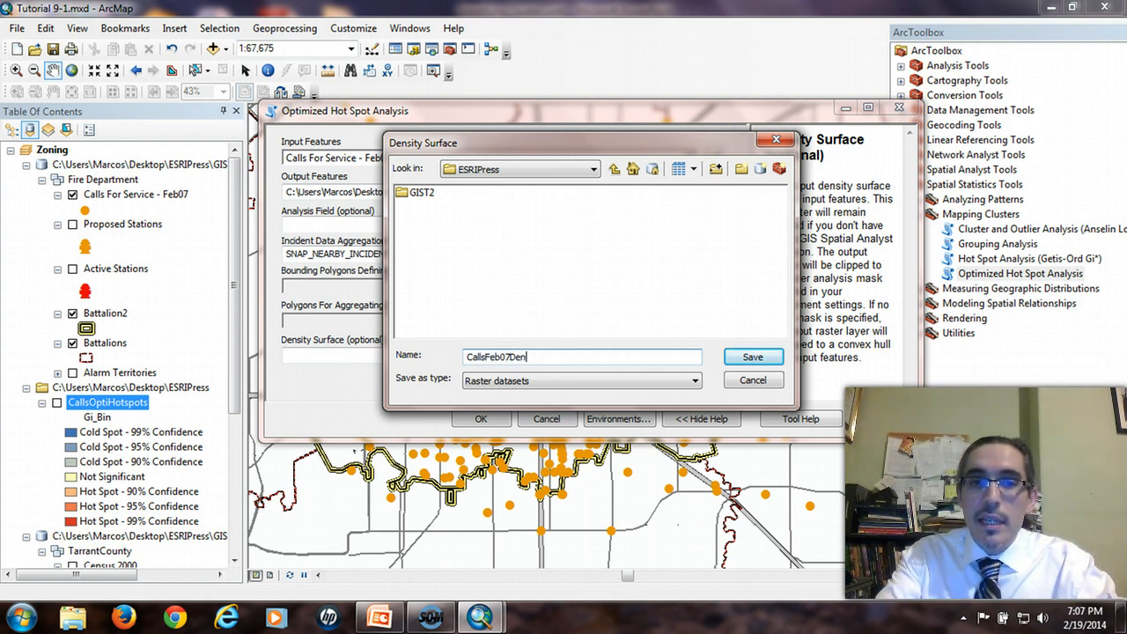
type("sity")
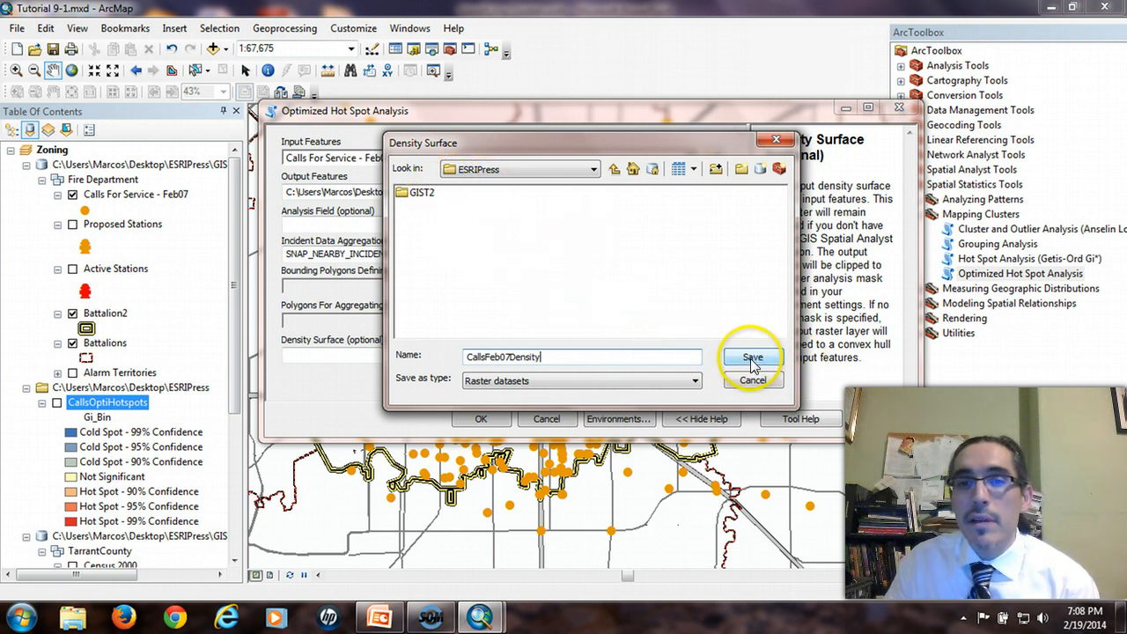
left_click(750, 359)
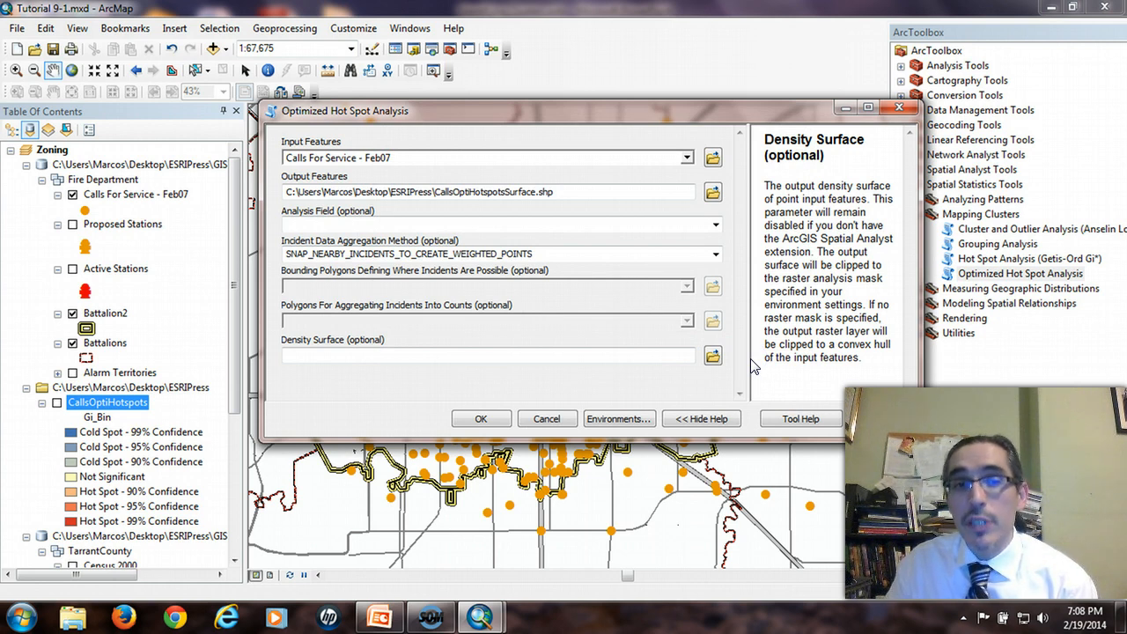
type("C:\\Users\\Marcos\\Desktop\\ESRIPress\\CallsFeb07Density.tif")
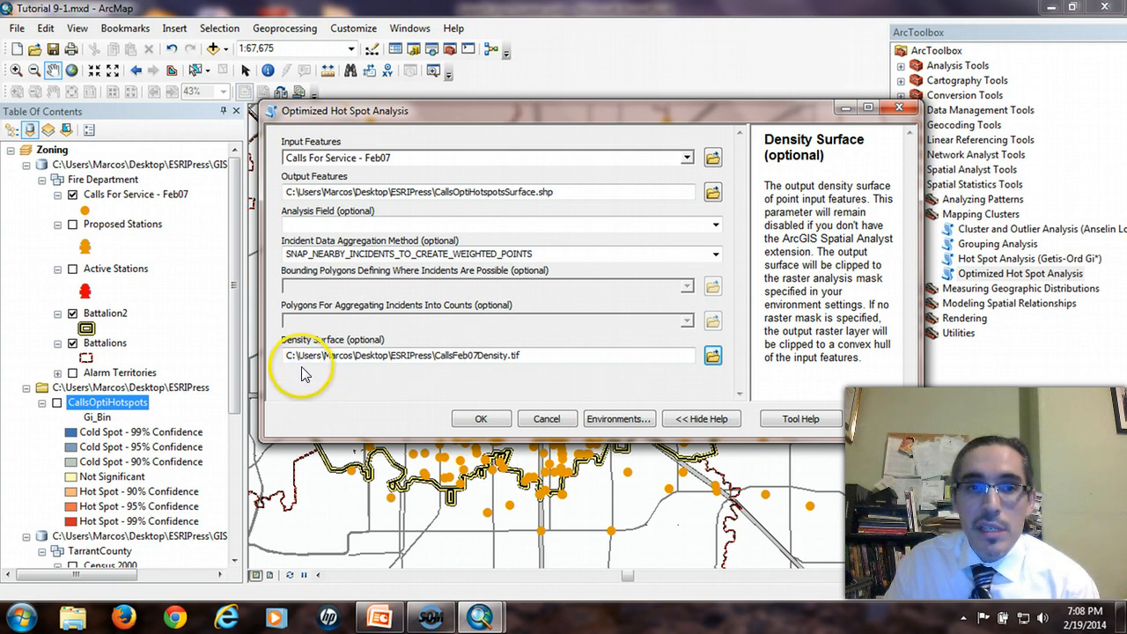
left_click(317, 356)
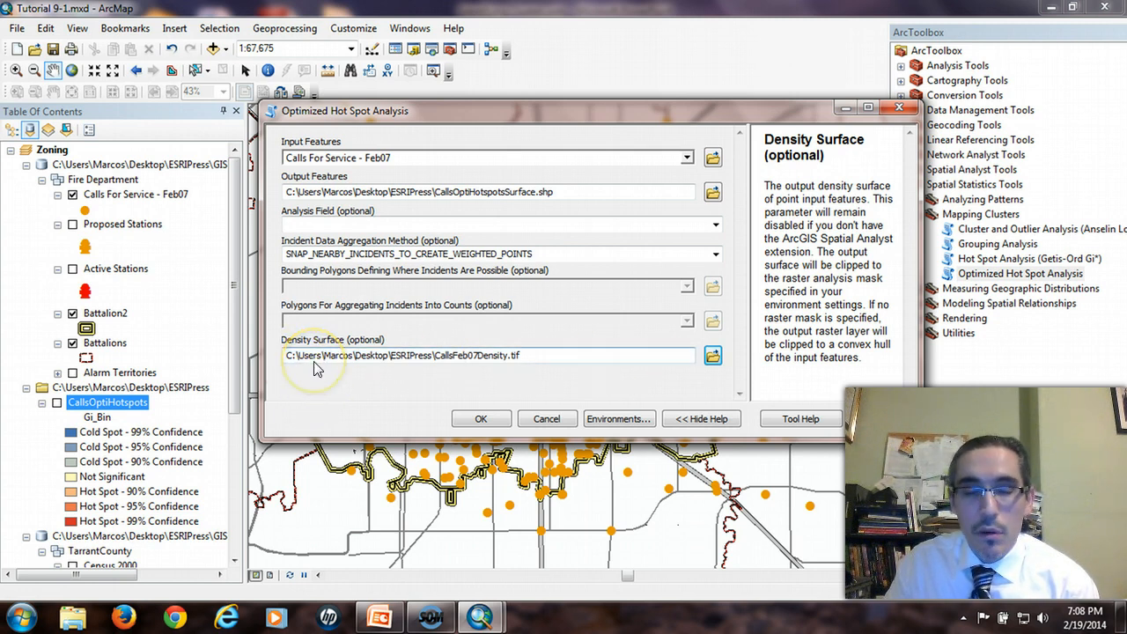
mouse_move(307, 368)
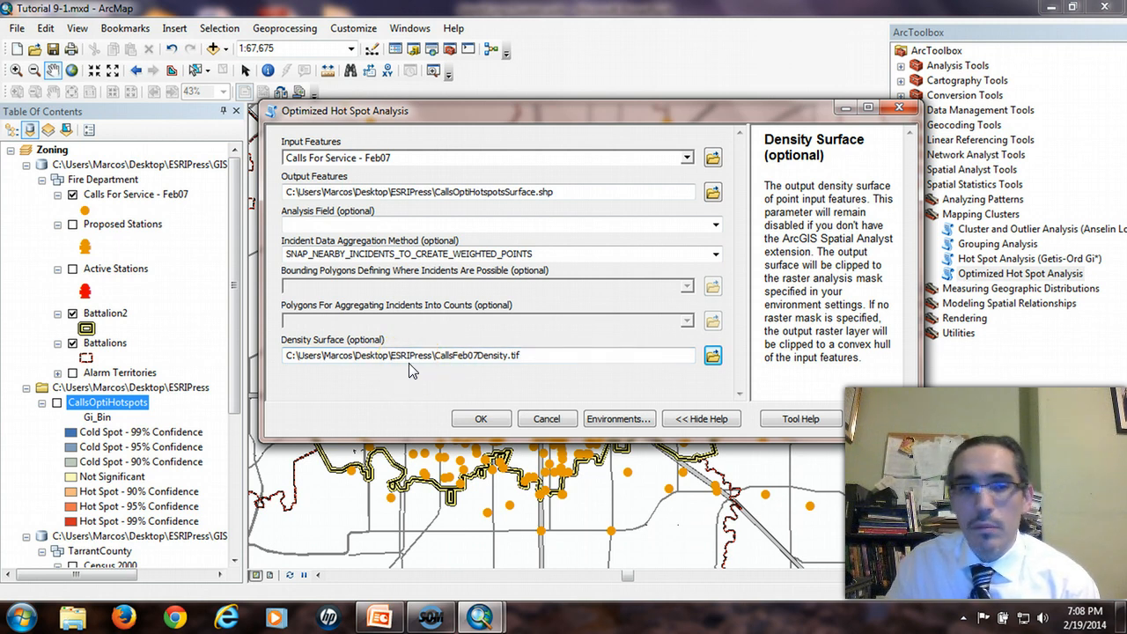
mouse_move(585, 338)
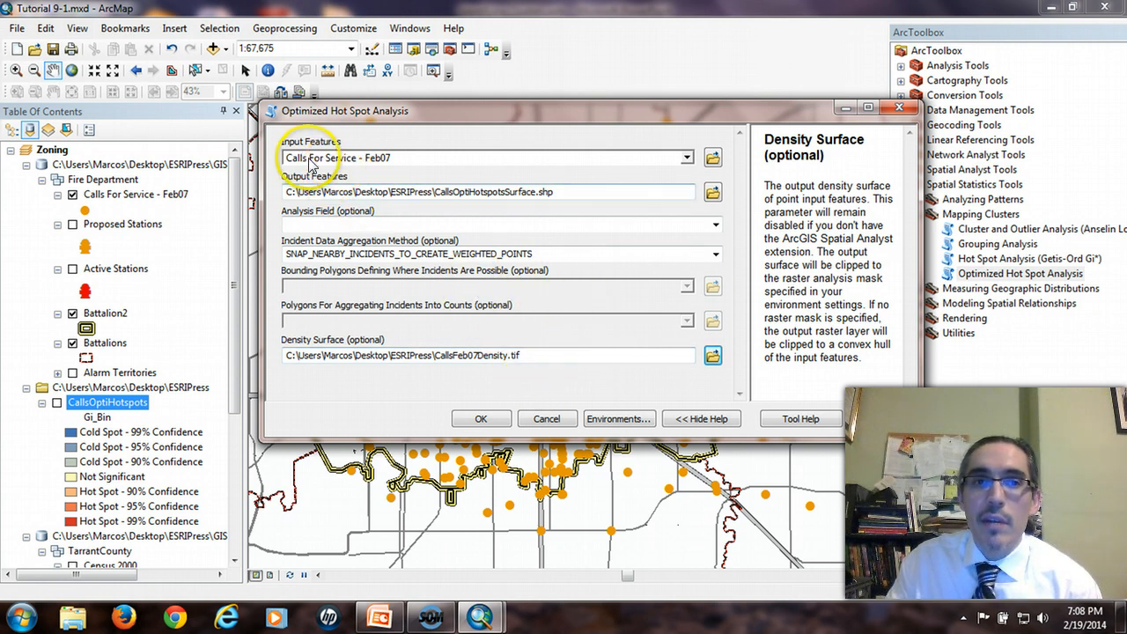
mouse_move(332, 204)
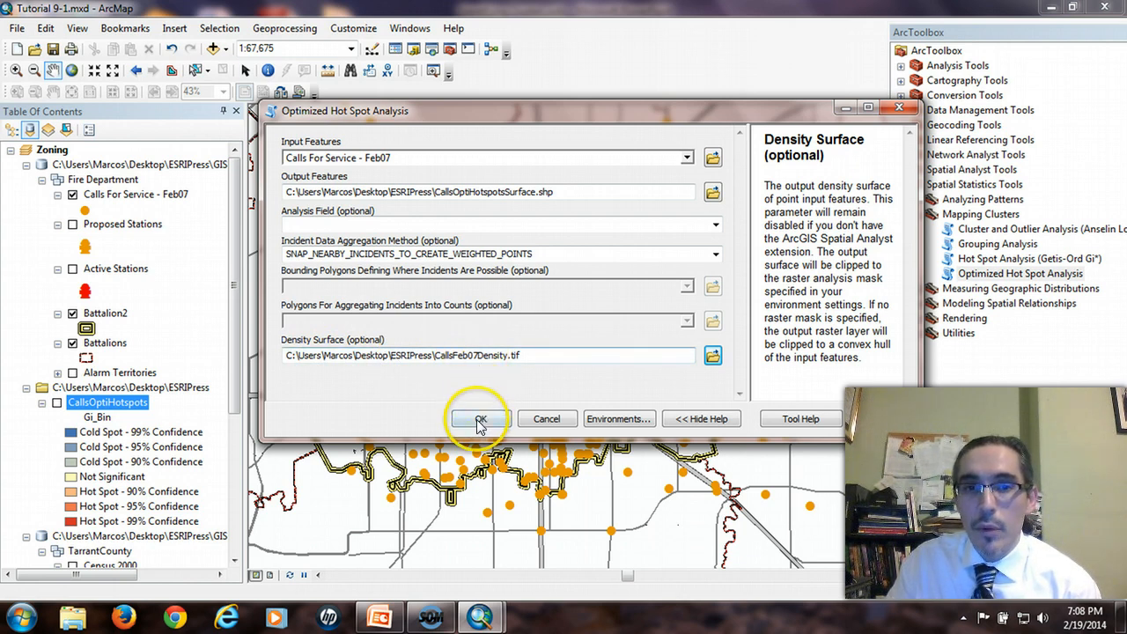
- Run the optimized hot spot analysis, producing the hot spot points and density raster
left_click(479, 419)
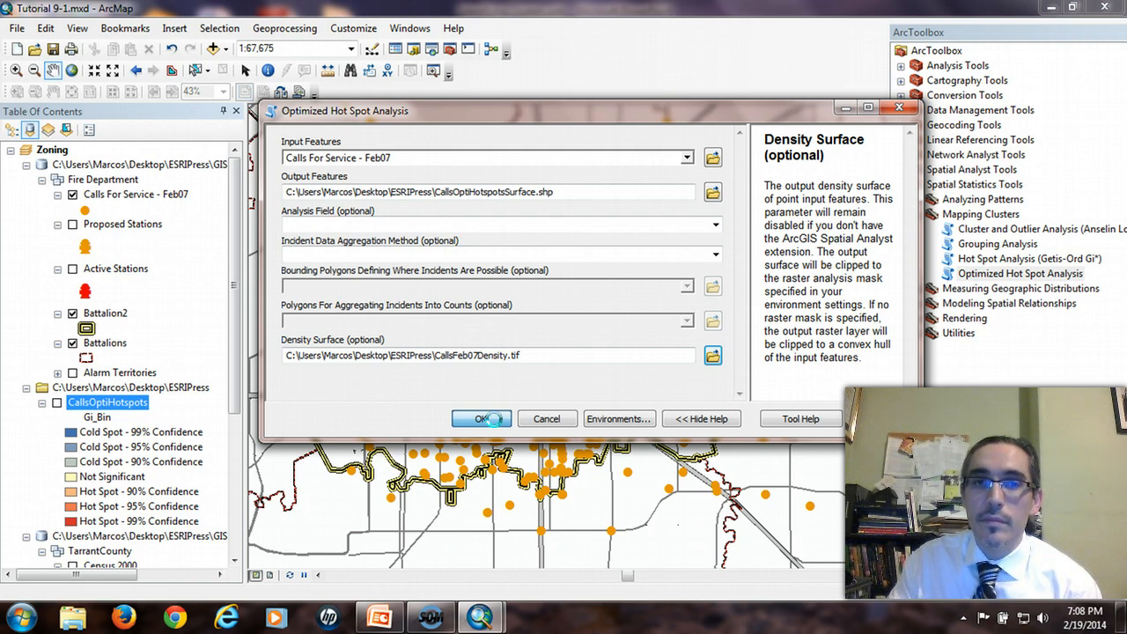
left_click(480, 419)
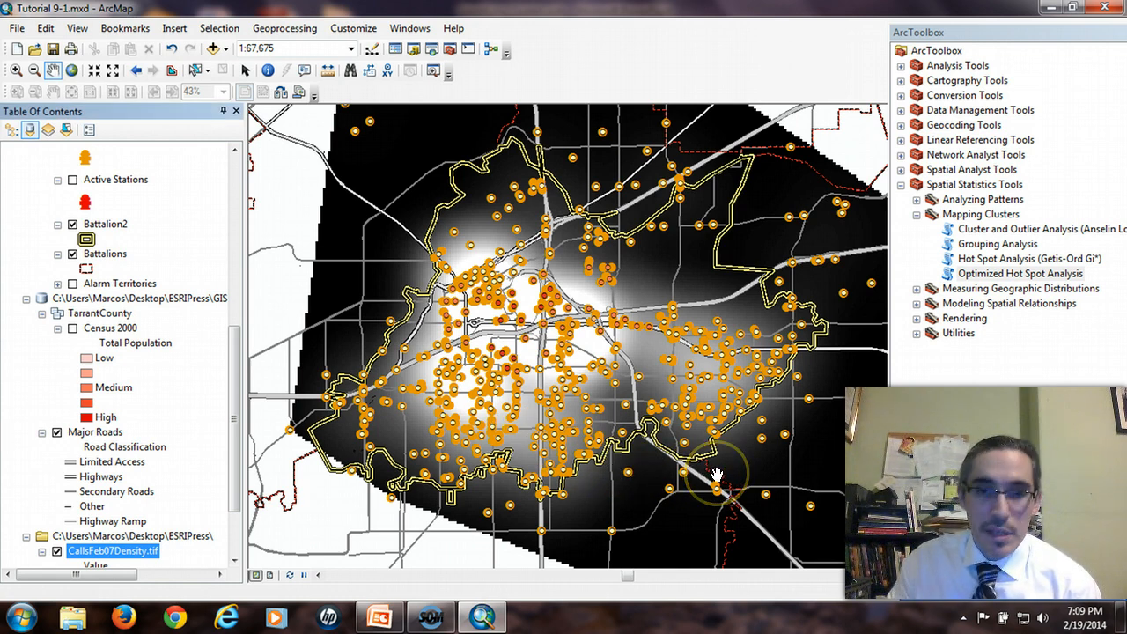
mouse_move(519, 173)
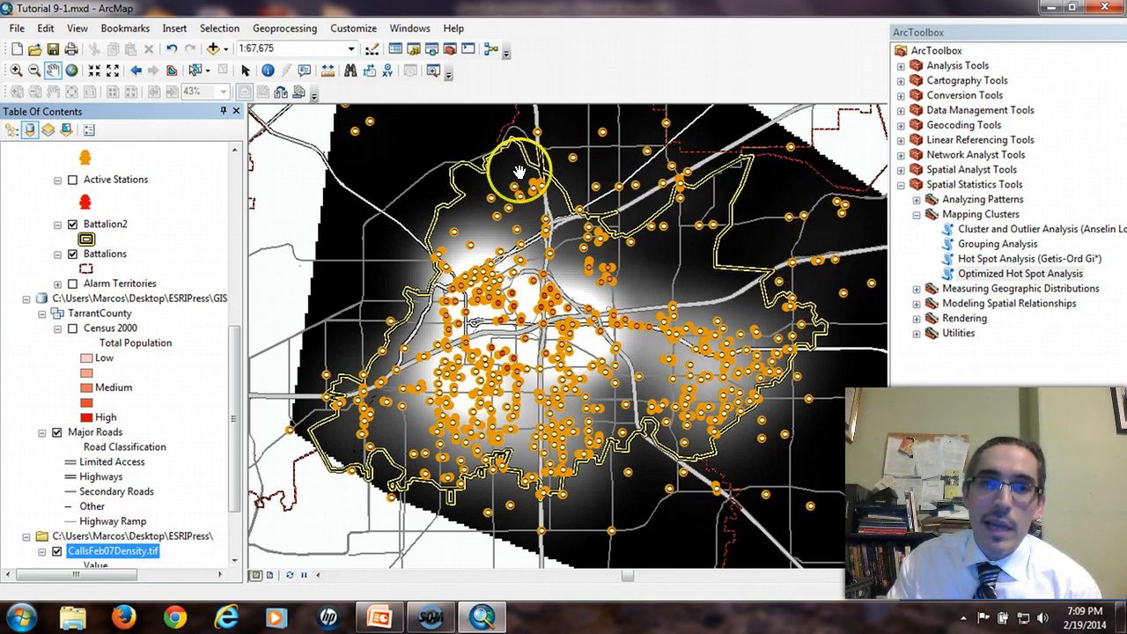
mouse_move(809, 414)
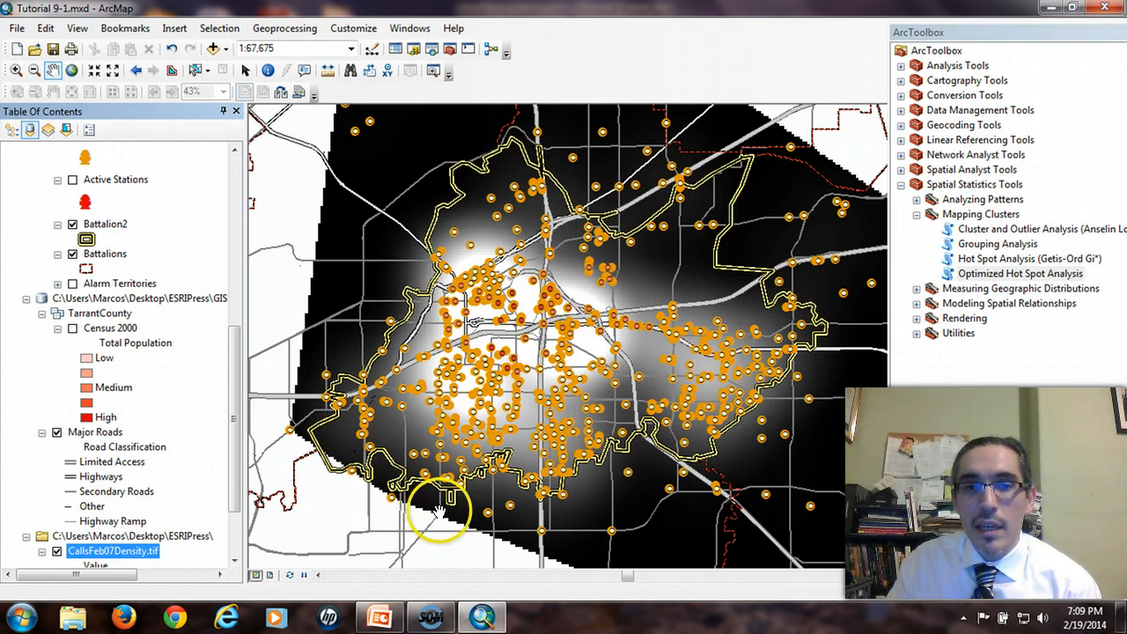
mouse_move(543, 514)
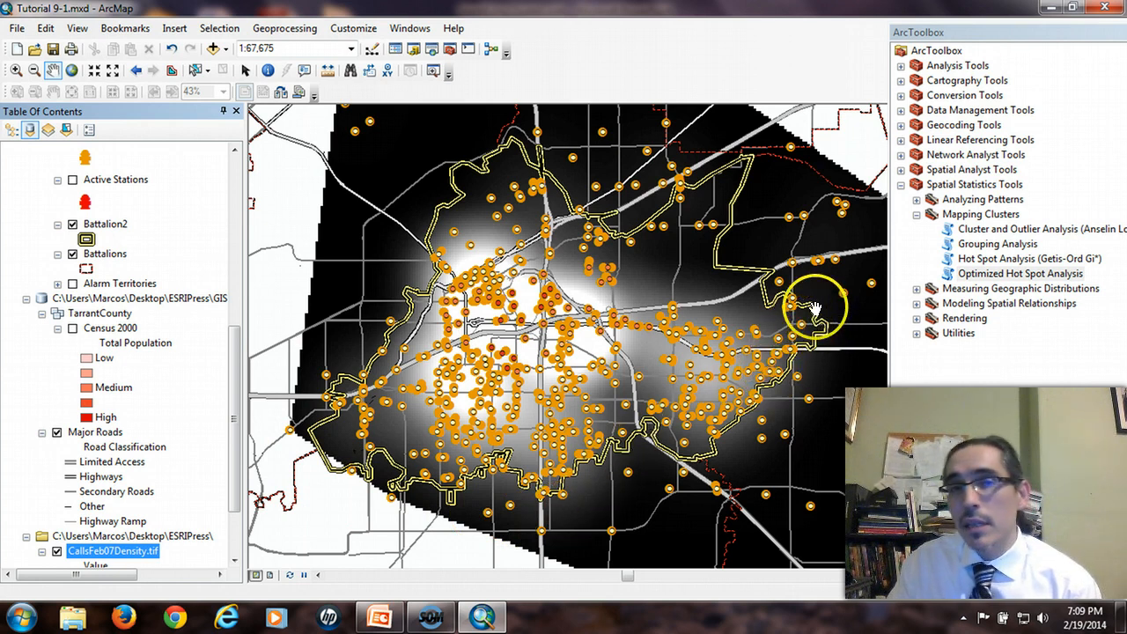
mouse_move(779, 290)
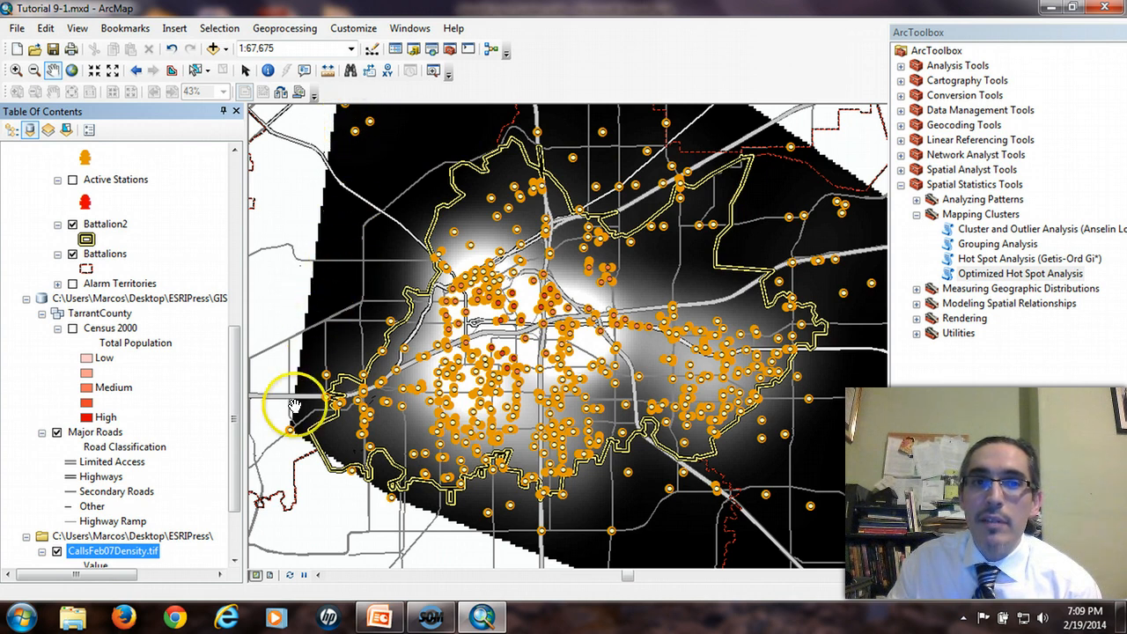
mouse_move(372, 209)
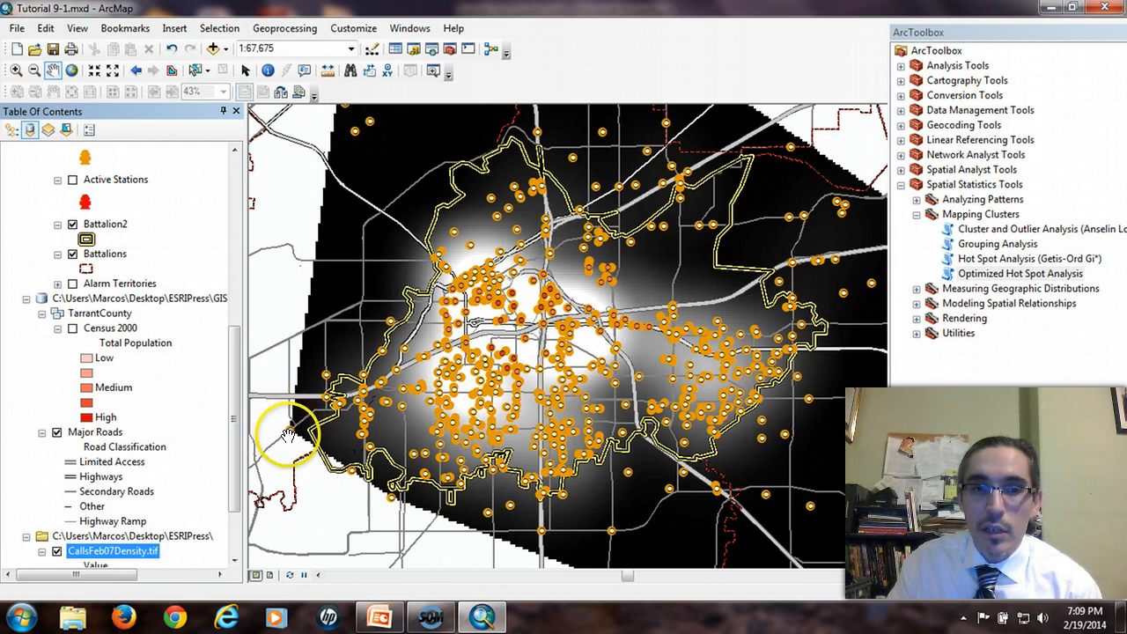
mouse_move(387, 133)
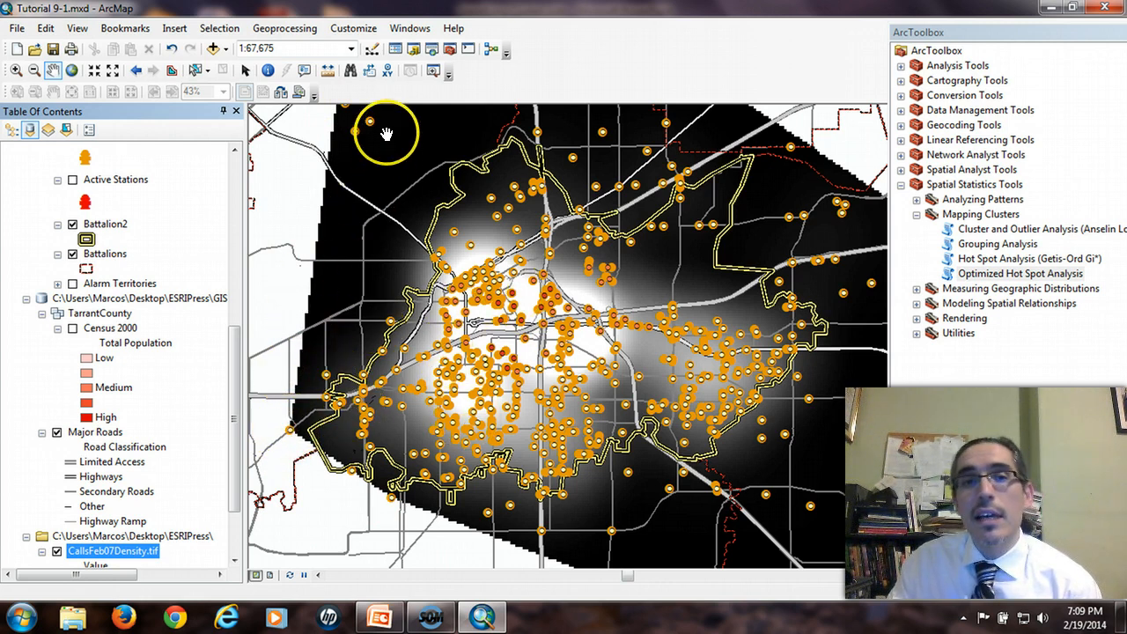
mouse_move(555, 384)
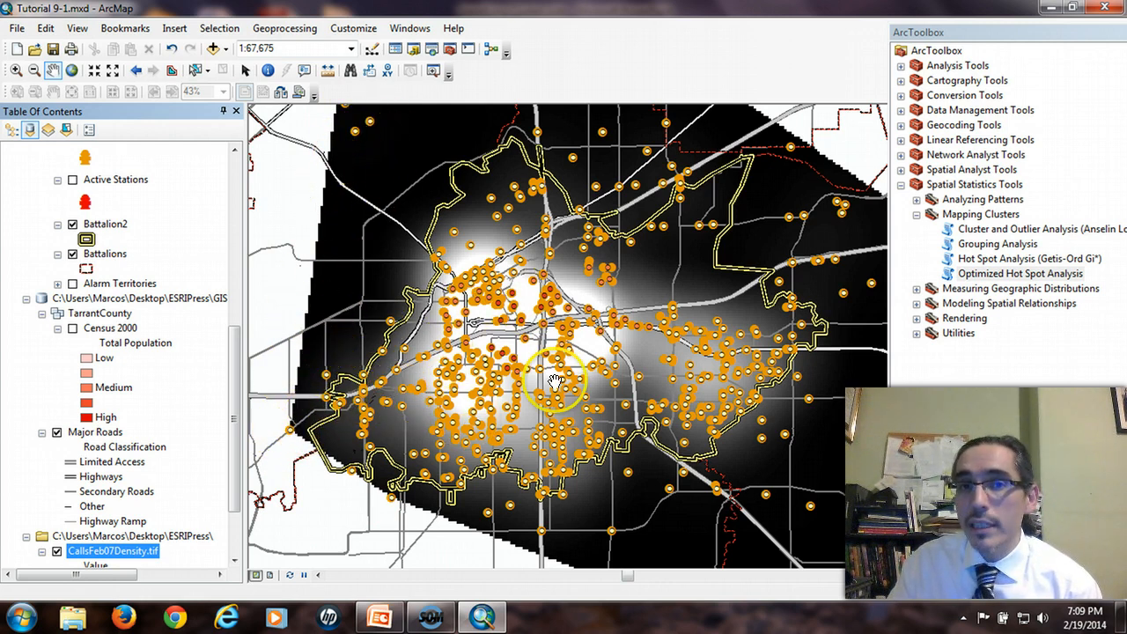
mouse_move(862, 250)
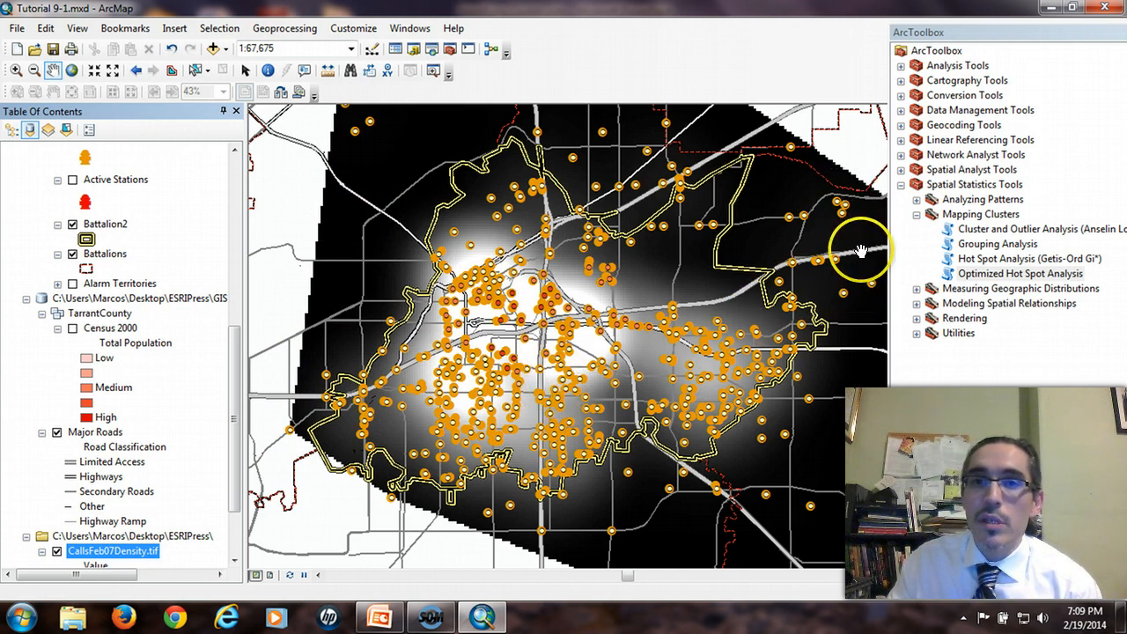
mouse_move(669, 158)
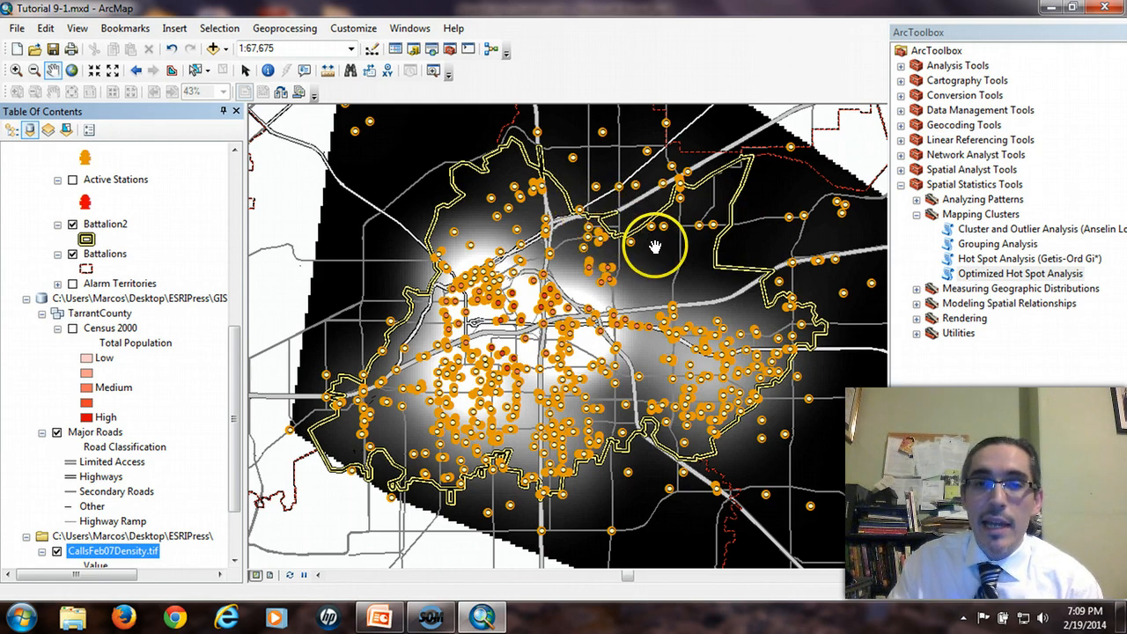
mouse_move(388, 419)
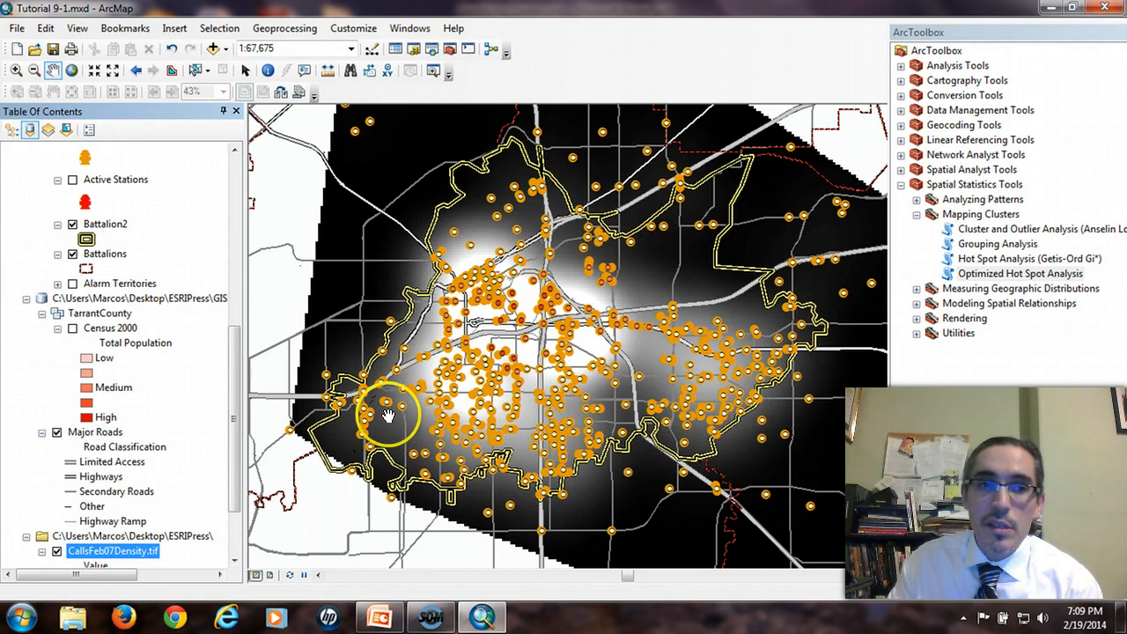
scroll("down", 3)
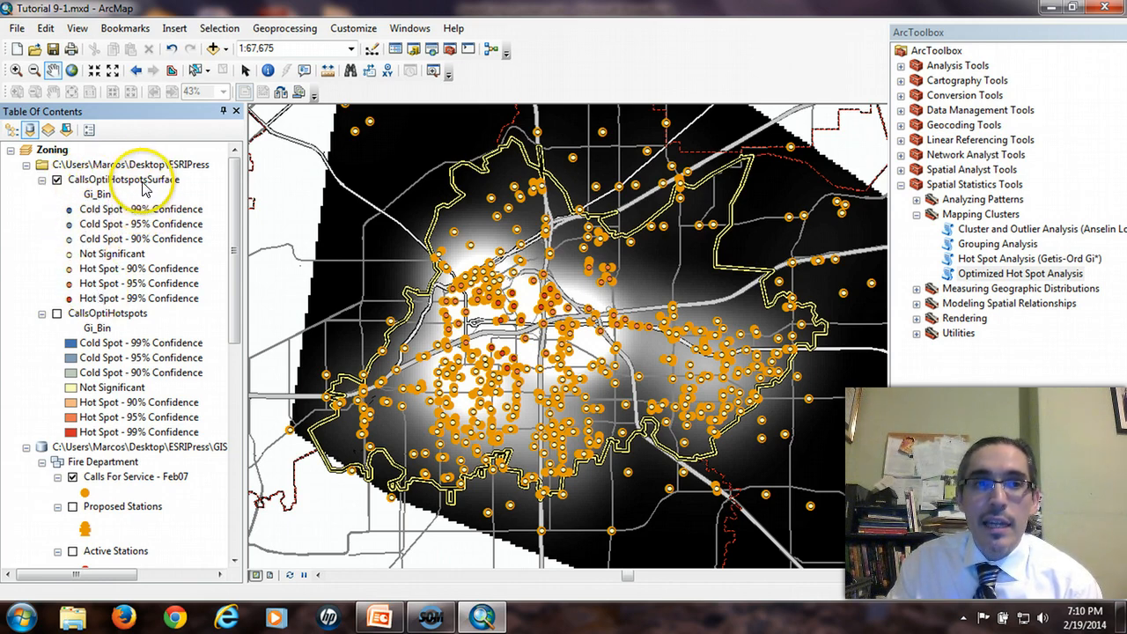
- Raise the point size for all Gi_Bin class symbols of CallsOptHotspotsSurface and apply it
double_click(123, 180)
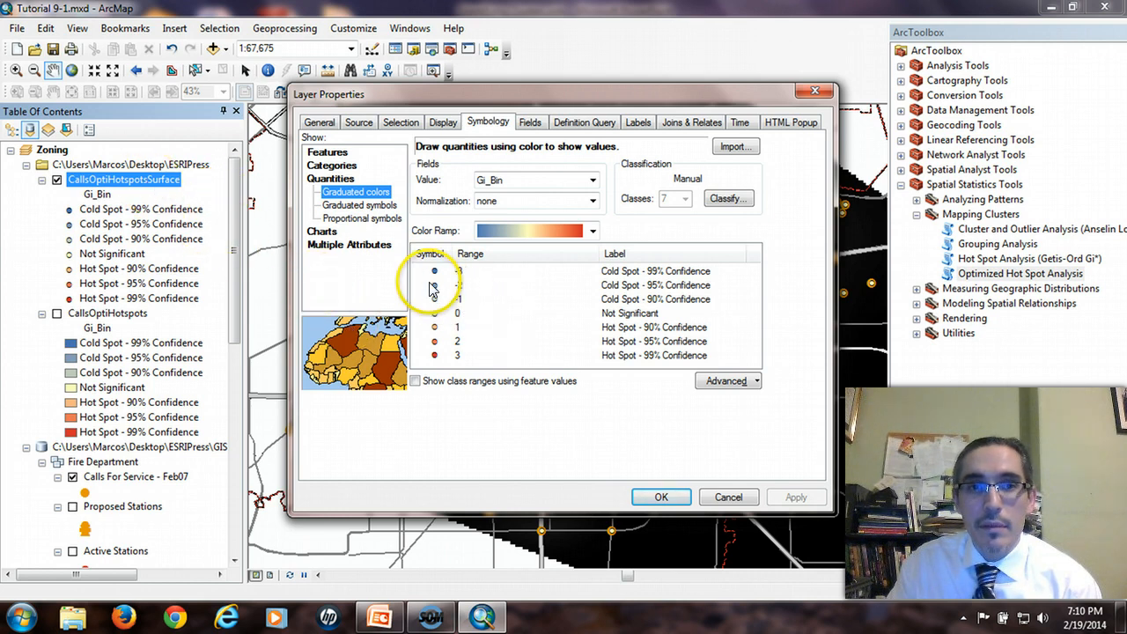
right_click(433, 271)
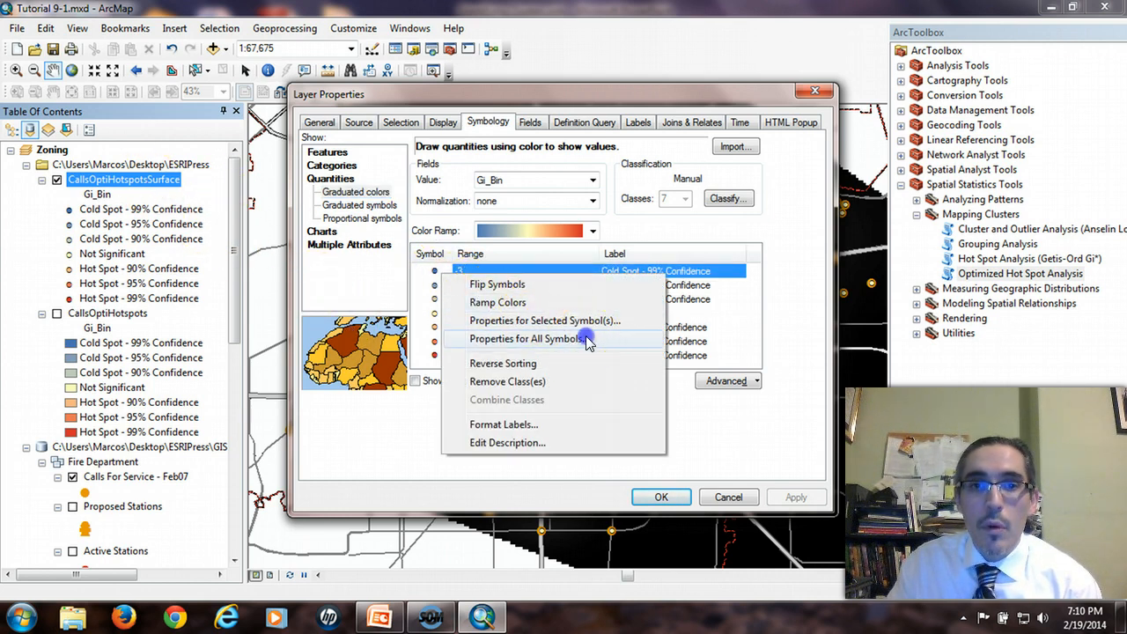
left_click(527, 338)
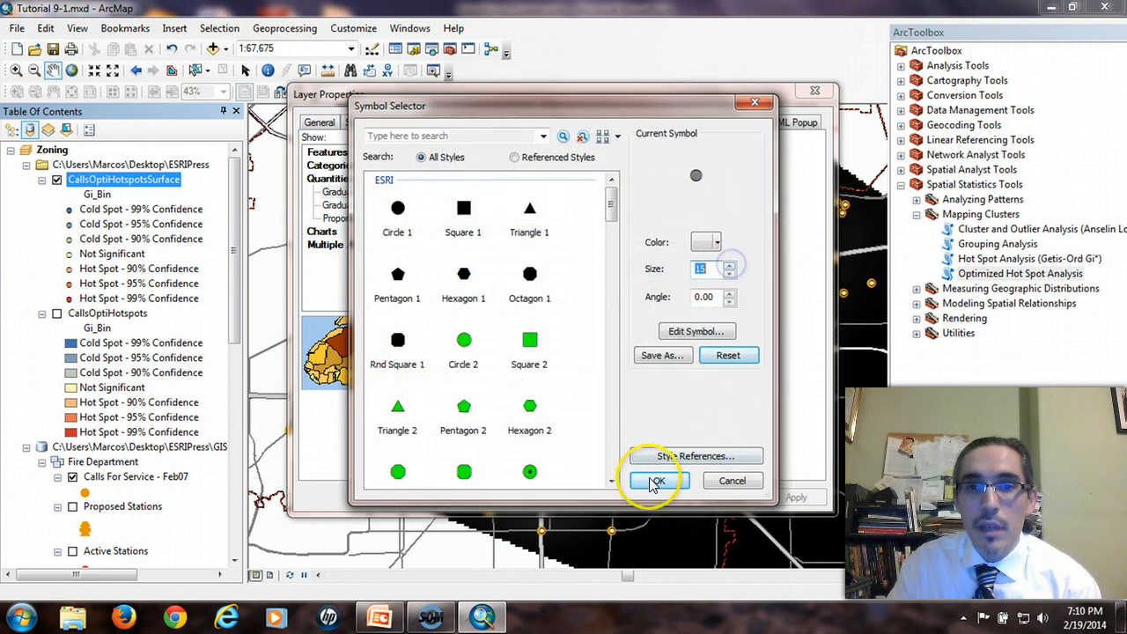
left_click(659, 480)
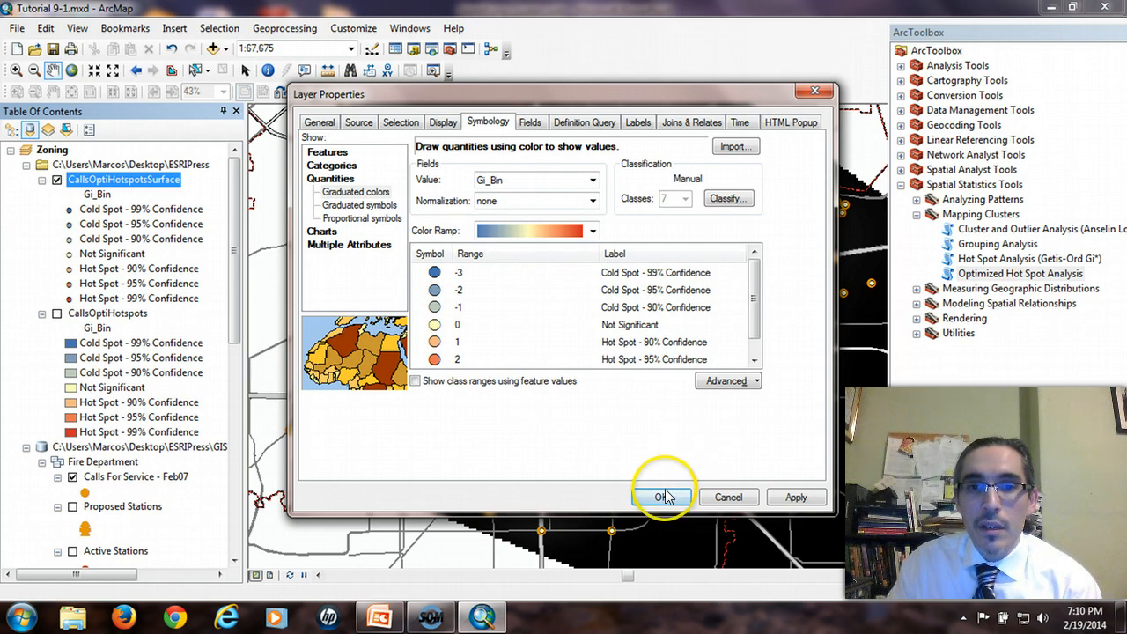
left_click(659, 497)
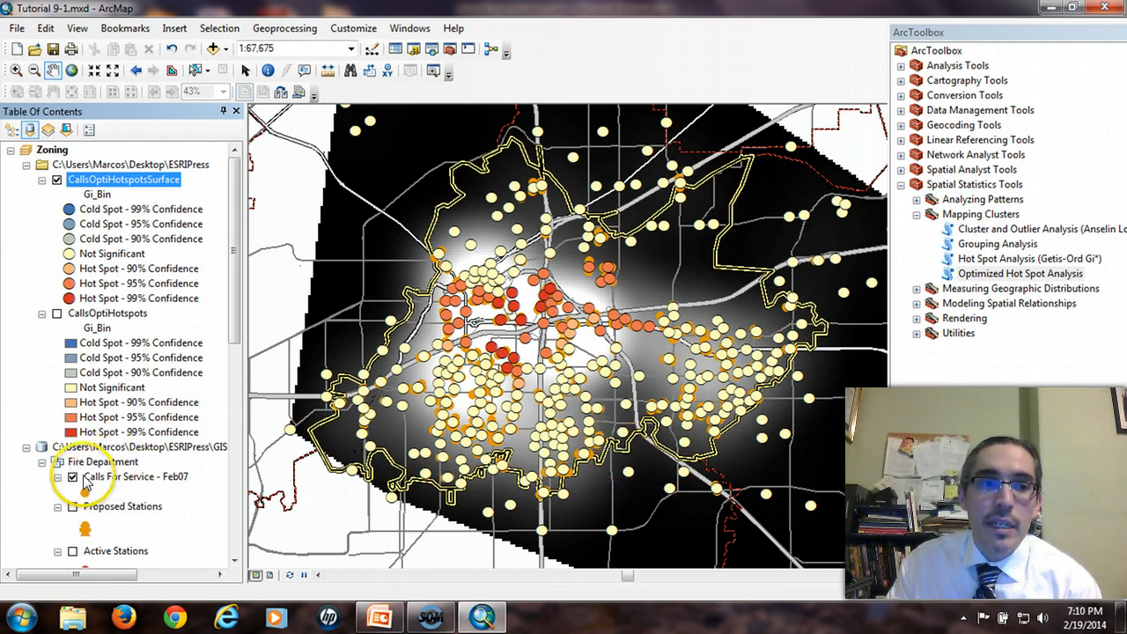
- Turn off the Calls For Service - Feb07 layer in the Table of Contents
left_click(74, 475)
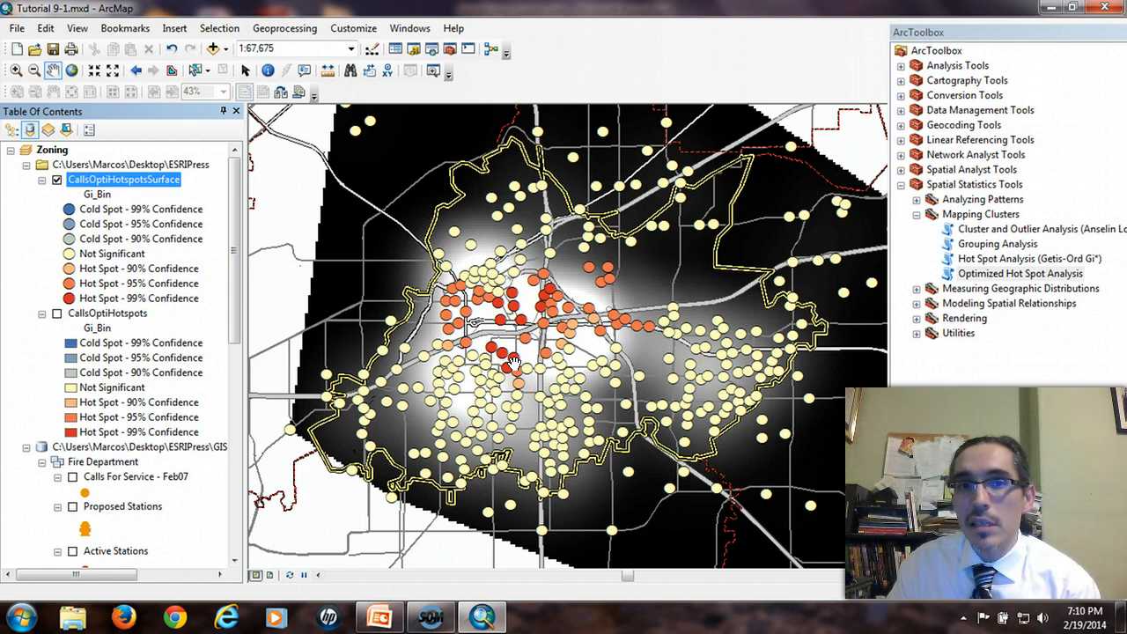
left_click(519, 360)
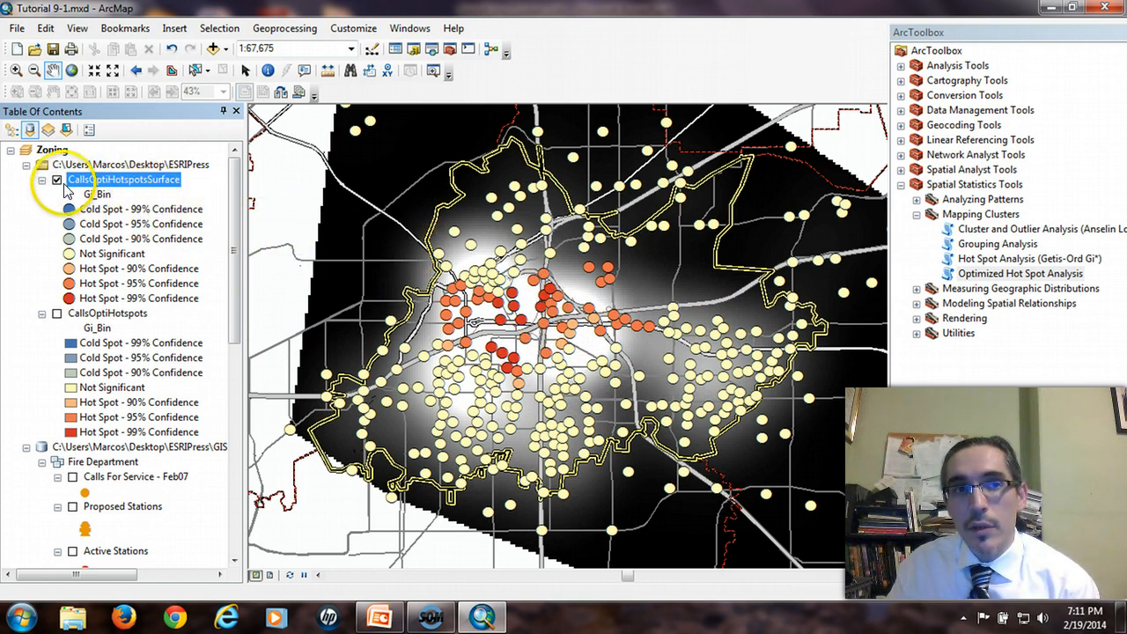
- Scroll down the Table of Contents and open the CallsFeb07Density raster's layer properties
scroll("down", 3)
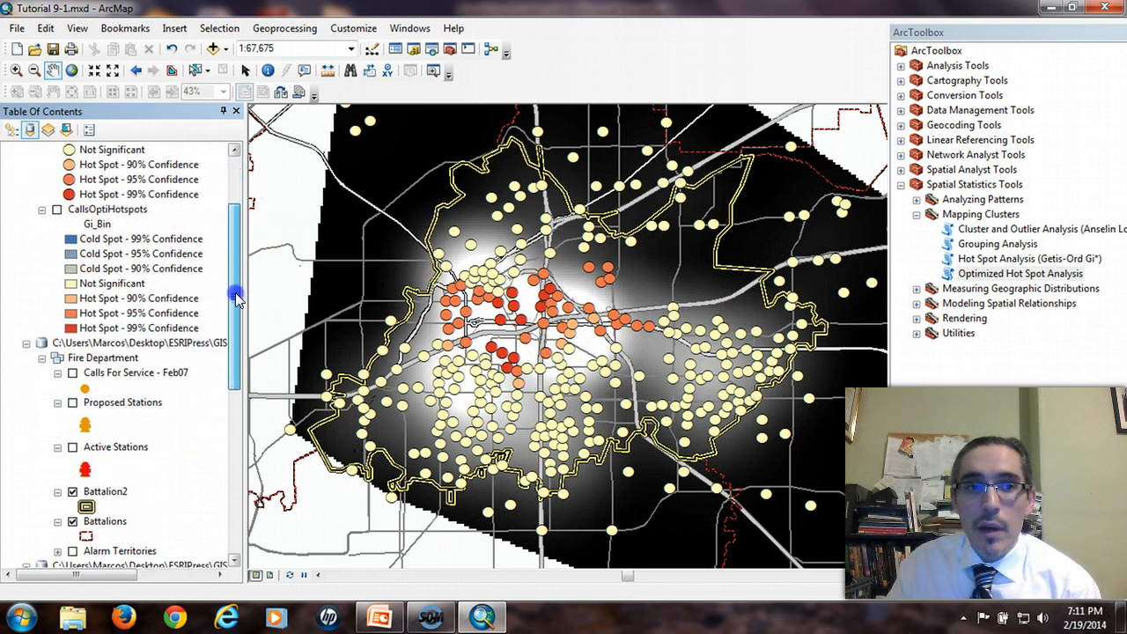
scroll("down", 3)
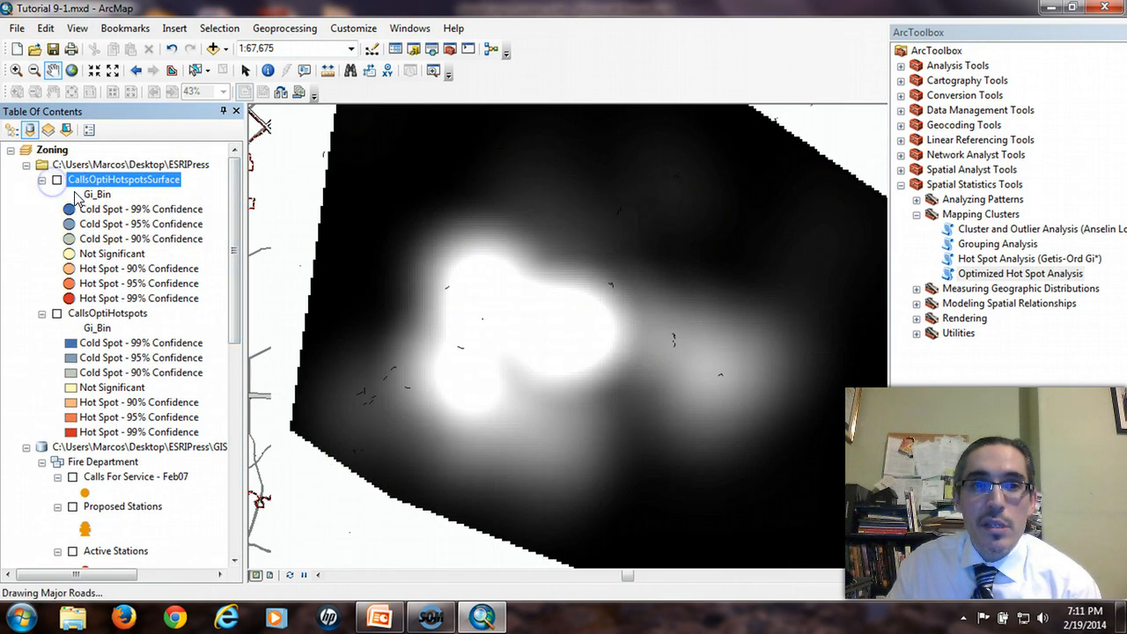
scroll("down", 3)
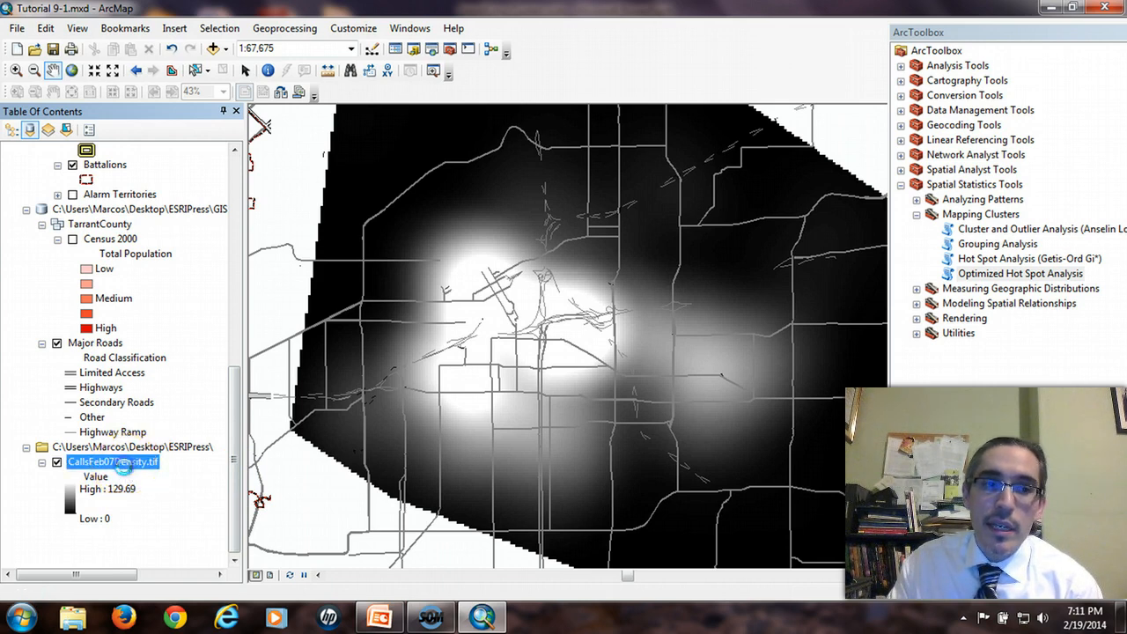
double_click(113, 462)
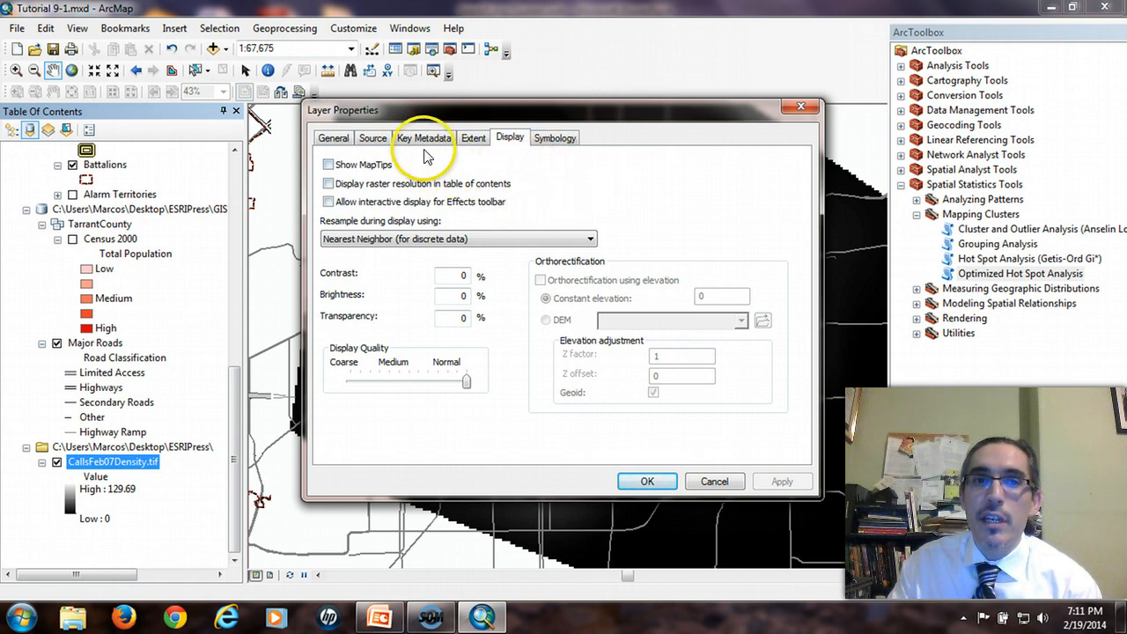
- Give the density raster a blue-to-red Stretched color ramp and apply it
left_click(554, 137)
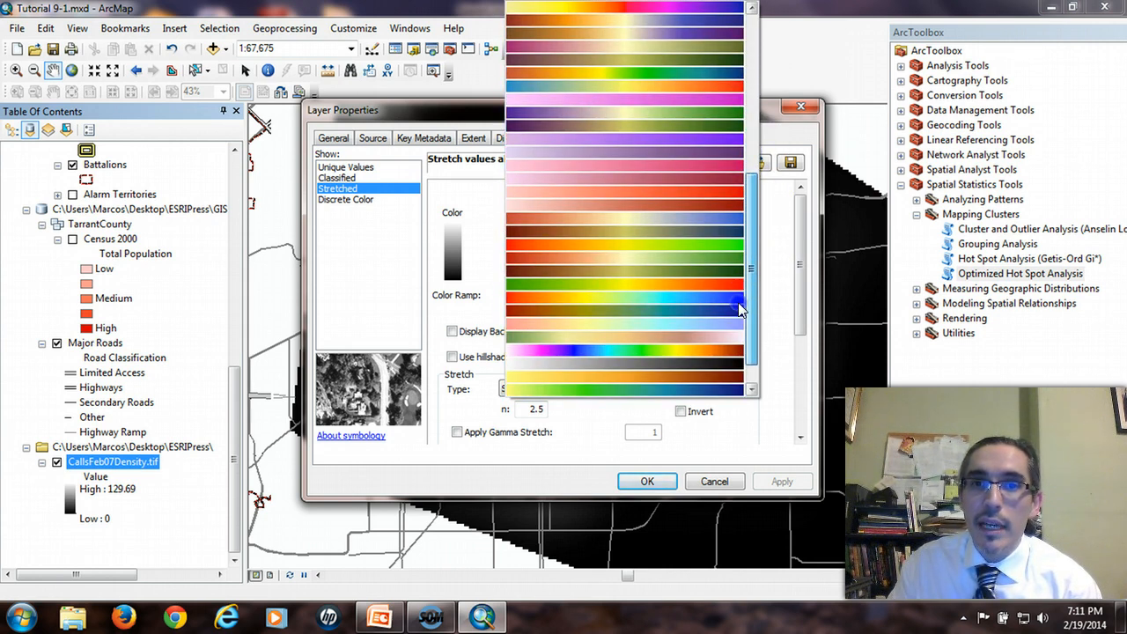
left_click(625, 299)
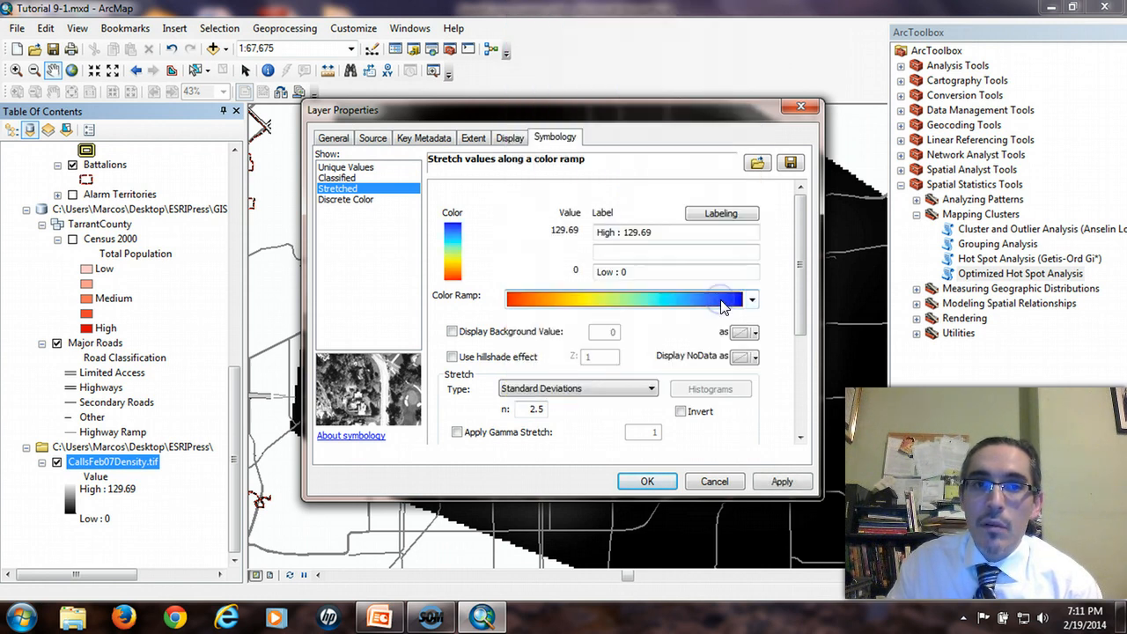
left_click(751, 300)
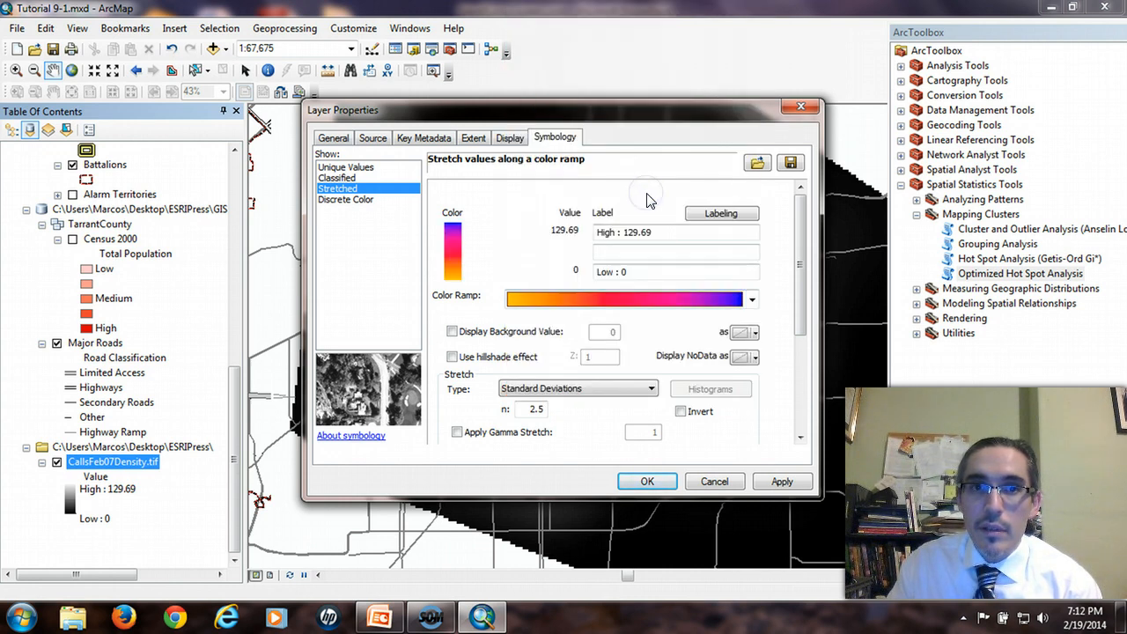
left_click(752, 299)
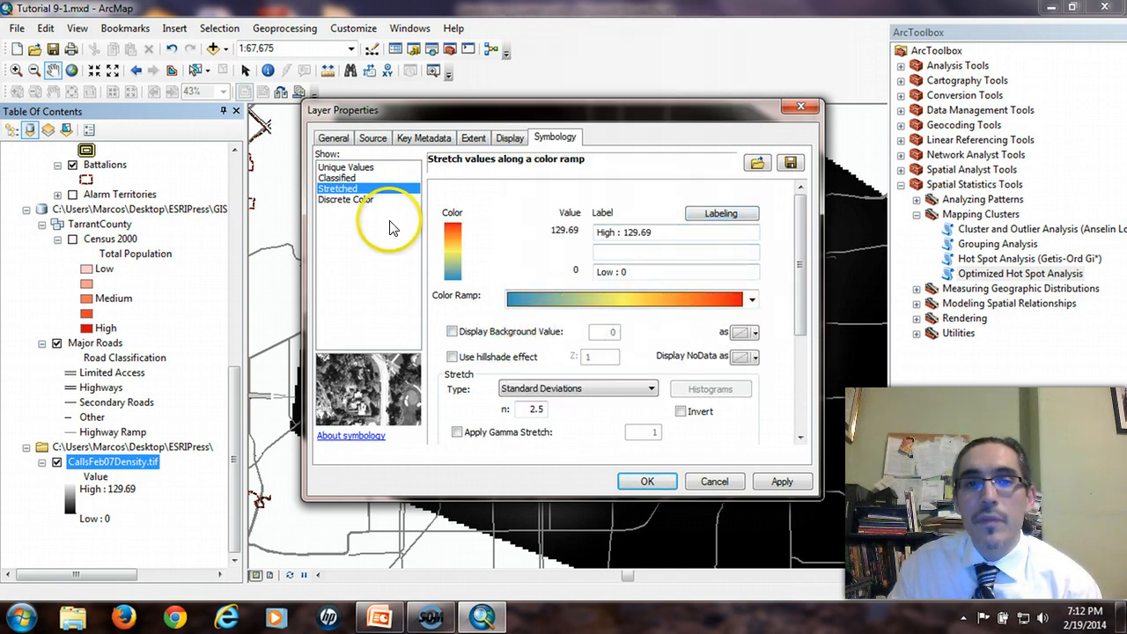
mouse_move(402, 243)
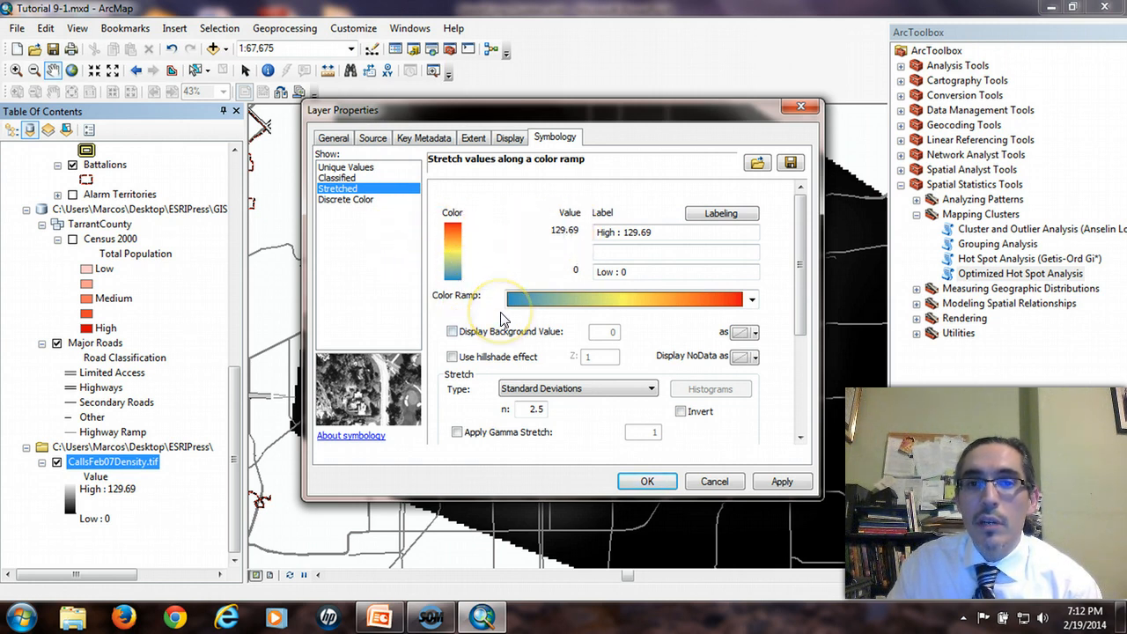
left_click(649, 481)
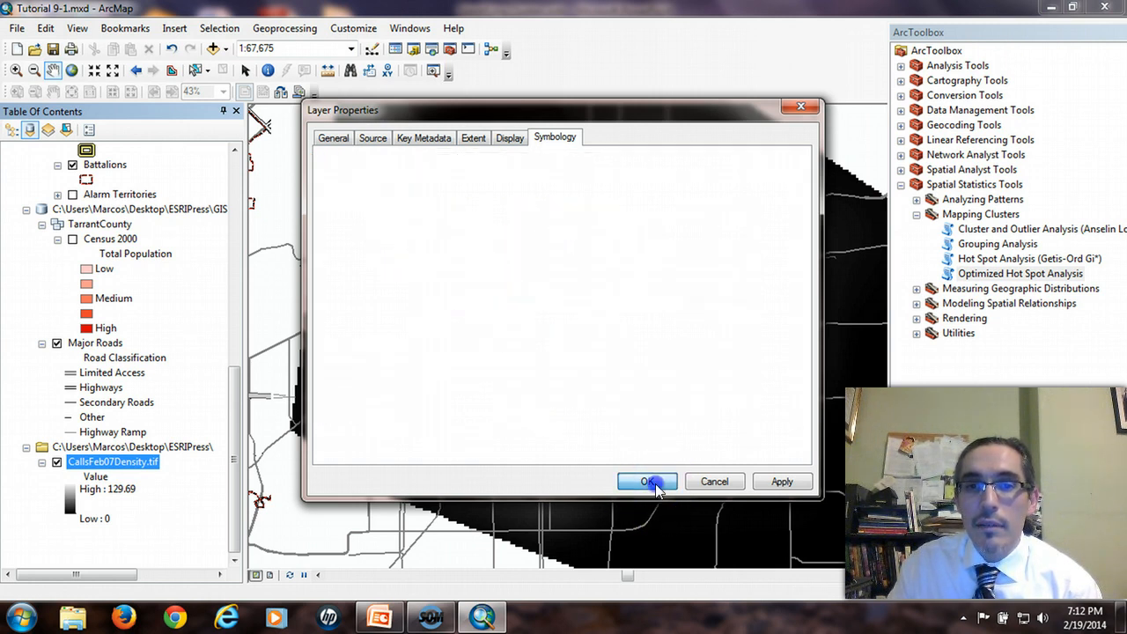
left_click(648, 483)
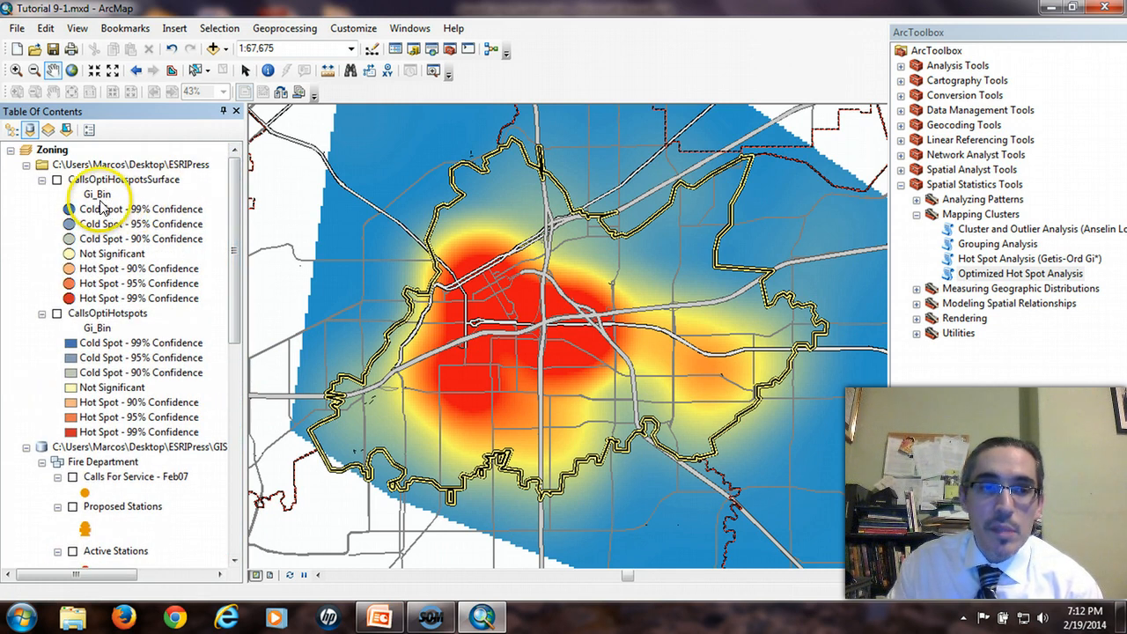
left_click(56, 179)
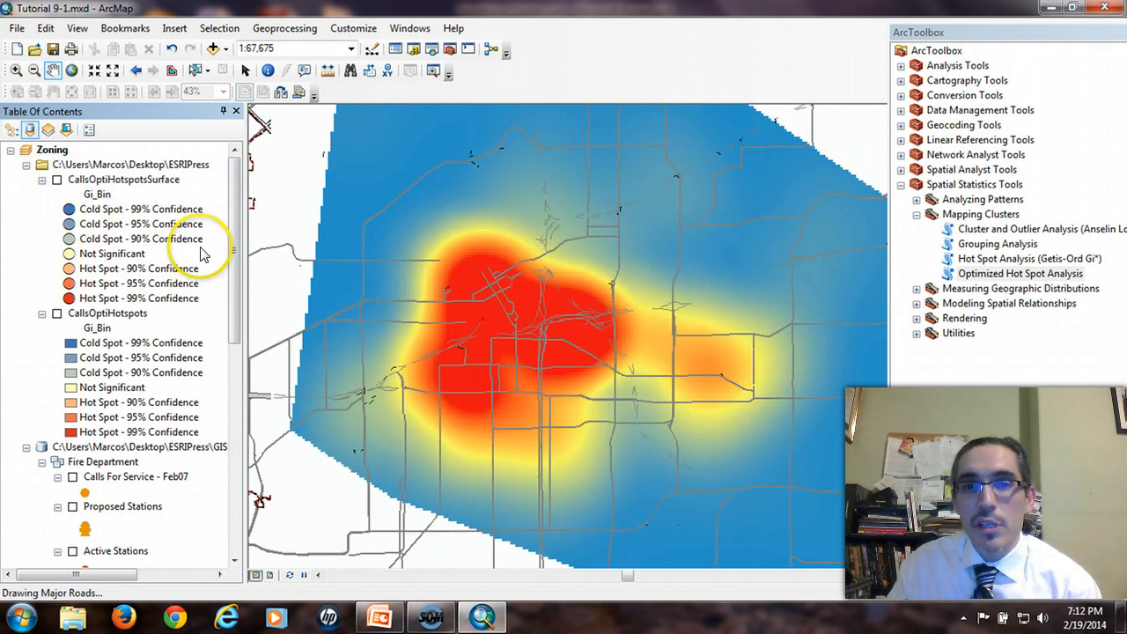
left_click(56, 179)
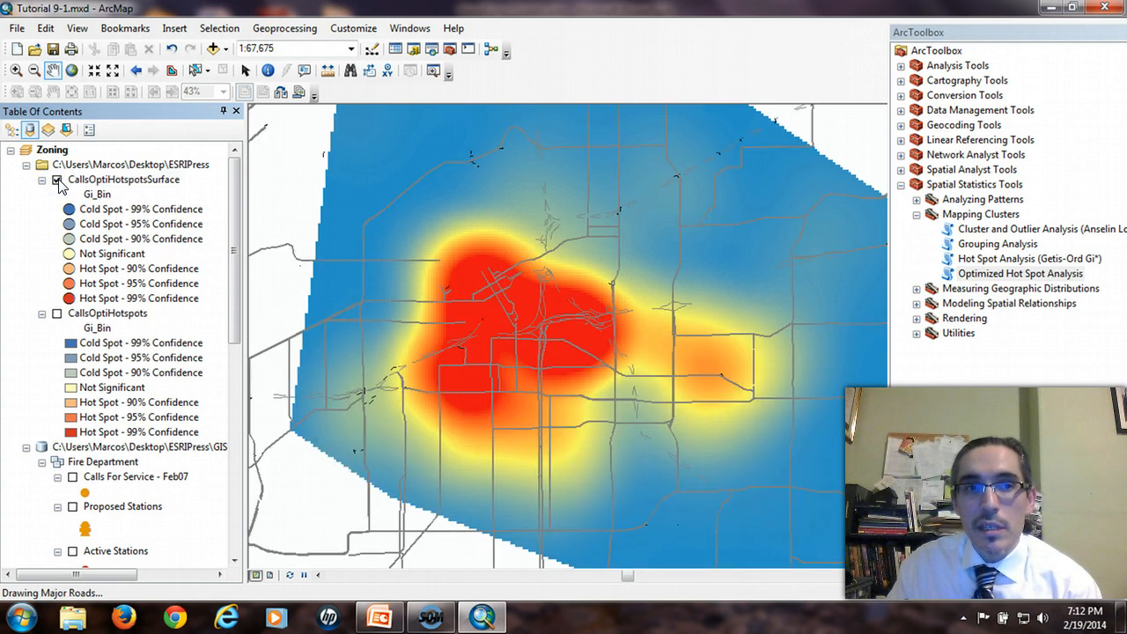